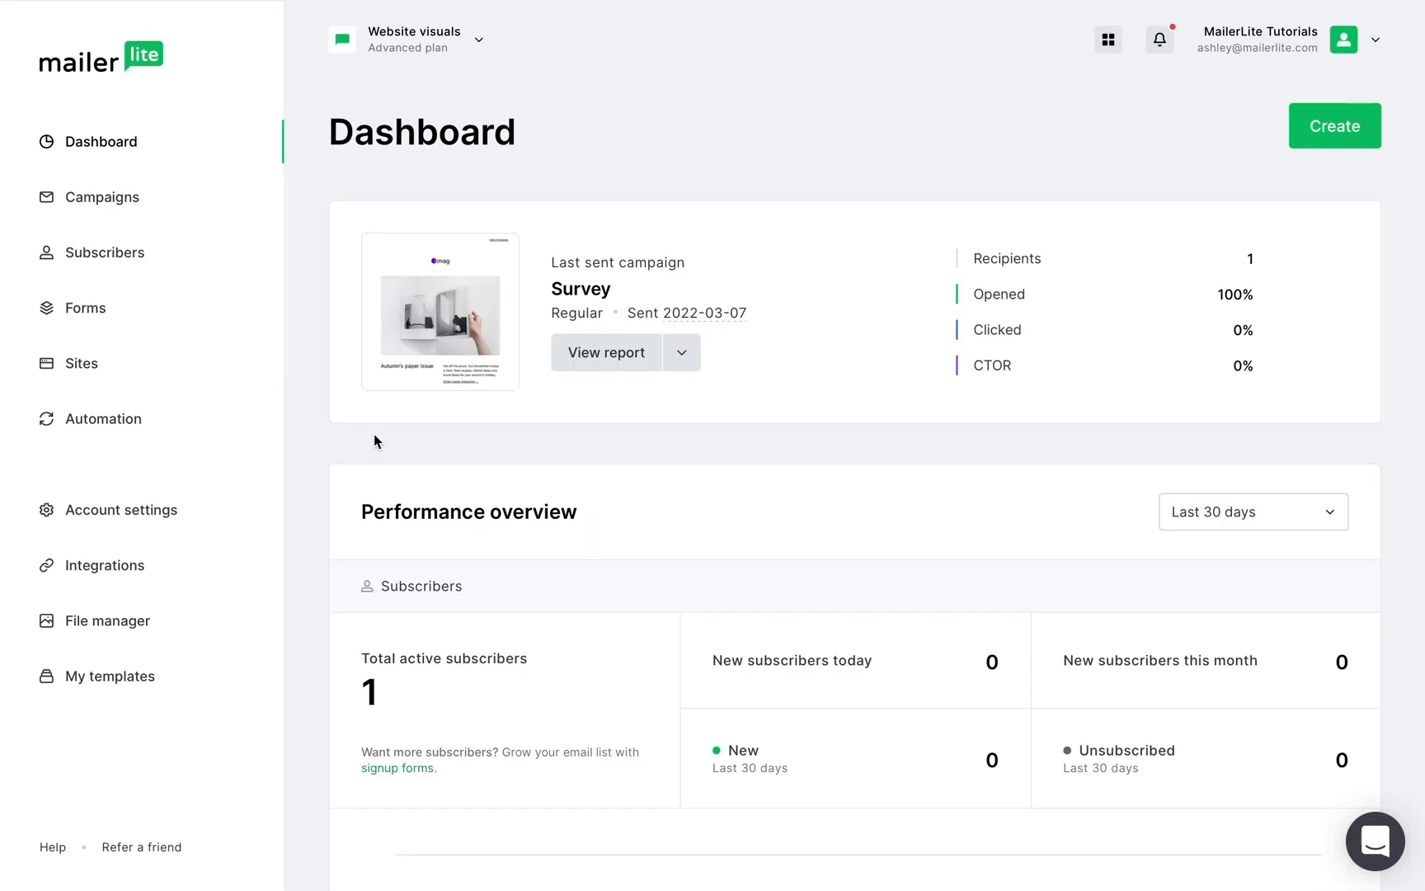
mouse_move(192, 424)
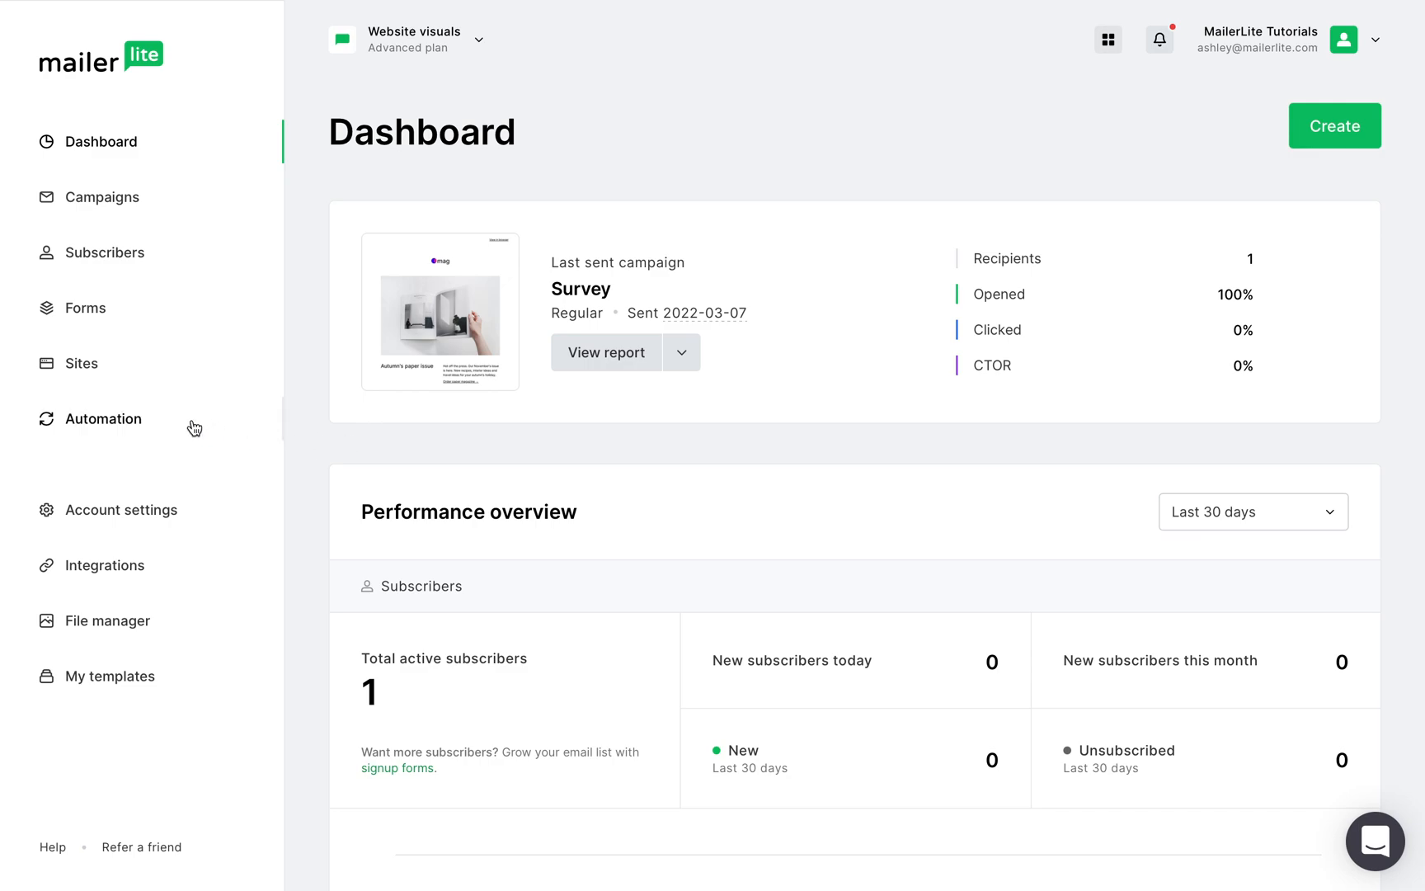
Show the Automations list with Travel Agency, Foodie and Children's Charity Workflow.
click(104, 419)
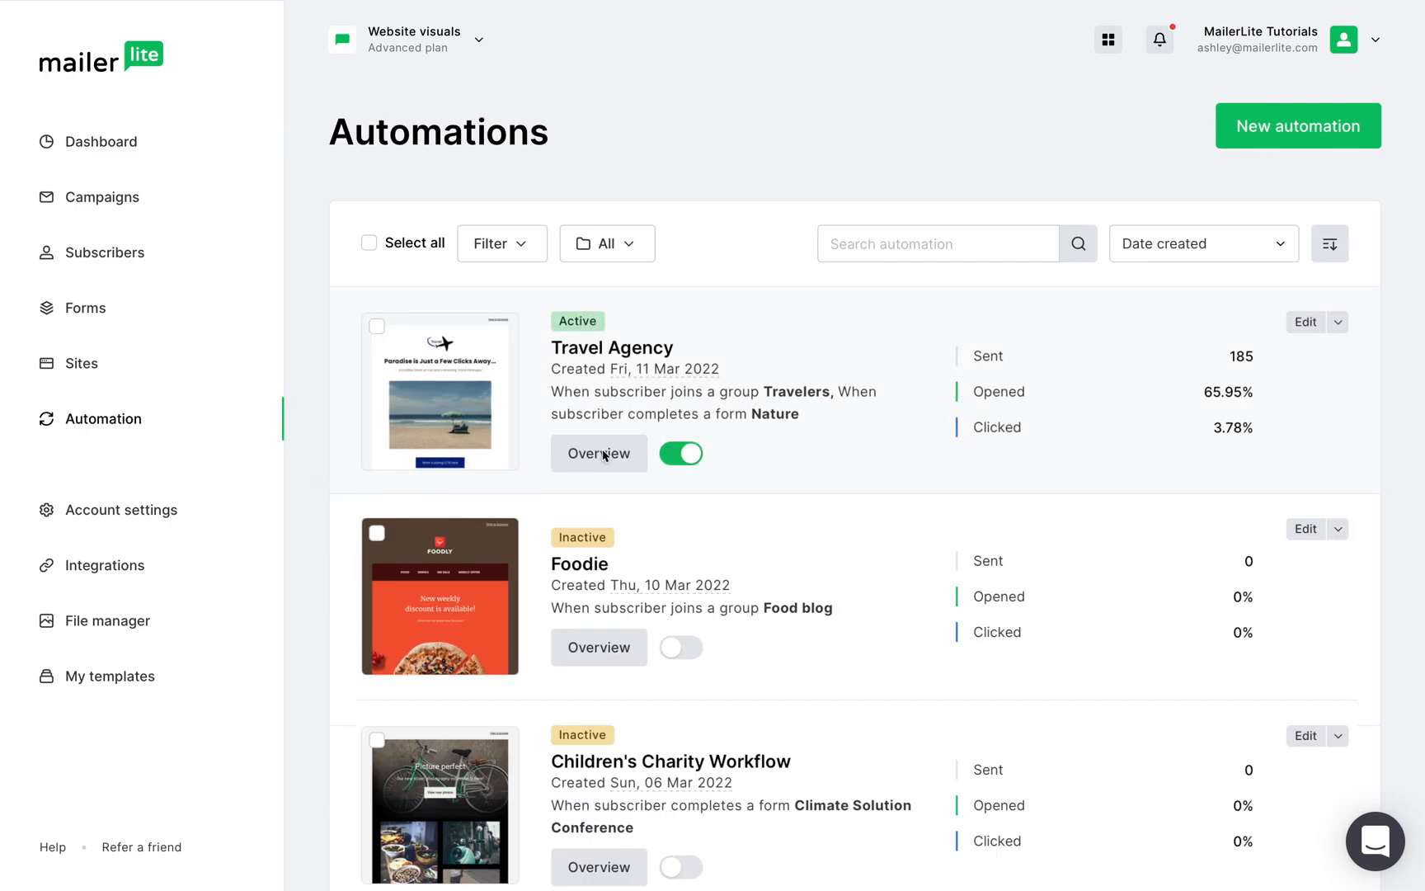
View the Travel Agency automation's overview showing 185 emails sent and 65.95% open rate.
click(599, 454)
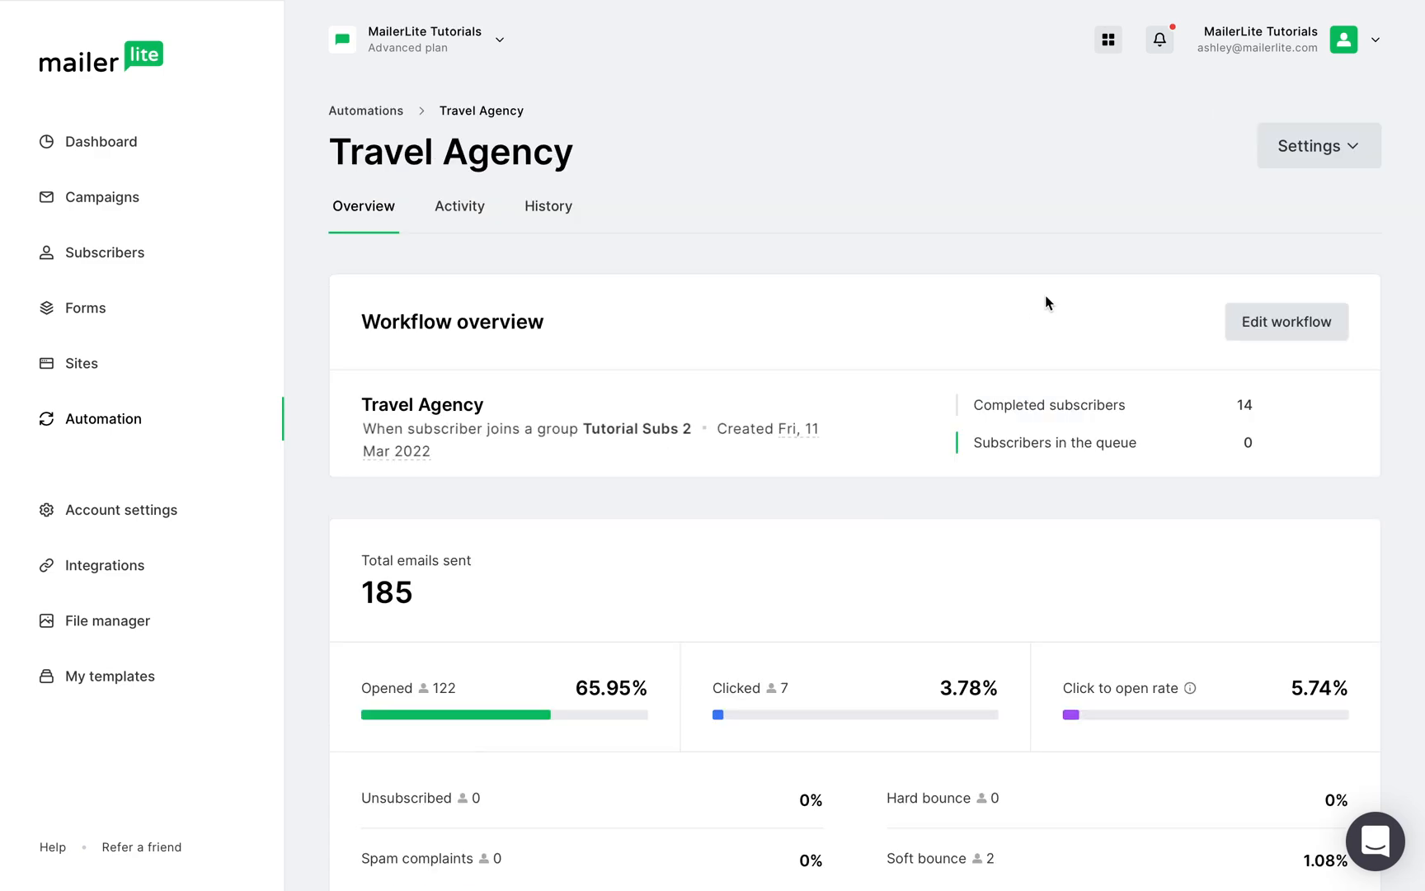
click(1316, 145)
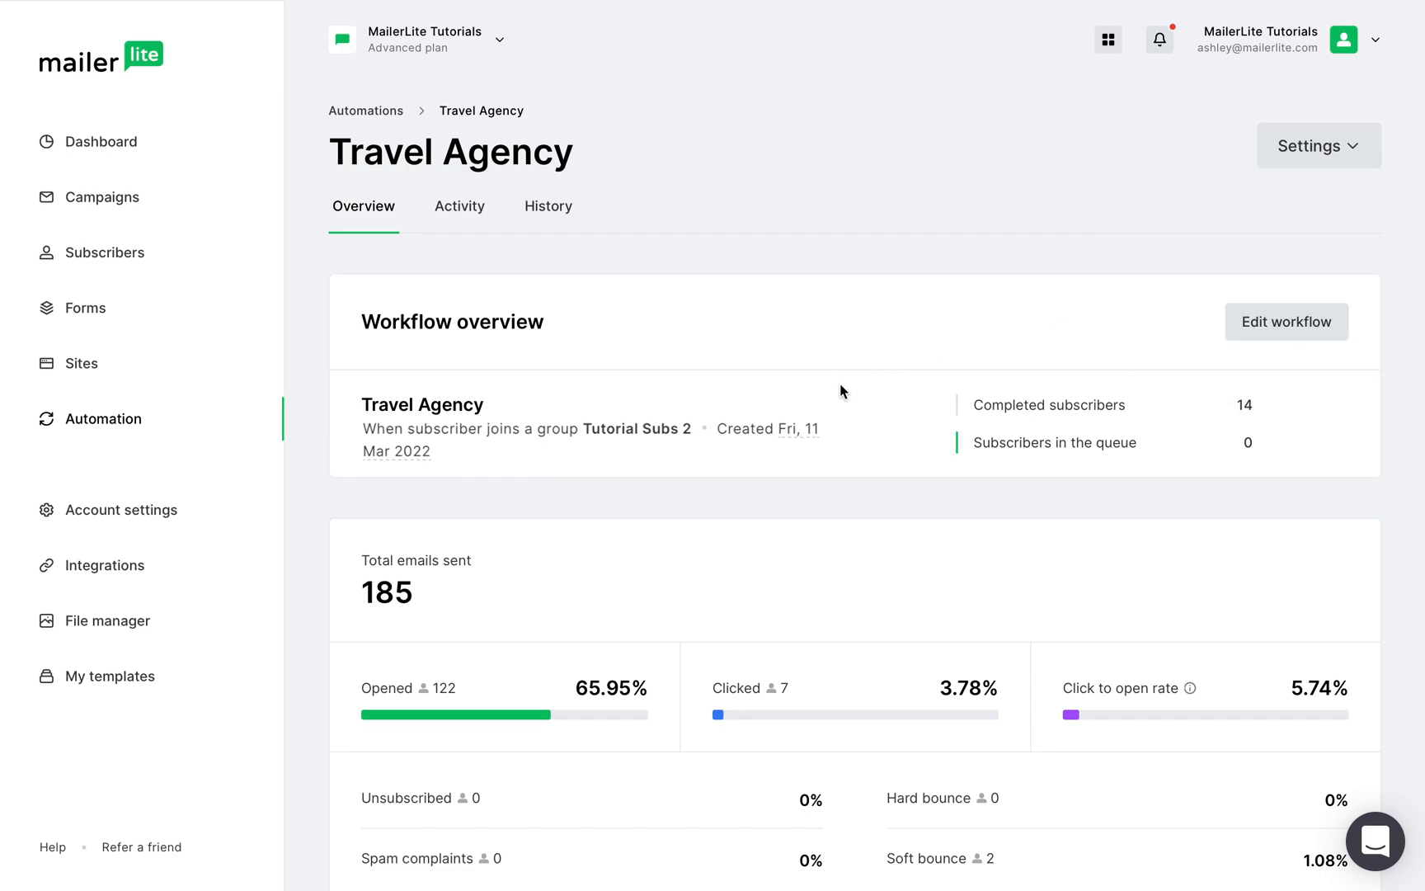
mouse_move(729, 413)
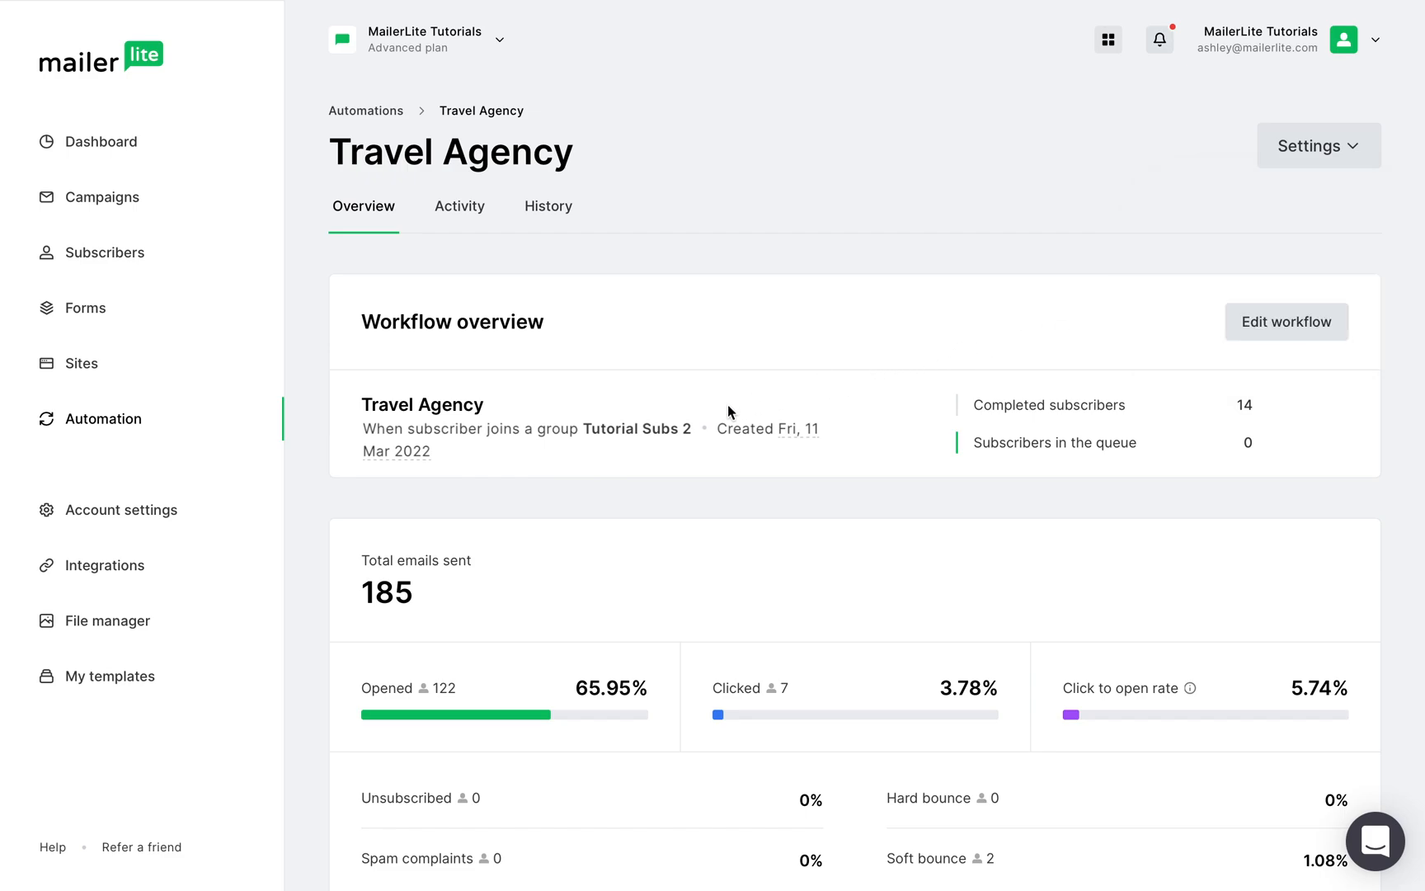
mouse_move(889, 399)
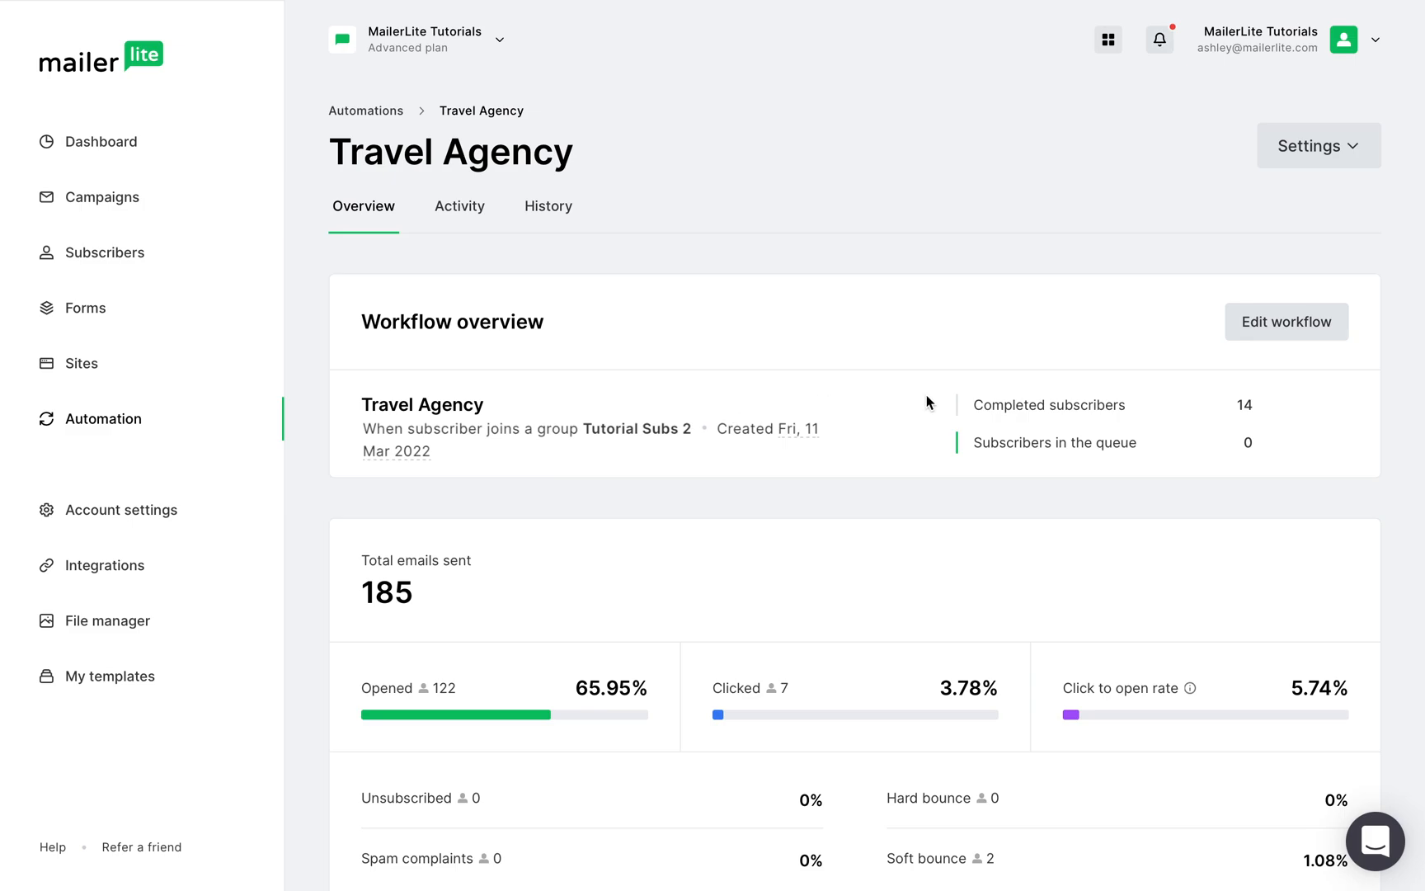
mouse_move(925, 440)
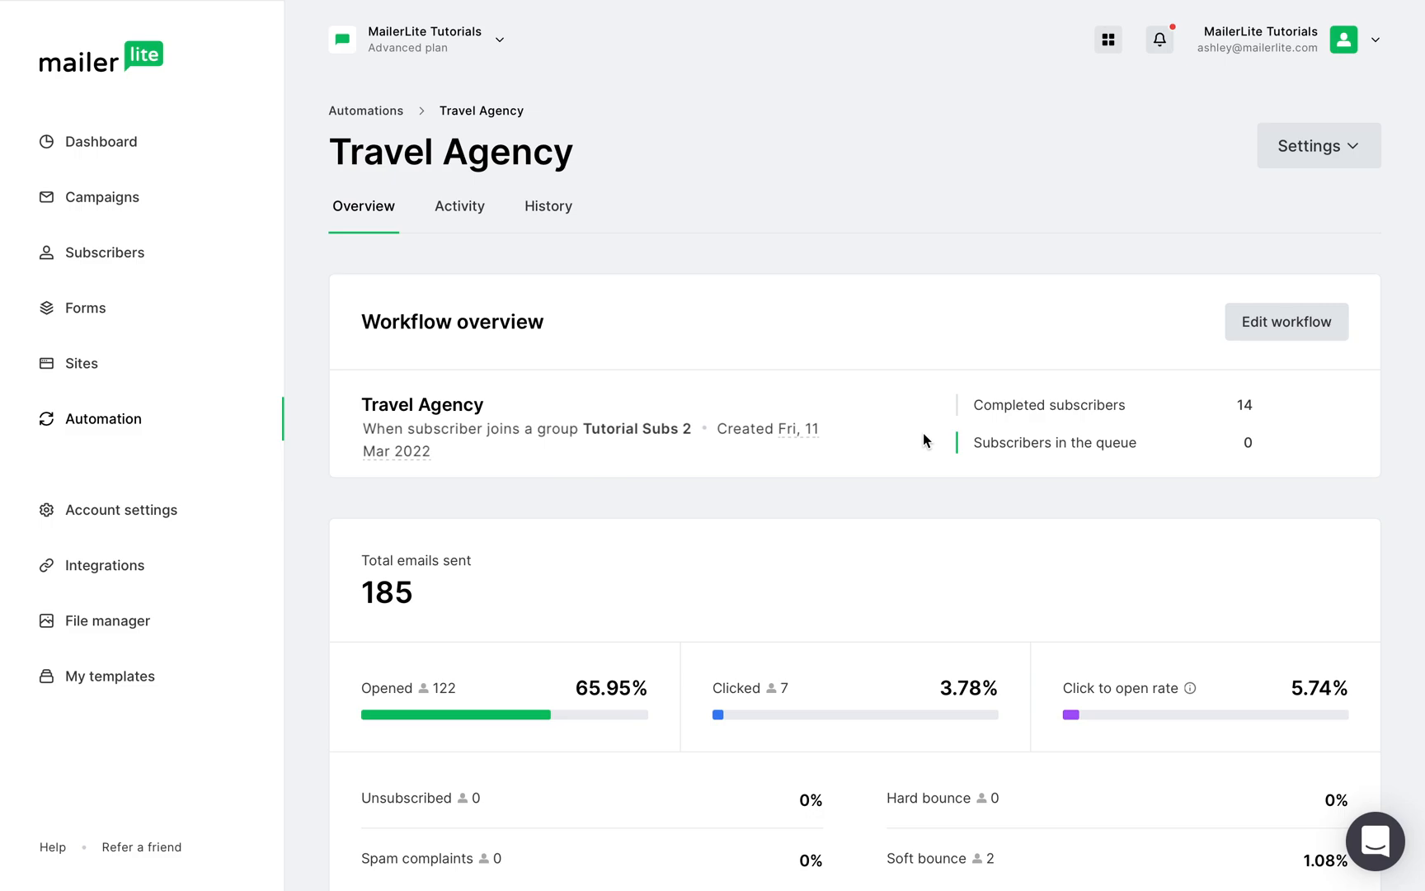
scroll(down, 3)
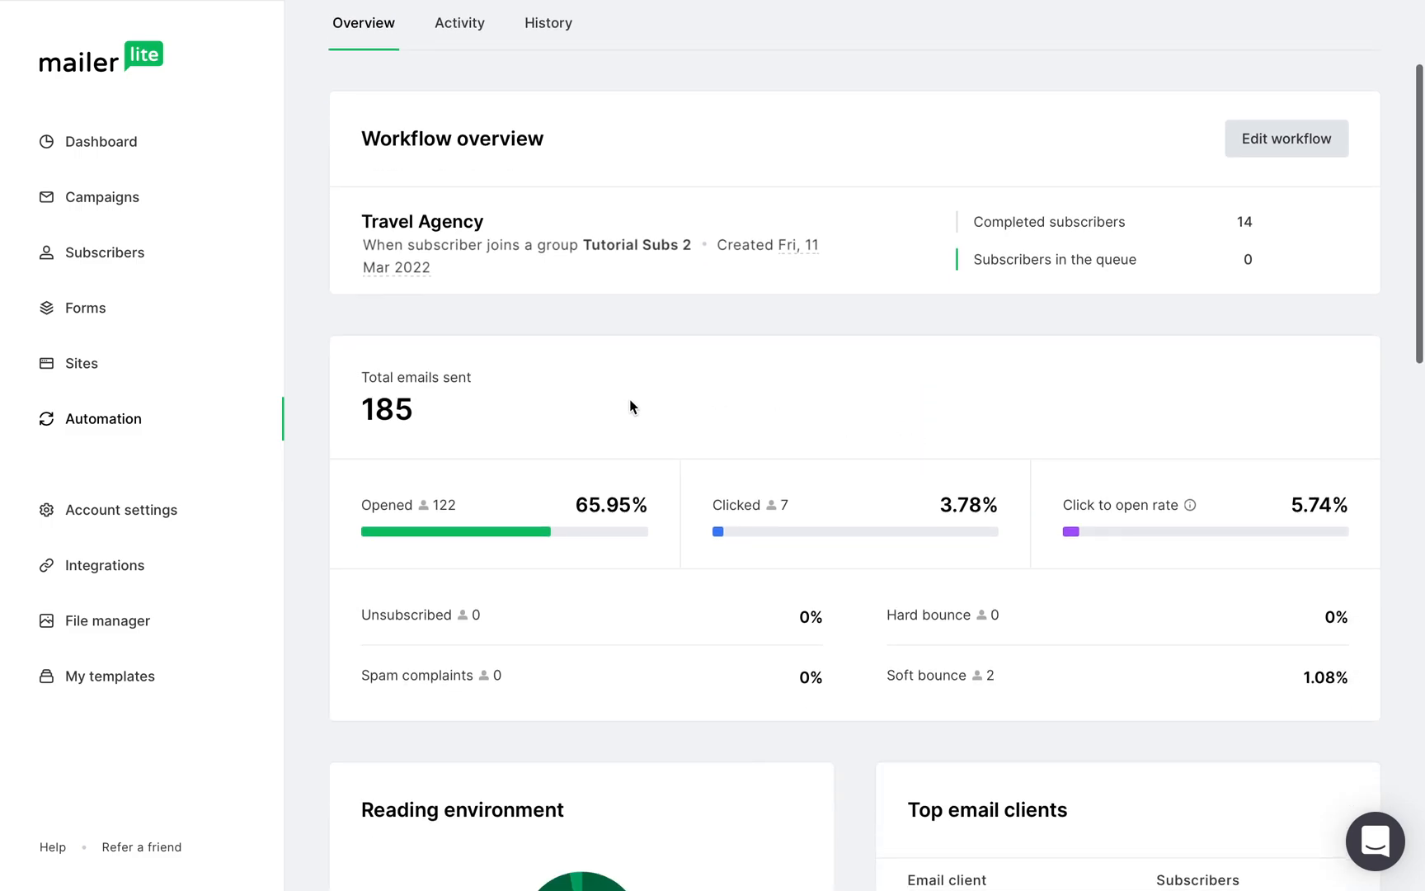
mouse_move(528, 424)
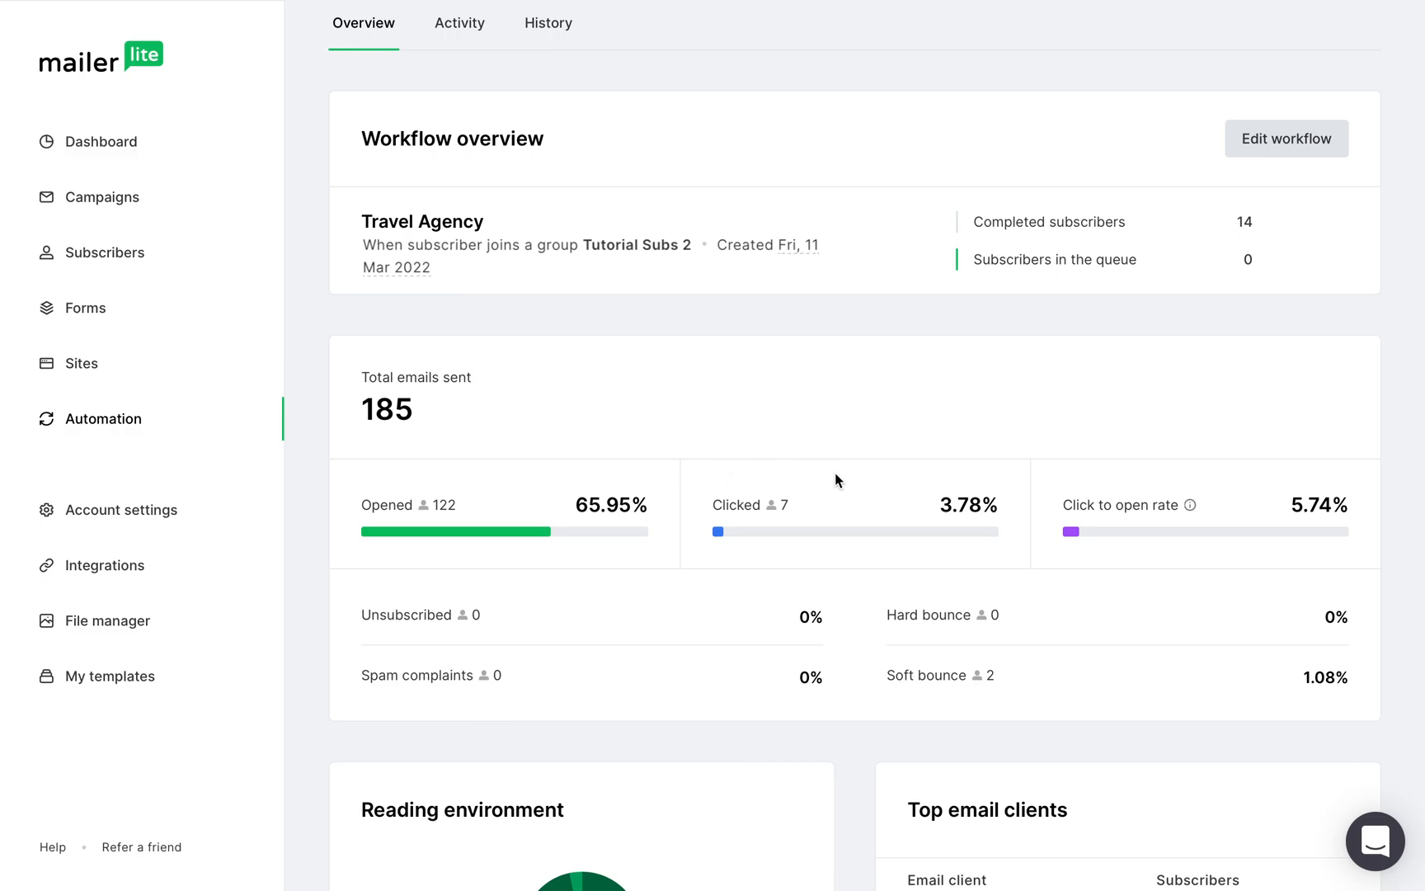
mouse_move(1228, 495)
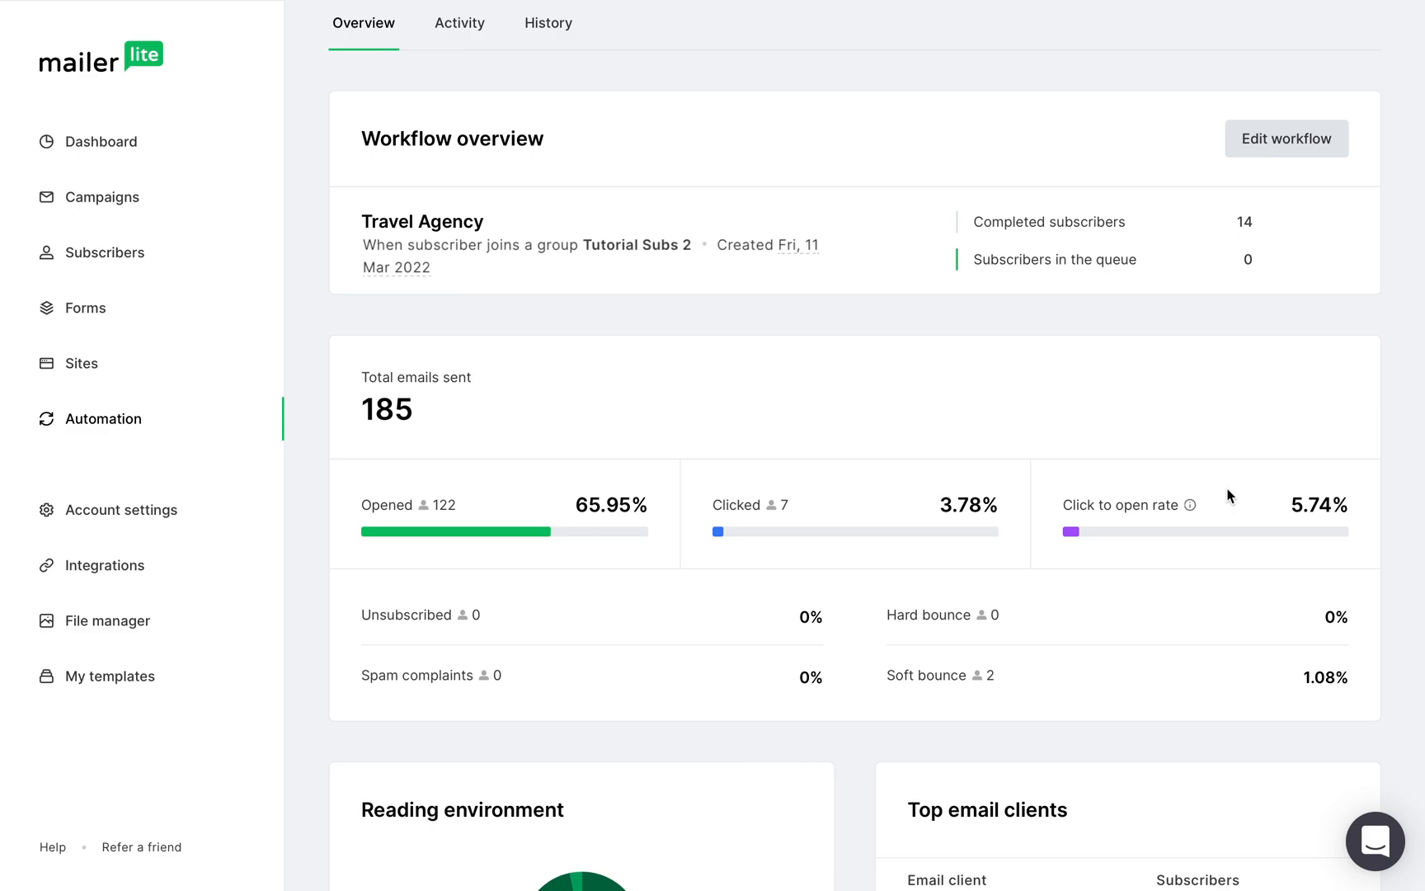
mouse_move(719, 611)
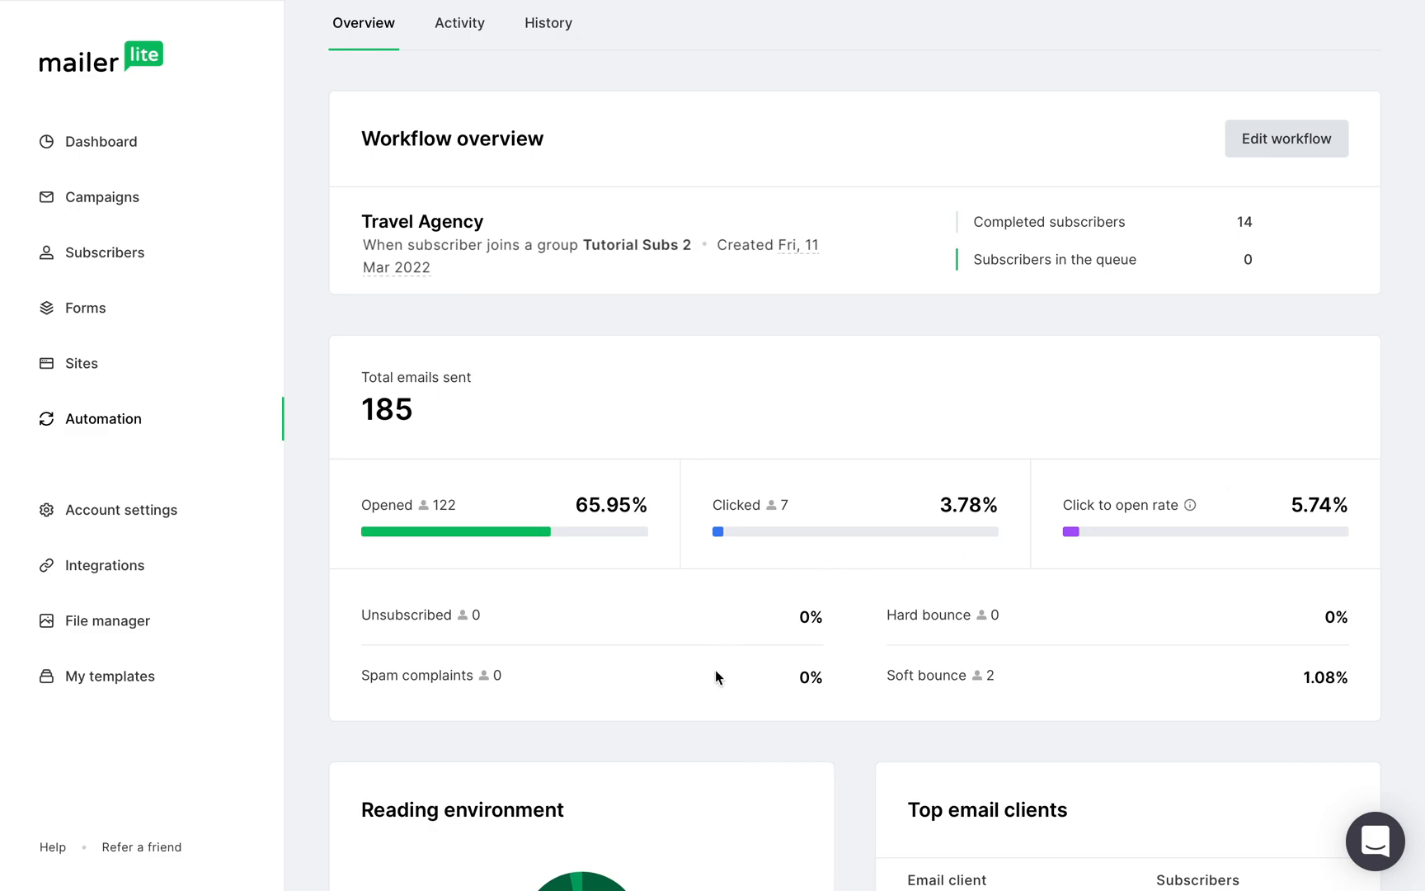
scroll(down, 3)
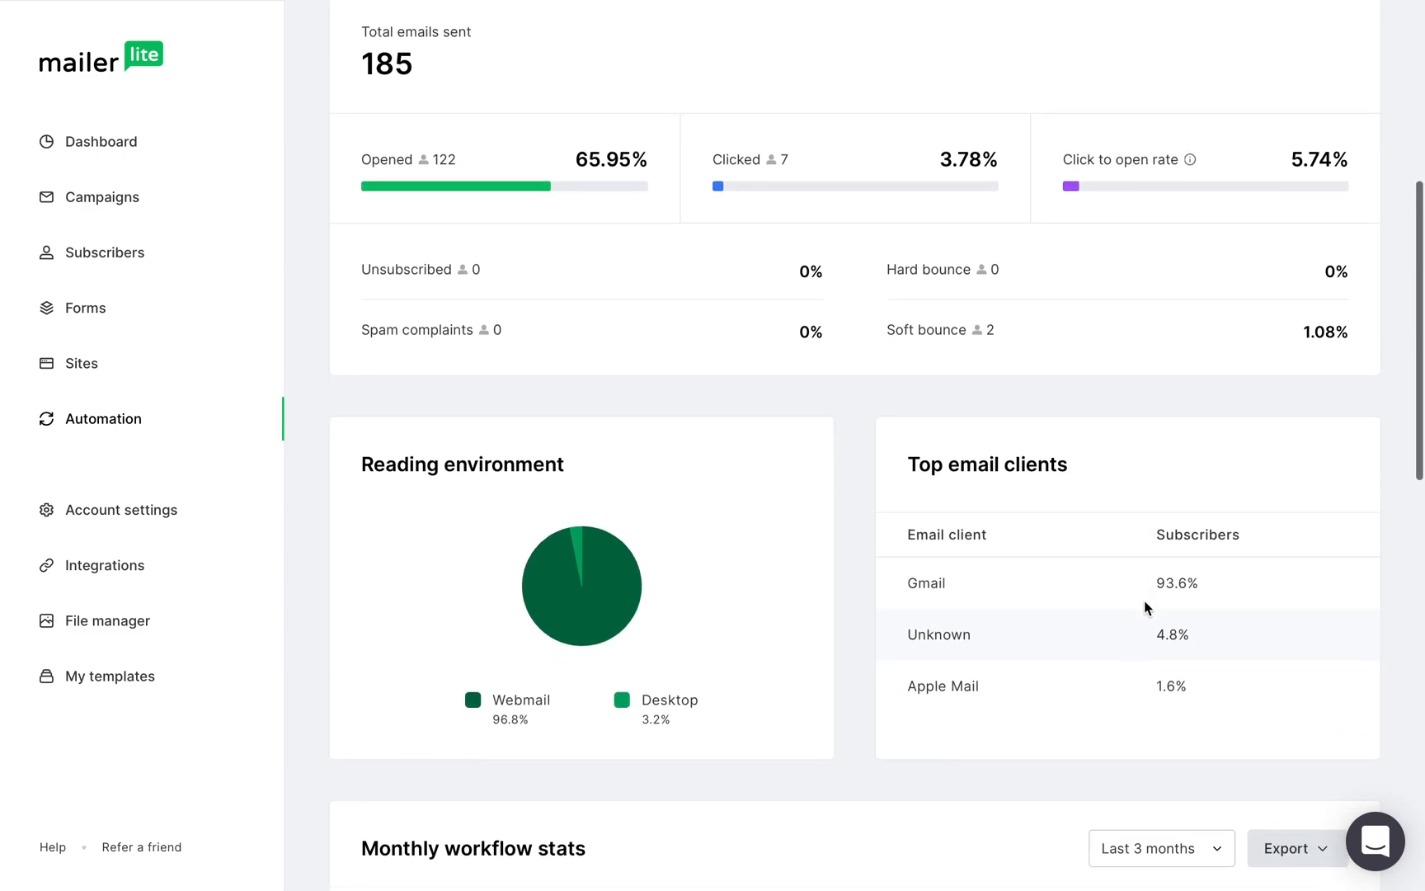
mouse_move(744, 565)
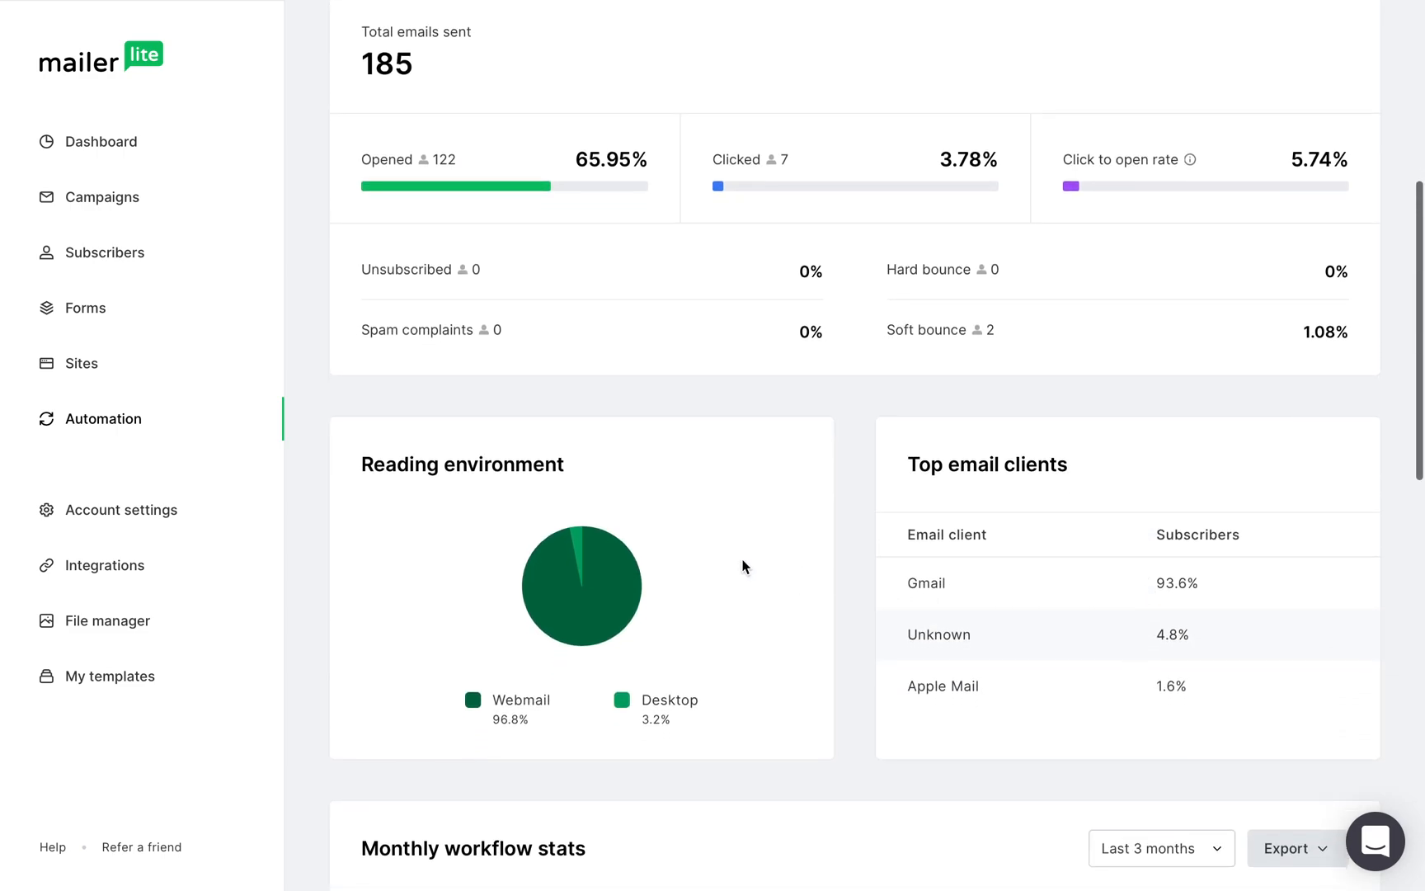
mouse_move(956, 496)
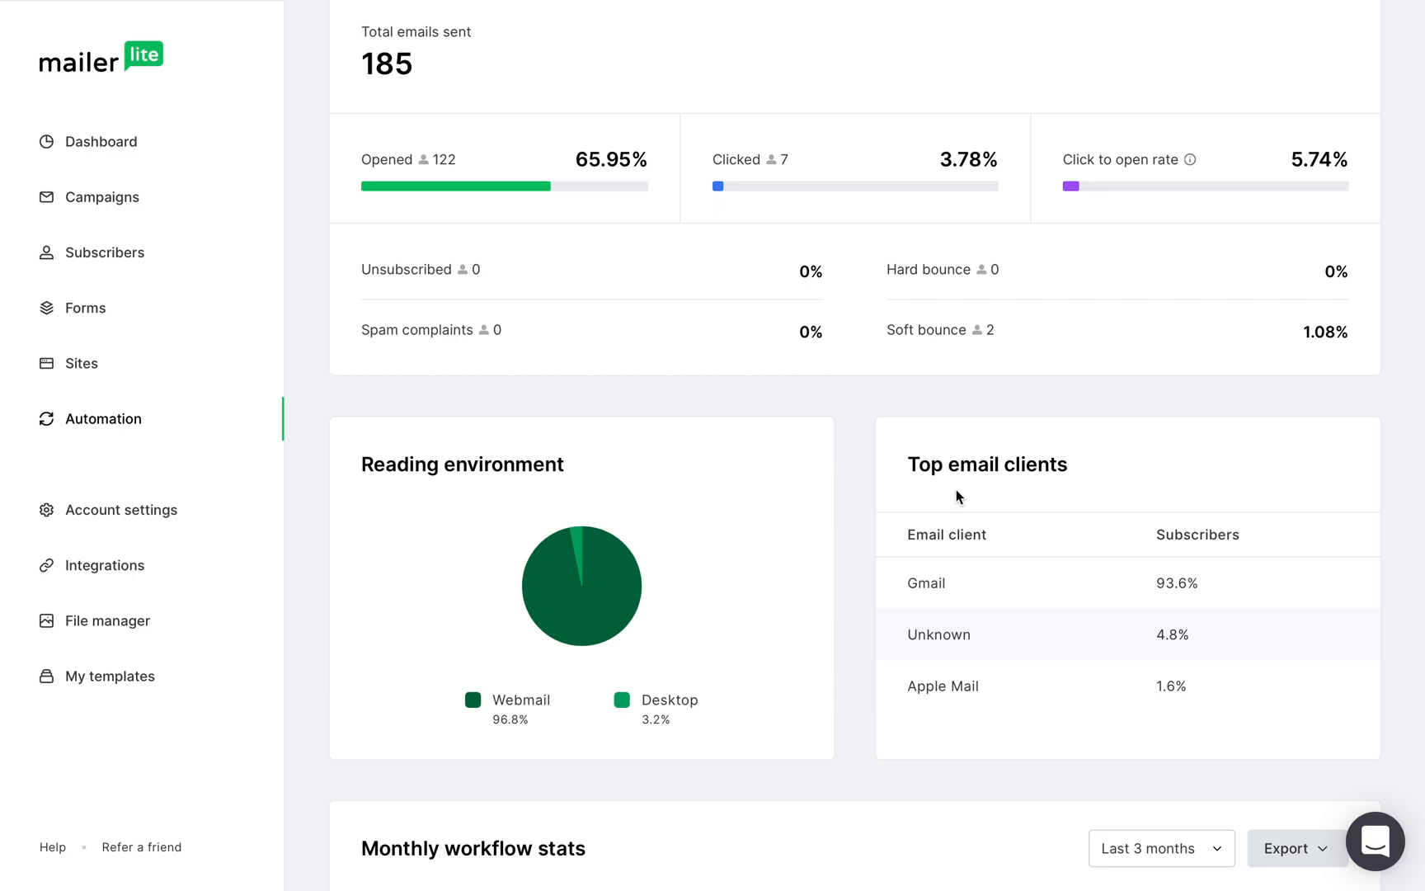
Switch the monthly workflow stats range from Last 3 months to Last 12 months.
scroll(down, 3)
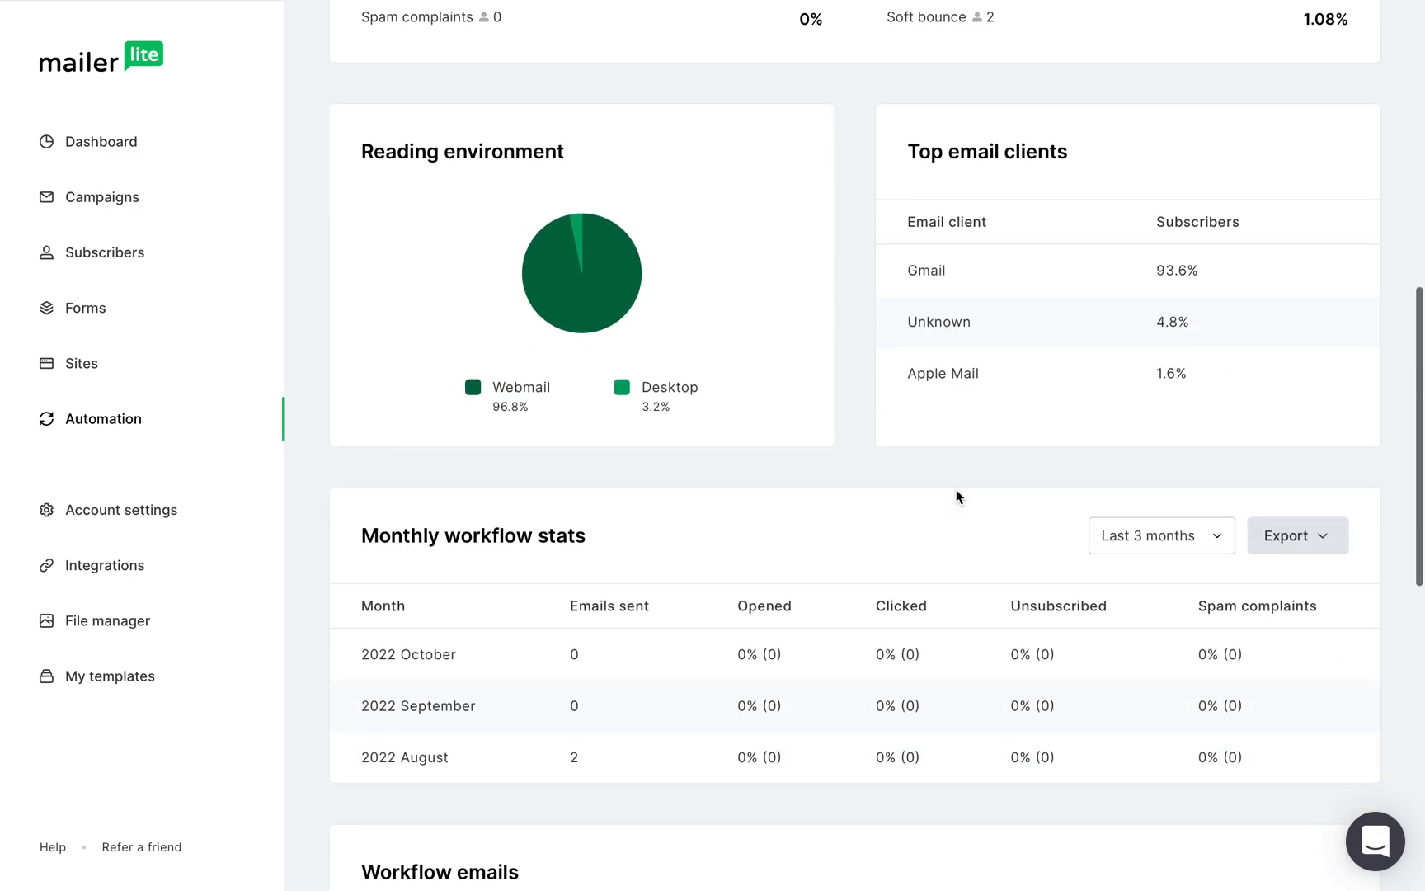
mouse_move(655, 544)
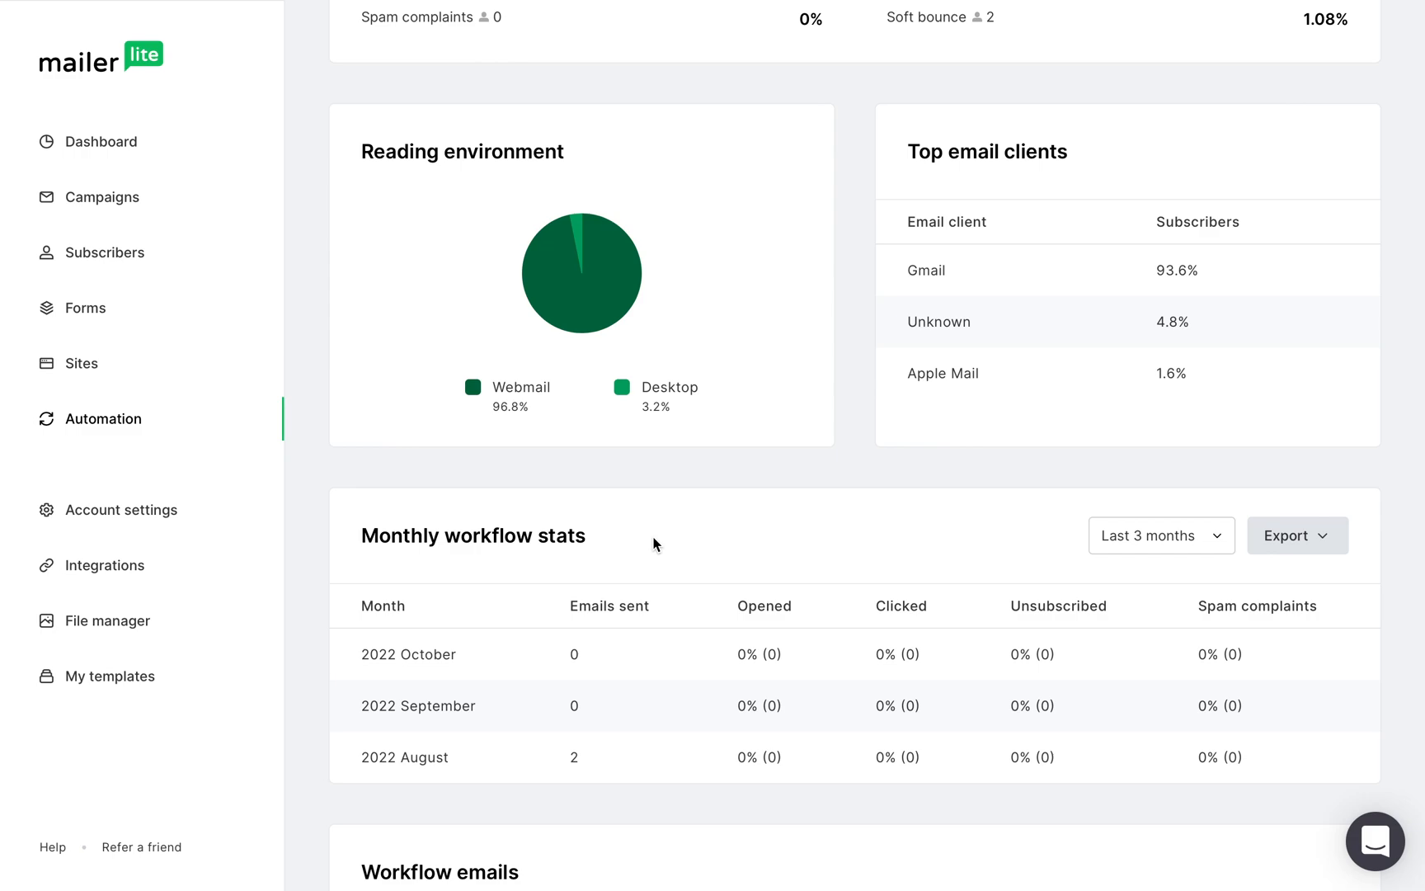
mouse_move(699, 535)
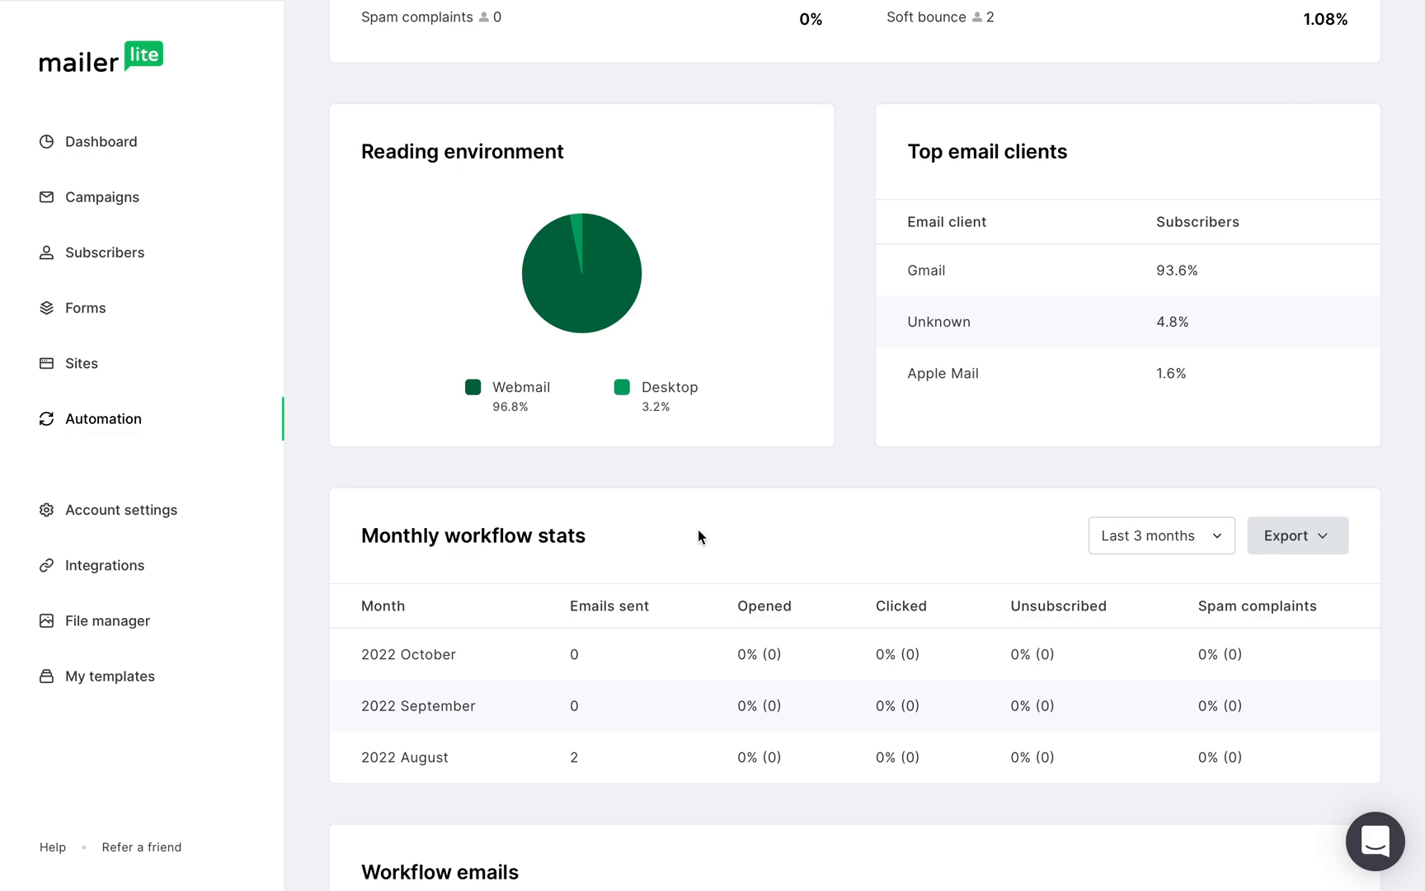
click(1161, 534)
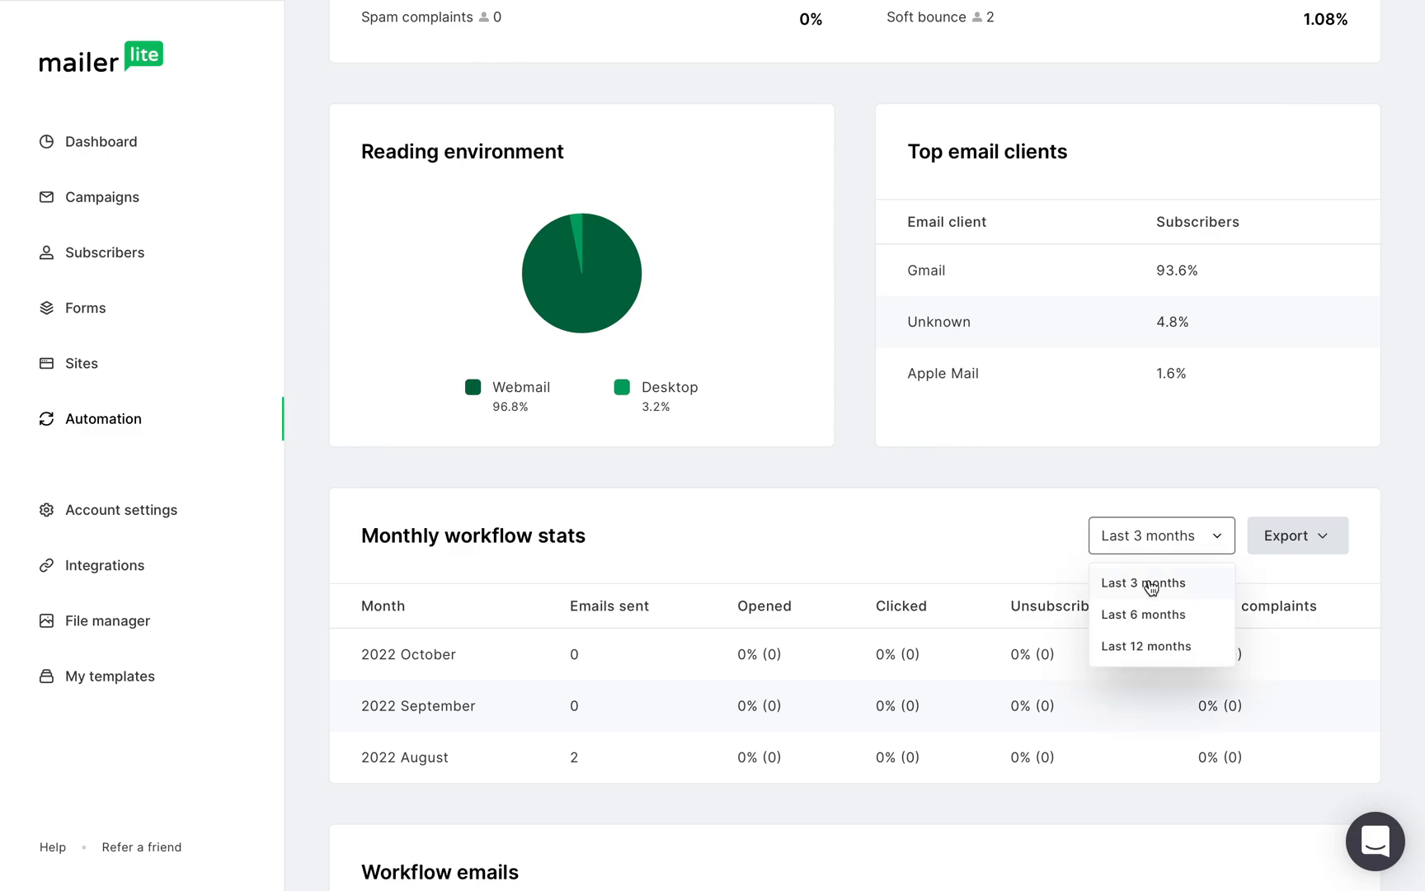
click(1146, 647)
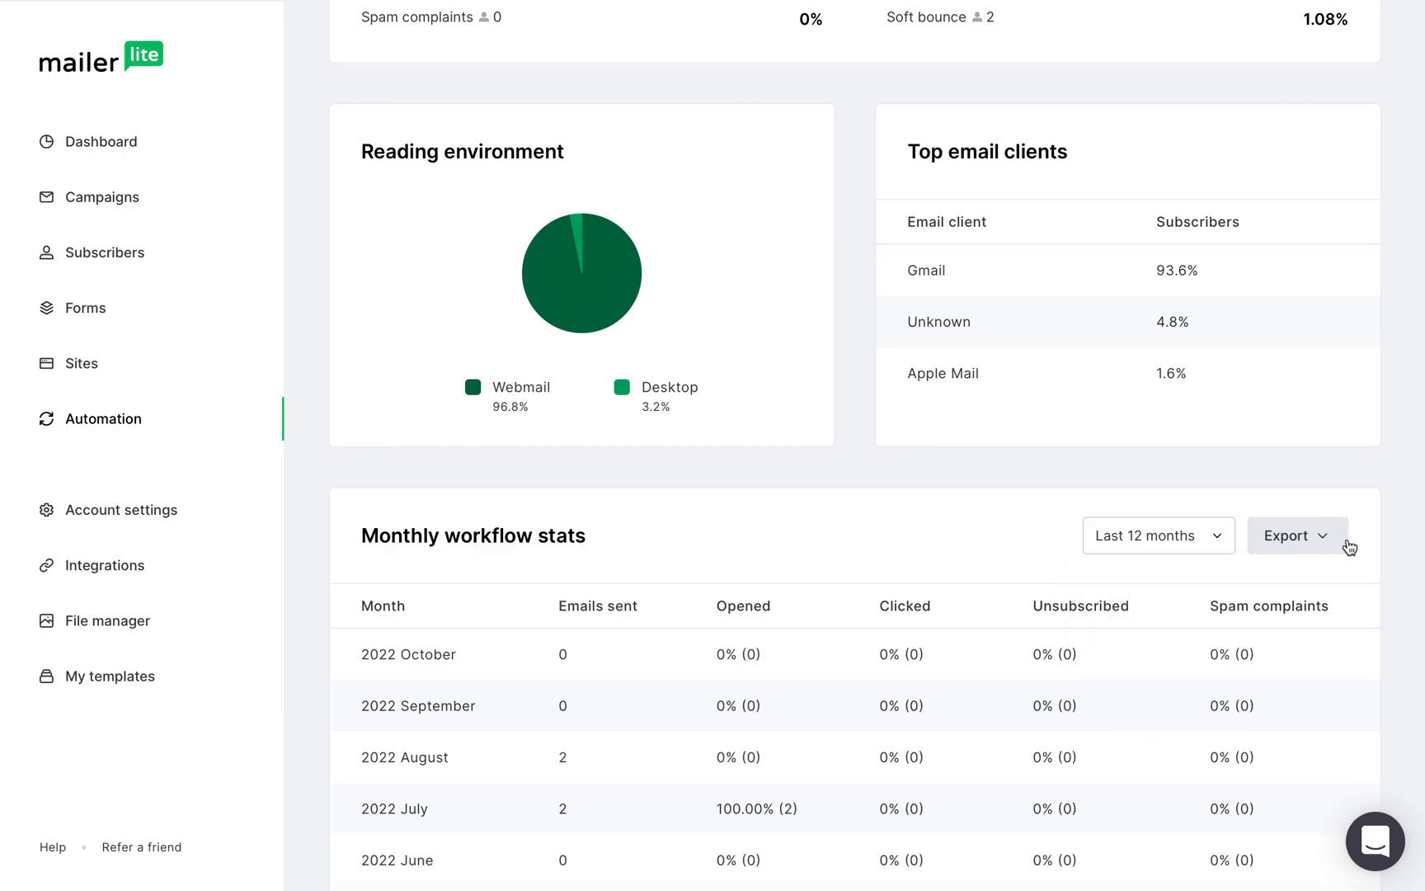
scroll(down, 3)
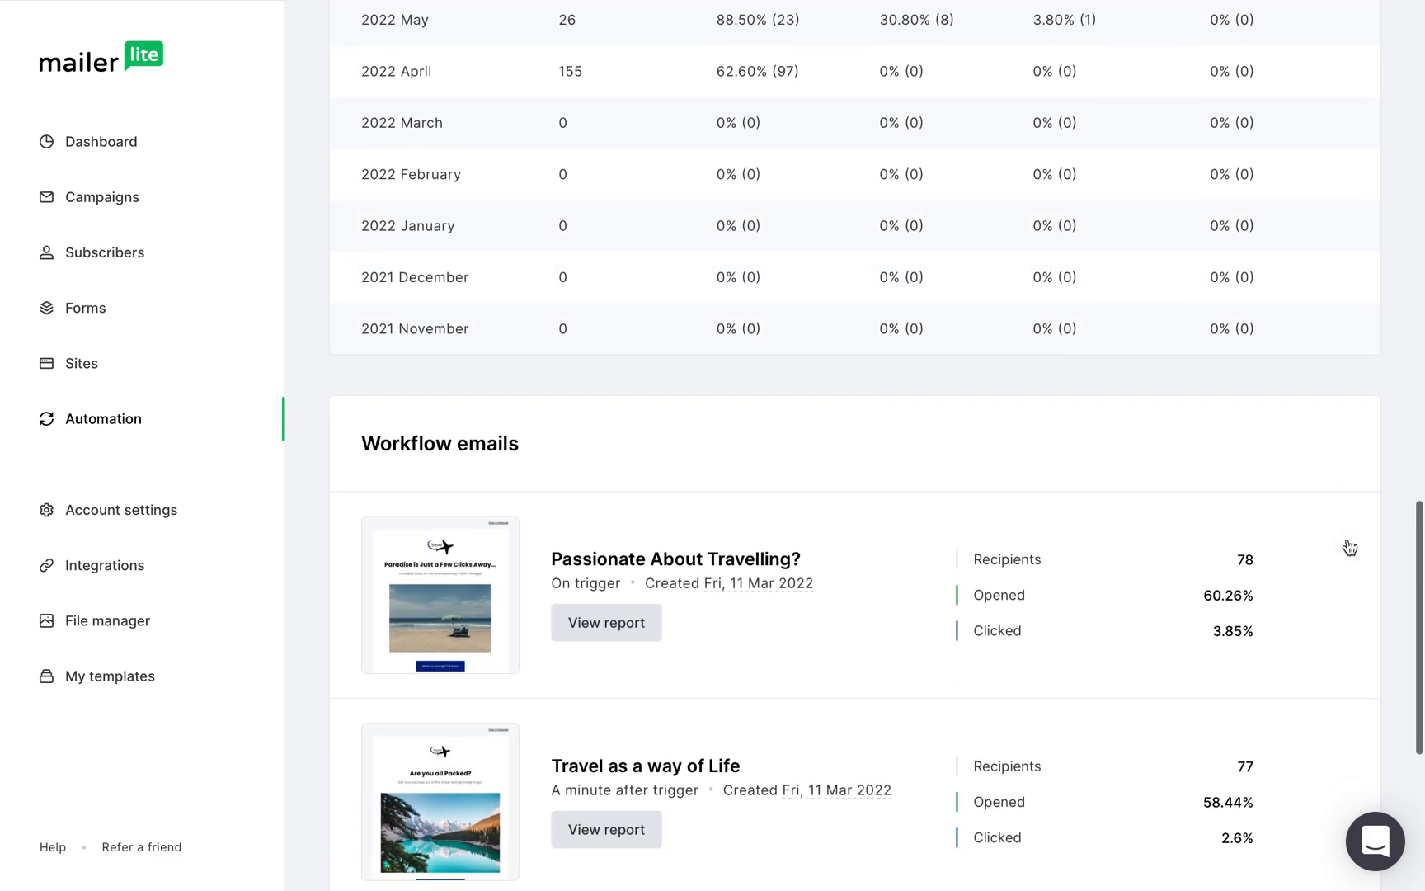
scroll(down, 3)
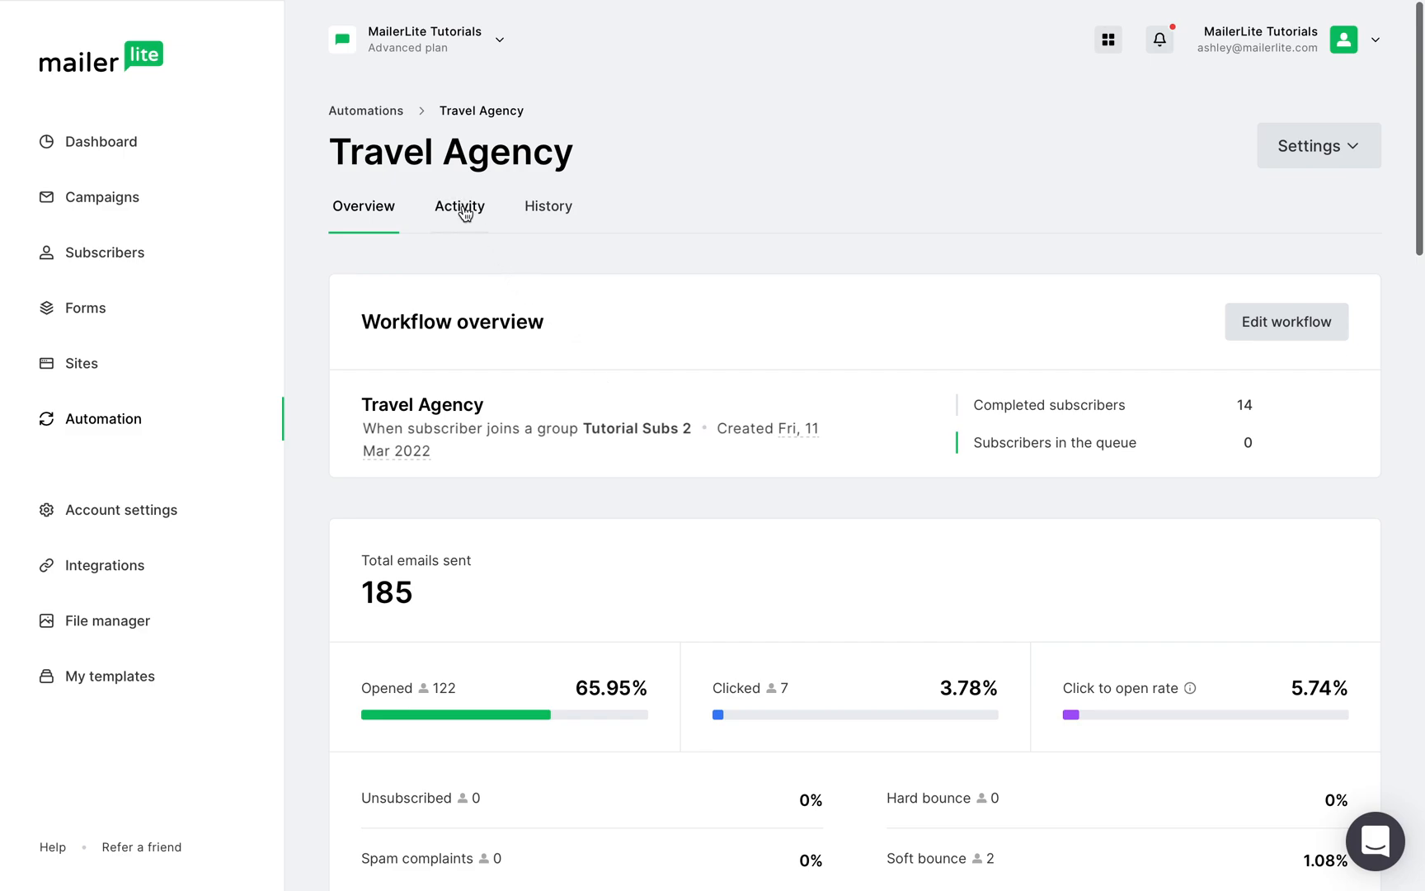
Show queued subscribers in the Activity view with a date range filter applied.
click(458, 206)
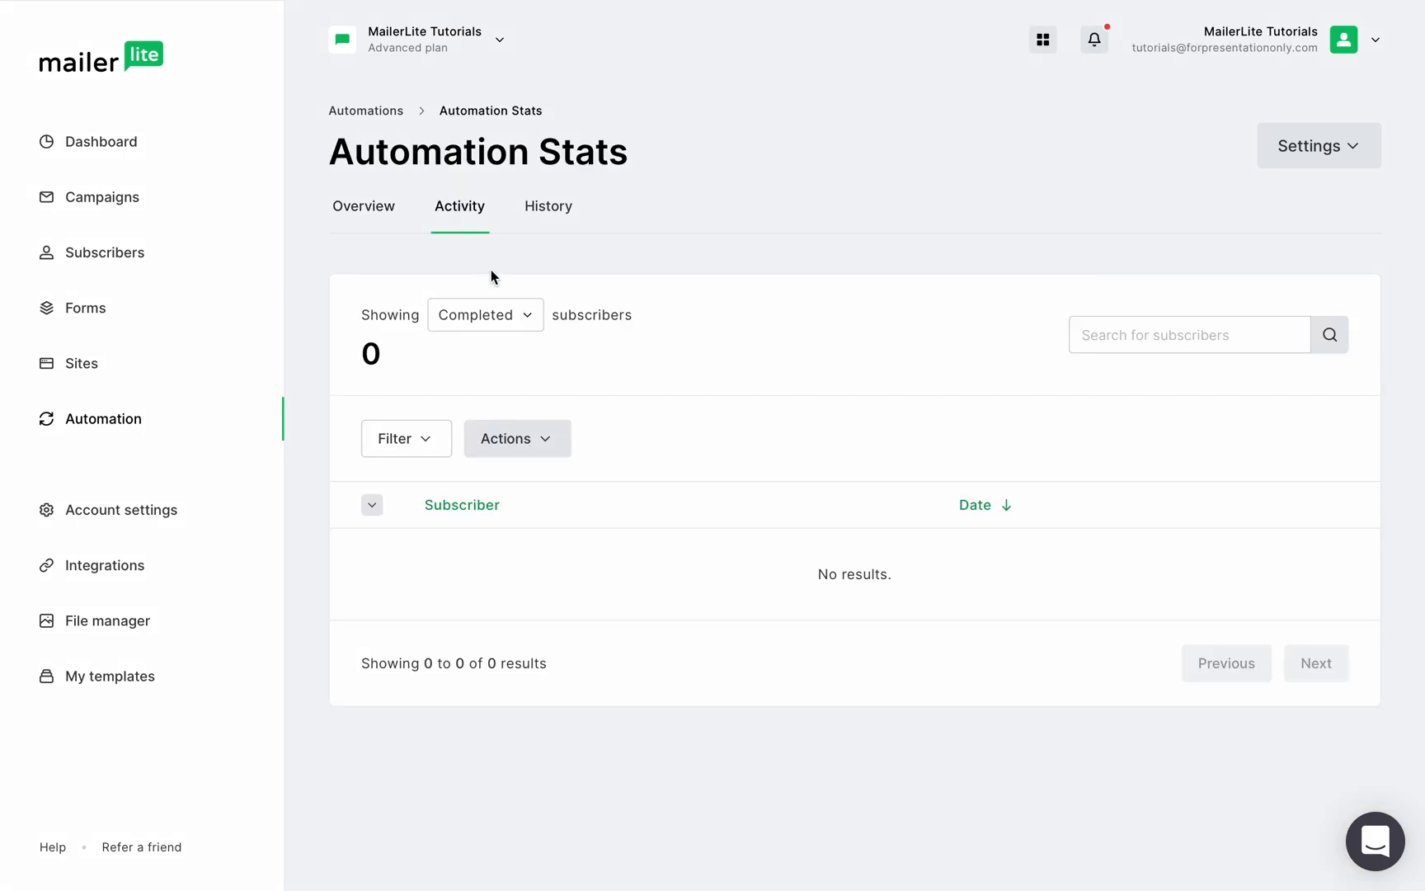
click(485, 315)
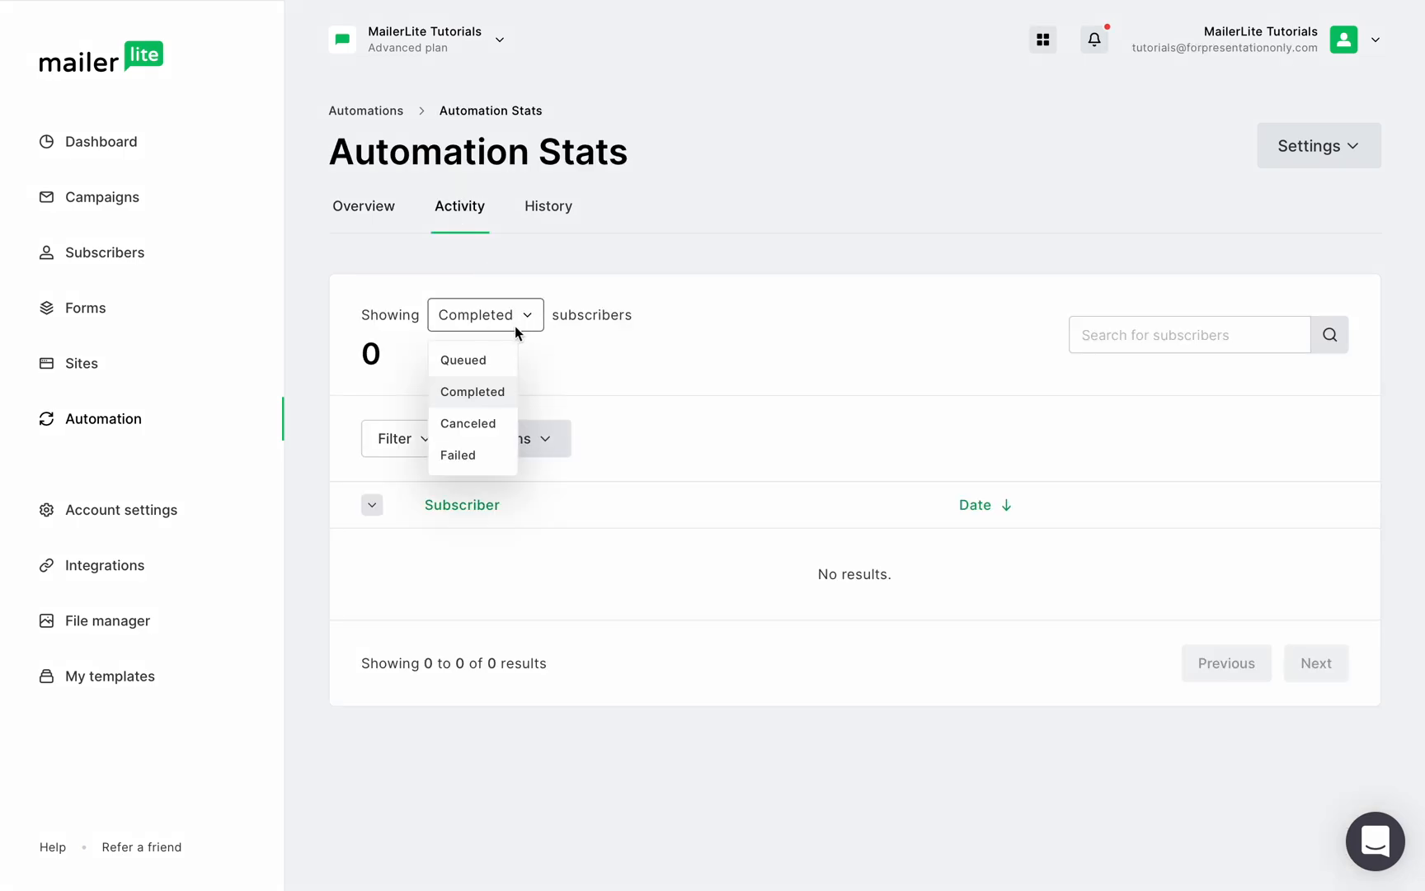
mouse_move(483, 442)
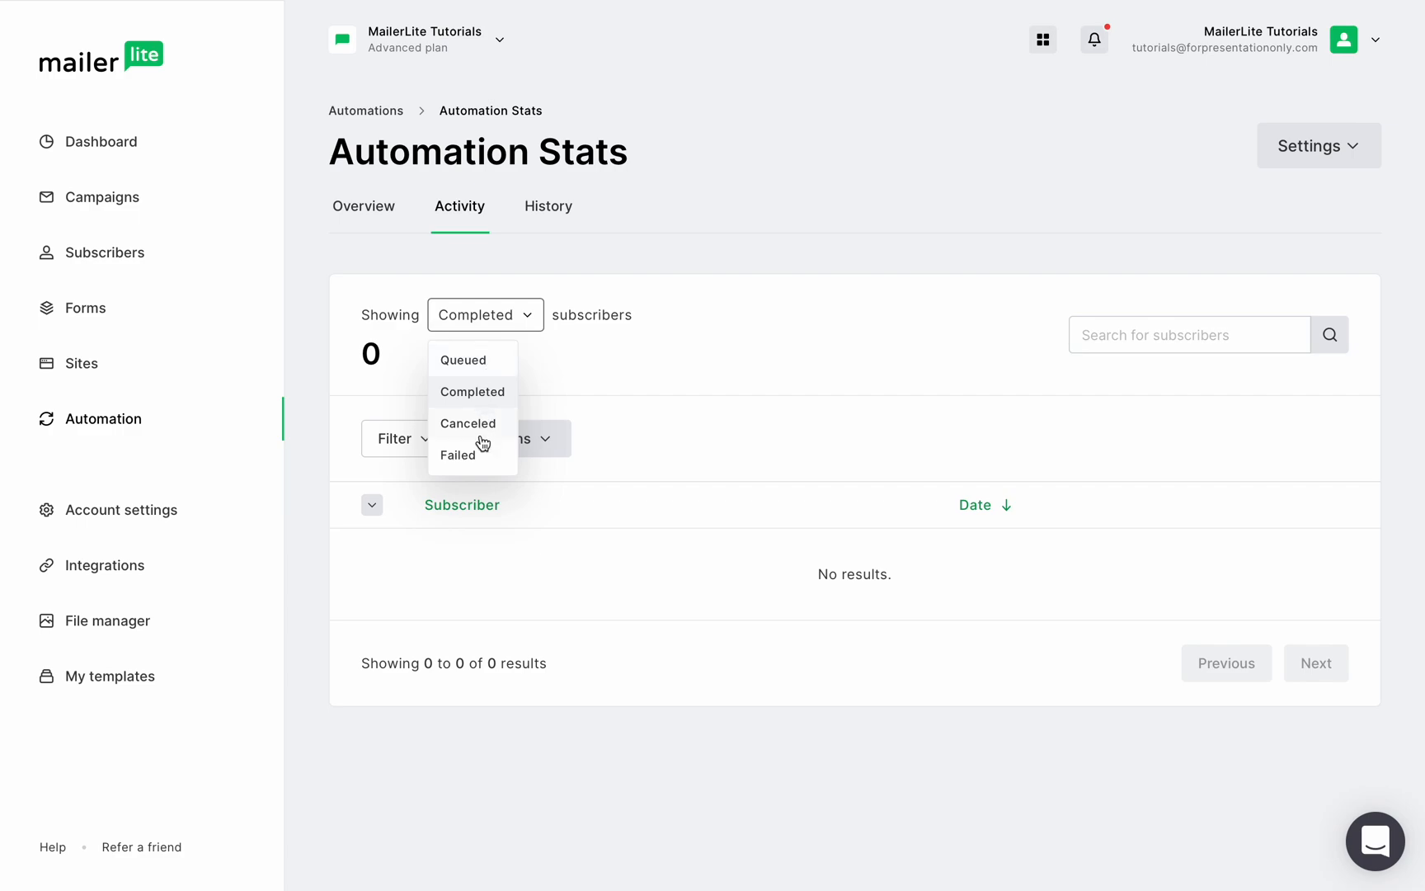
mouse_move(483, 376)
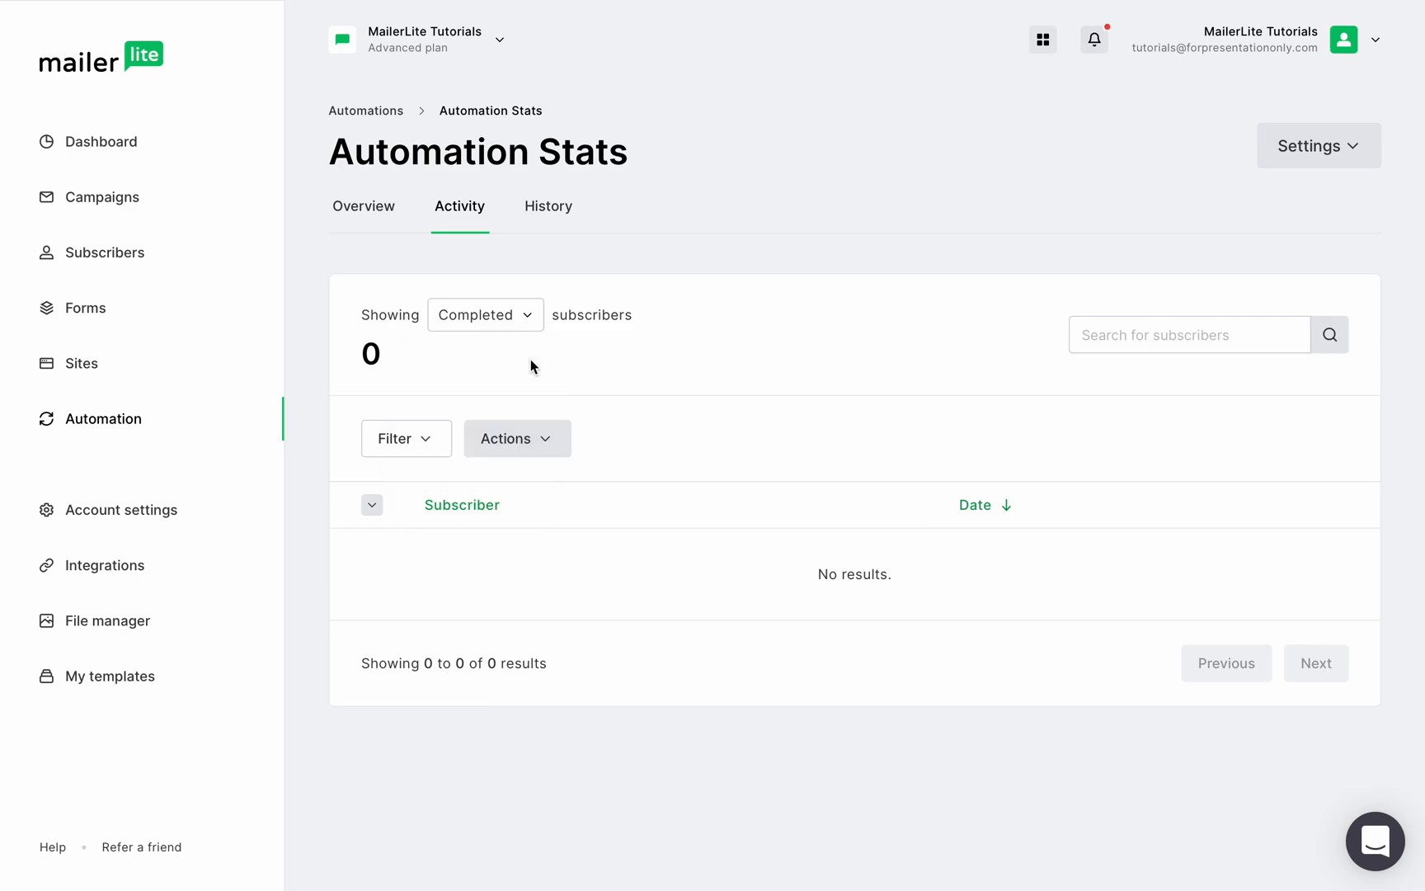
click(406, 439)
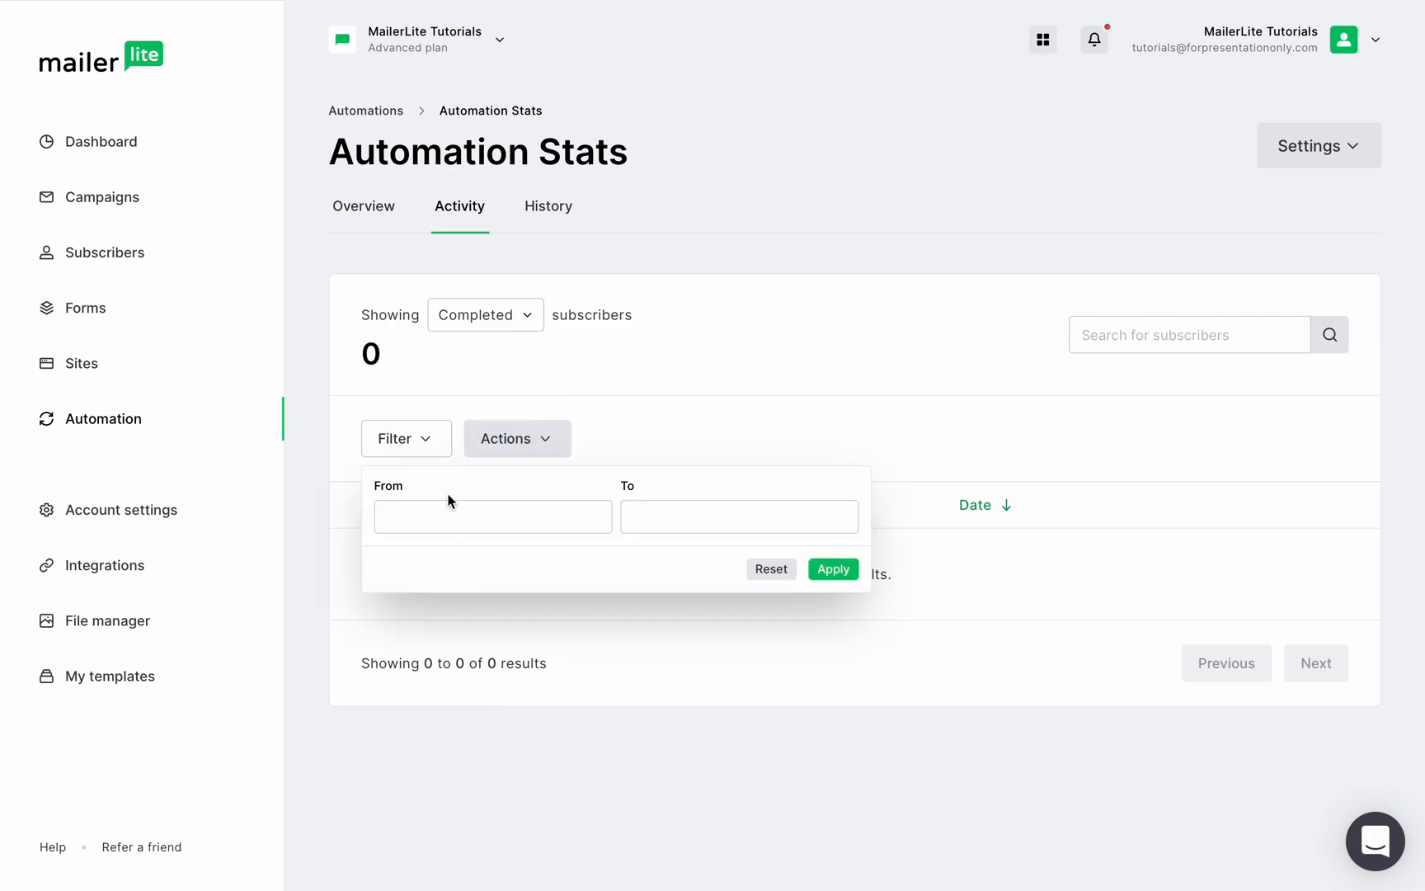
click(739, 516)
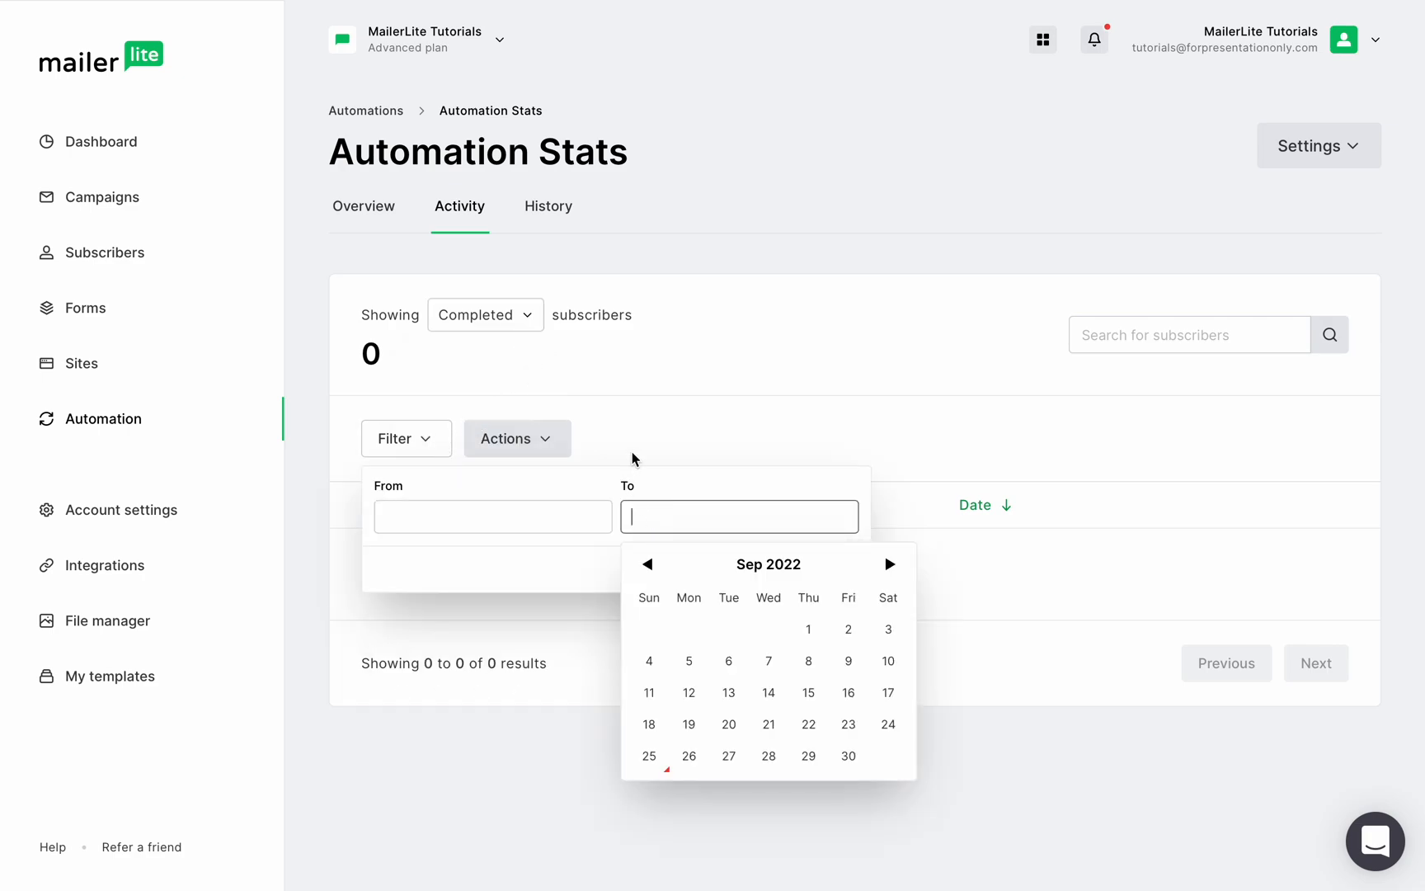
click(485, 315)
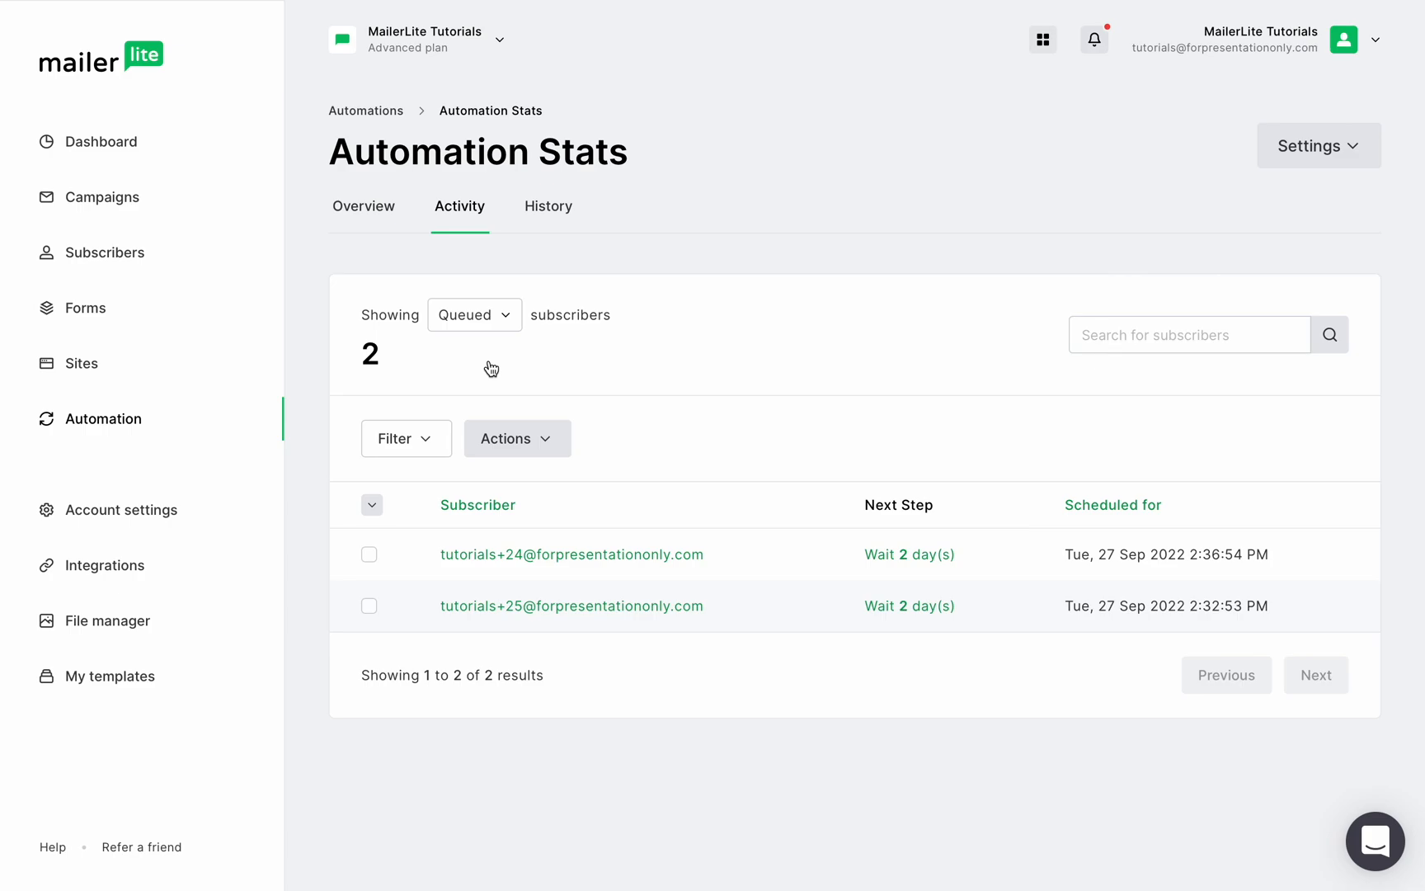
mouse_move(455, 476)
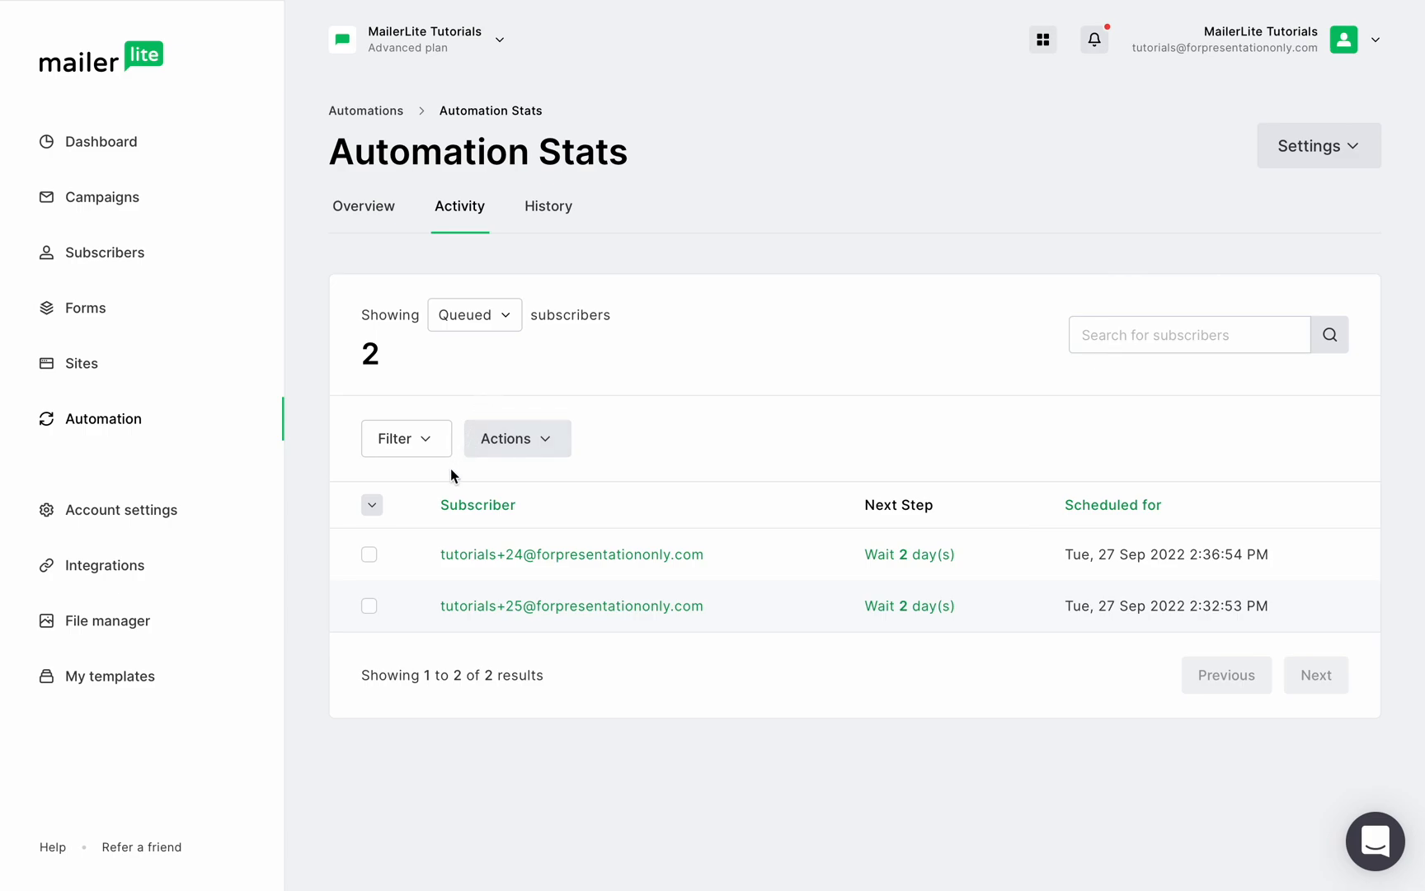
Remove one queued subscriber from the workflow and make the other skip its 2-day wait.
click(369, 554)
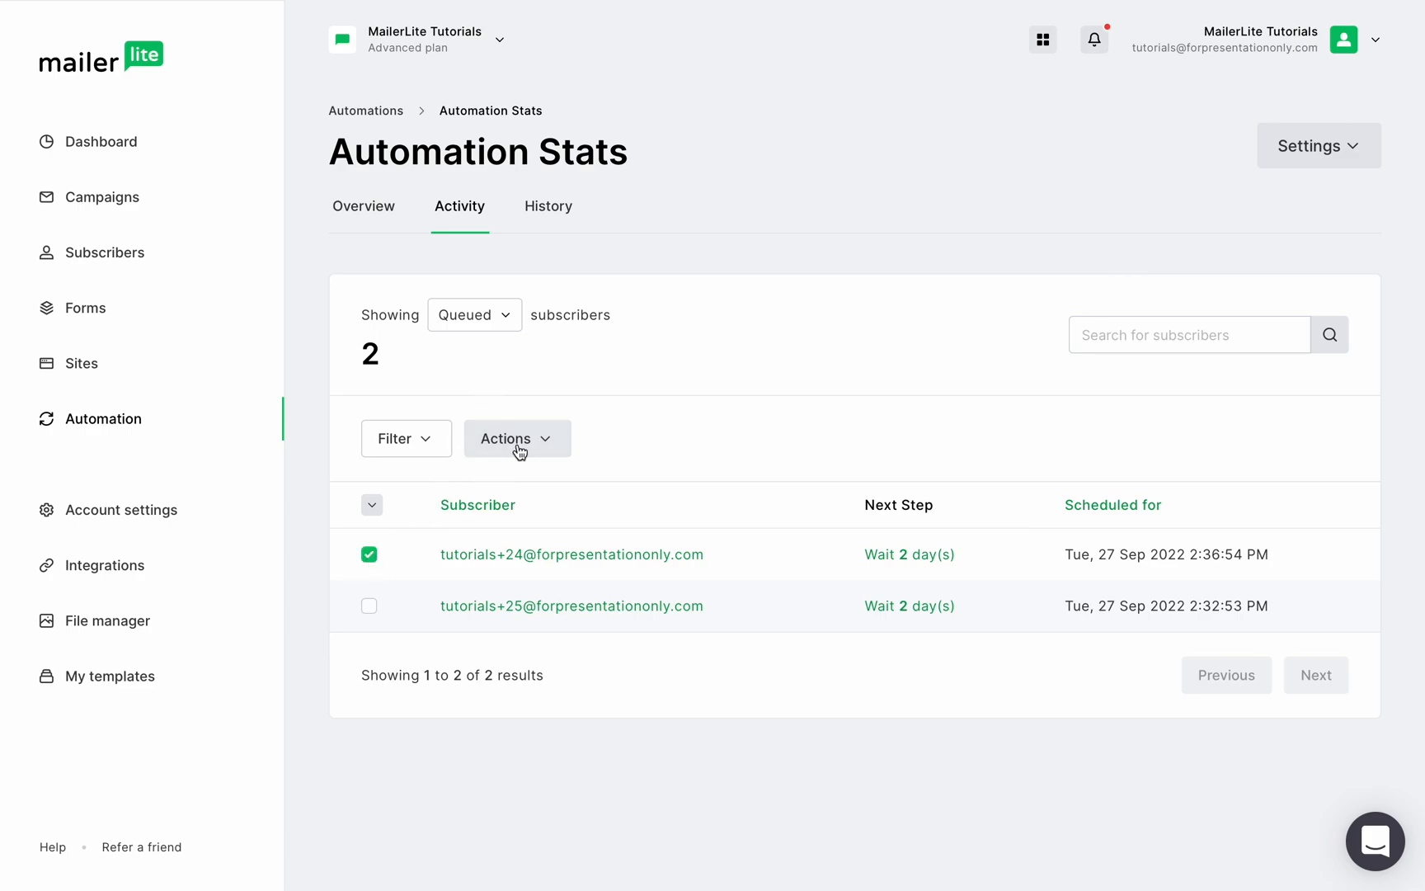
click(516, 438)
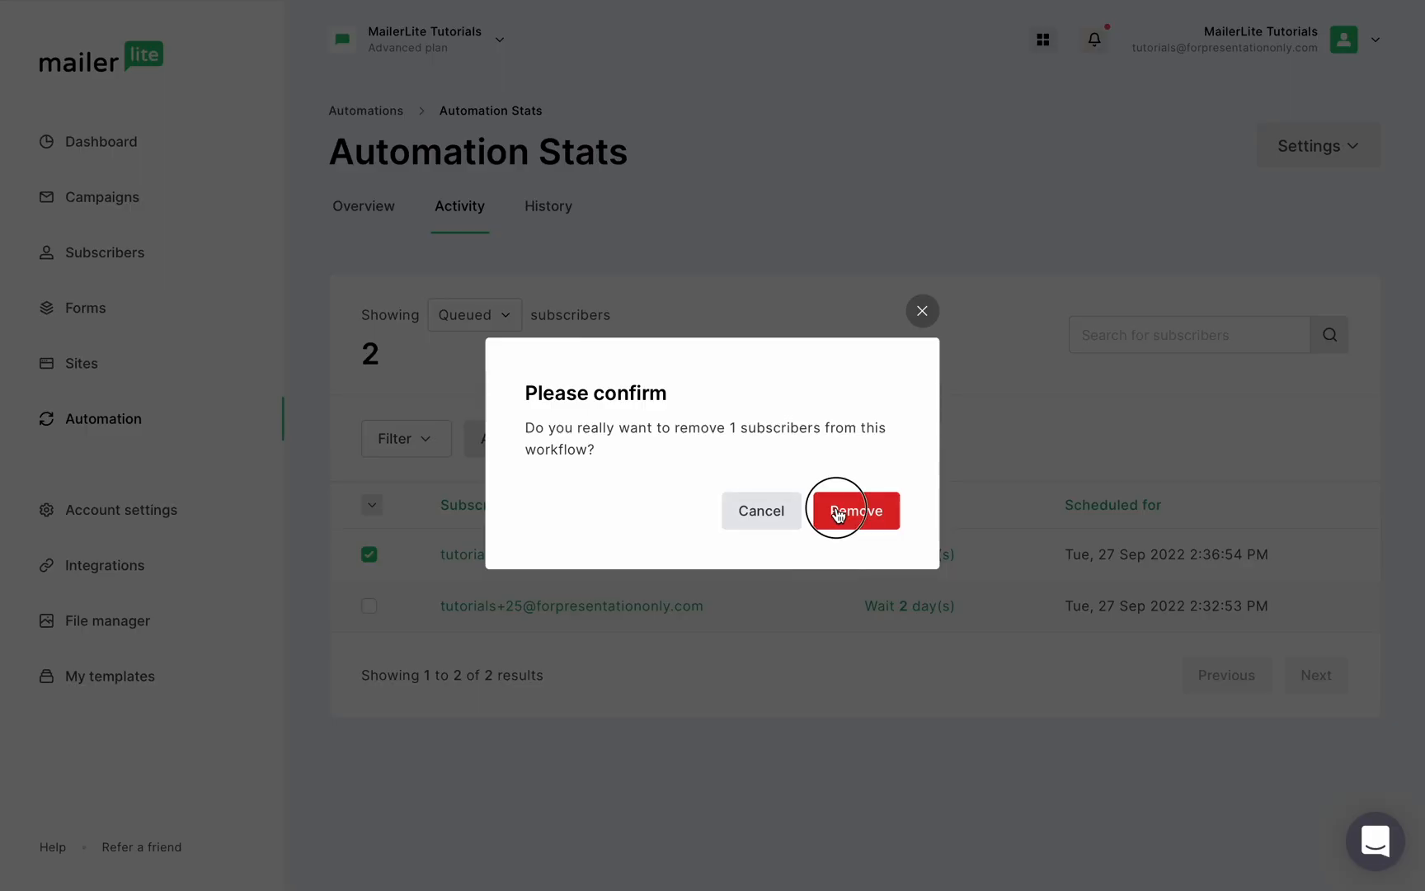
click(852, 509)
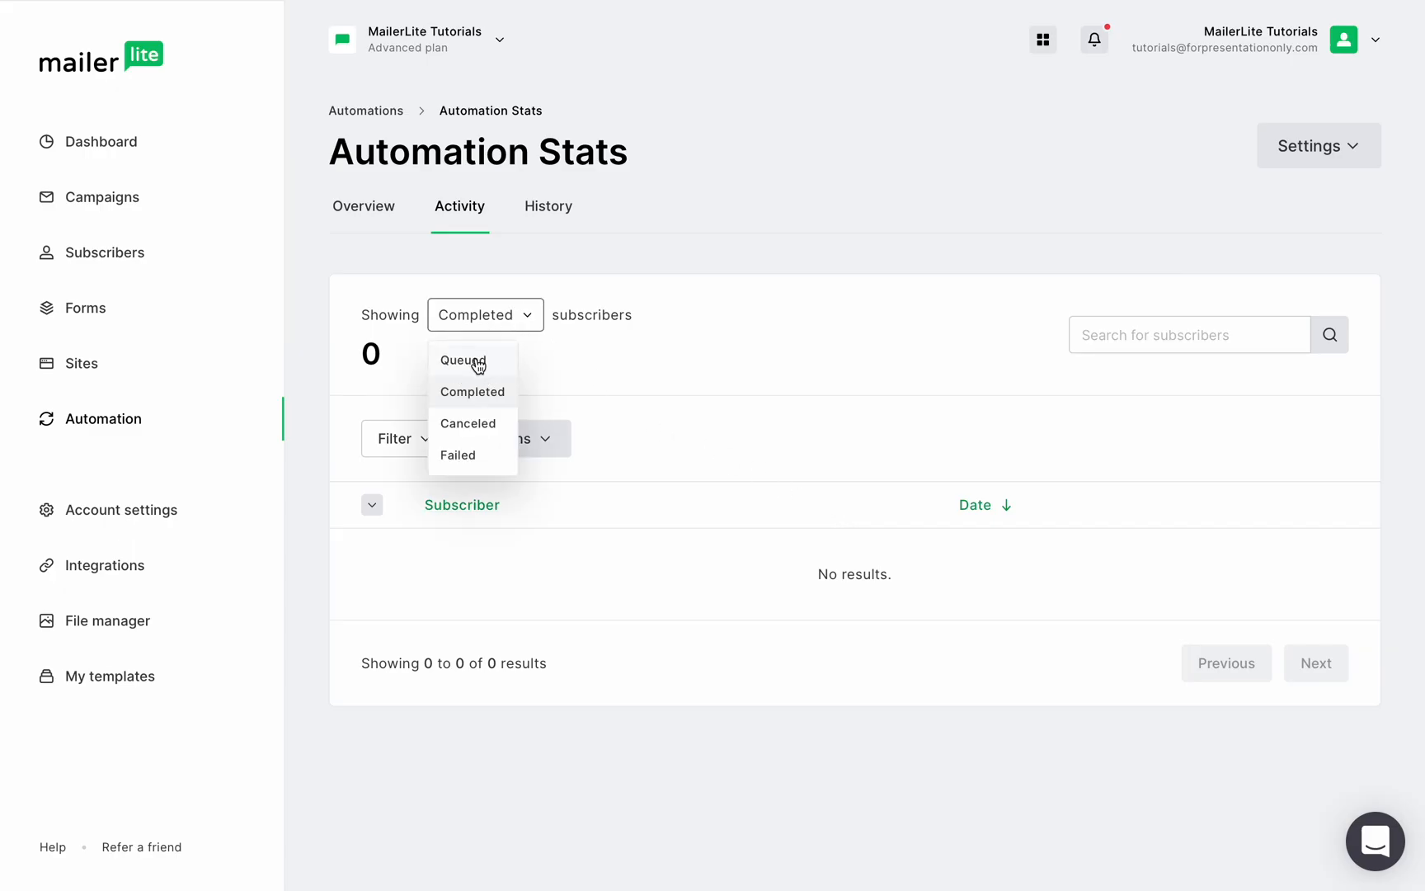
click(464, 359)
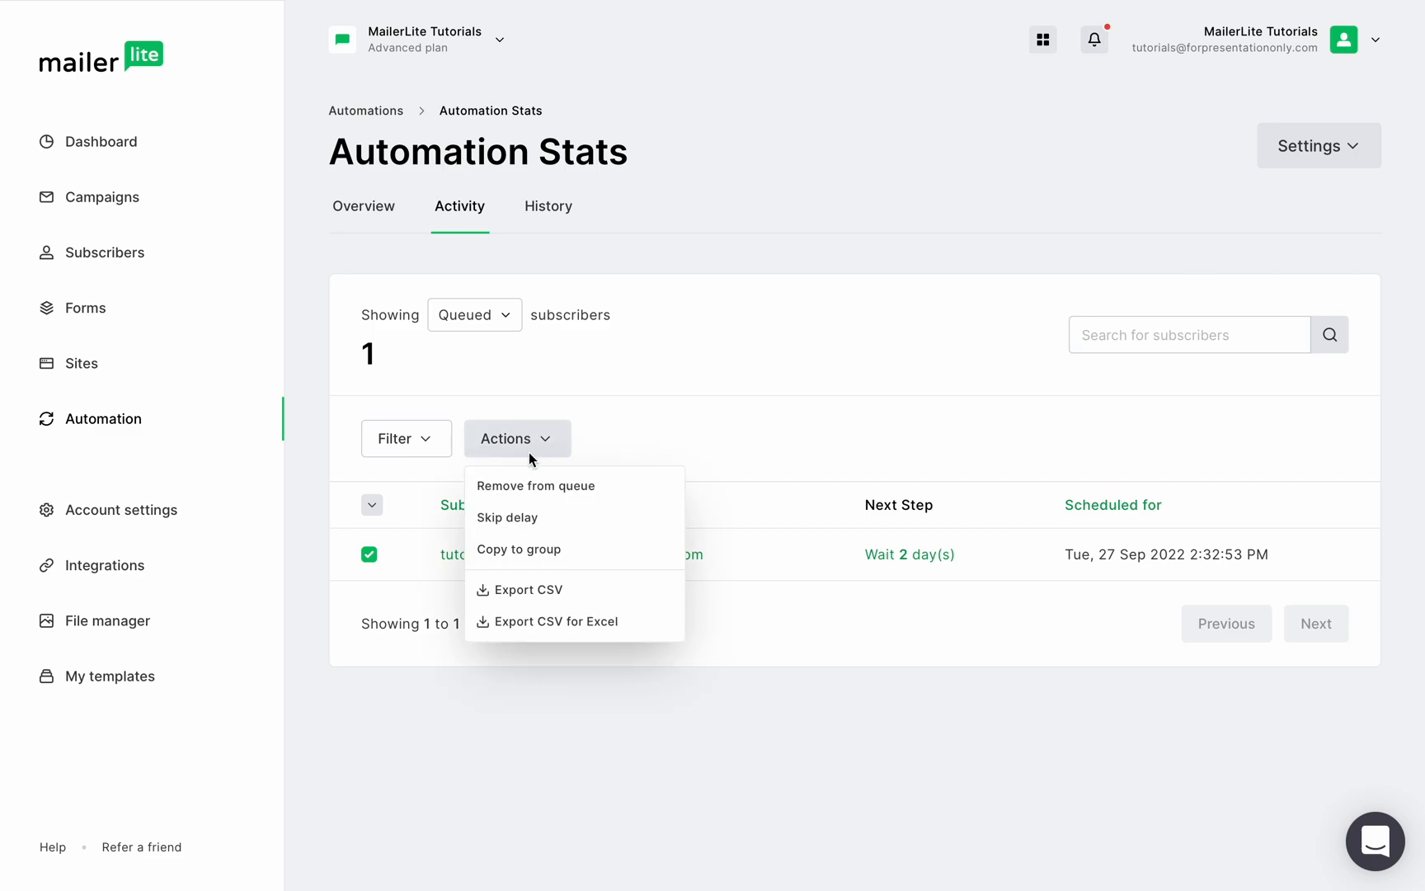
click(507, 517)
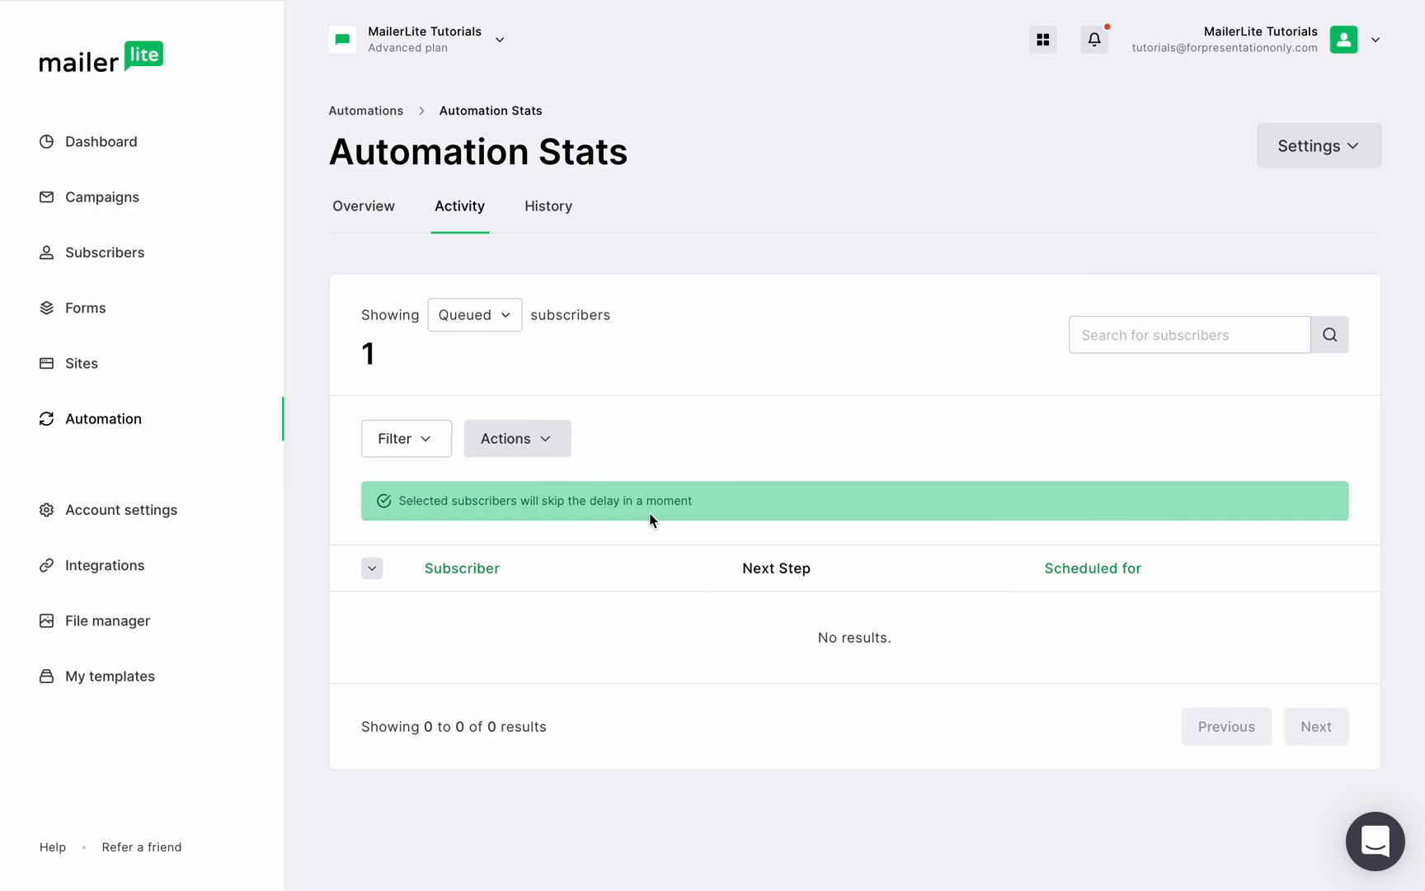
List the completed subscribers, then the one canceled subscriber removed at Wait 2 day(s).
click(473, 315)
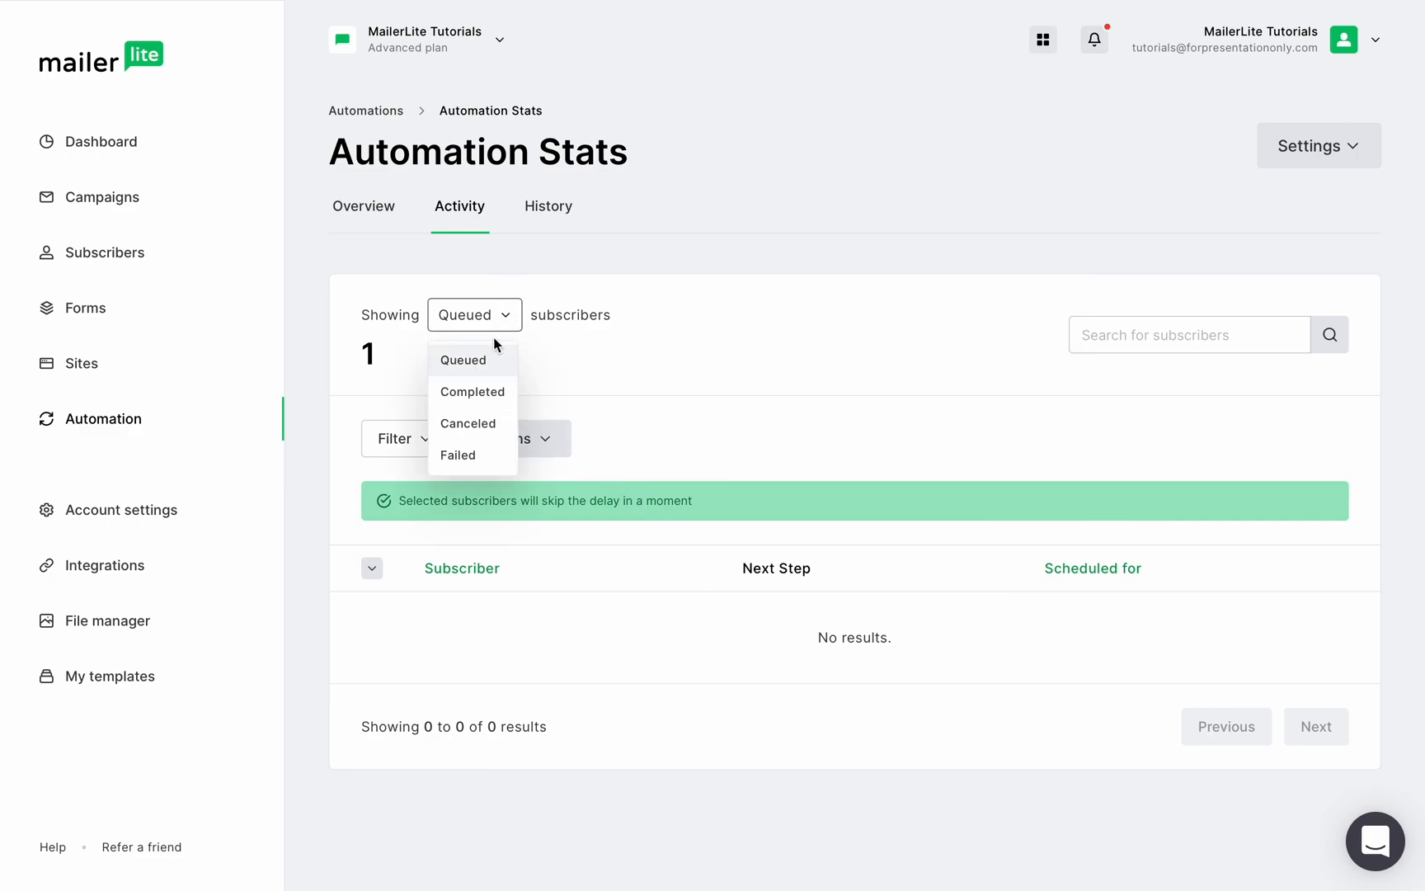
click(472, 391)
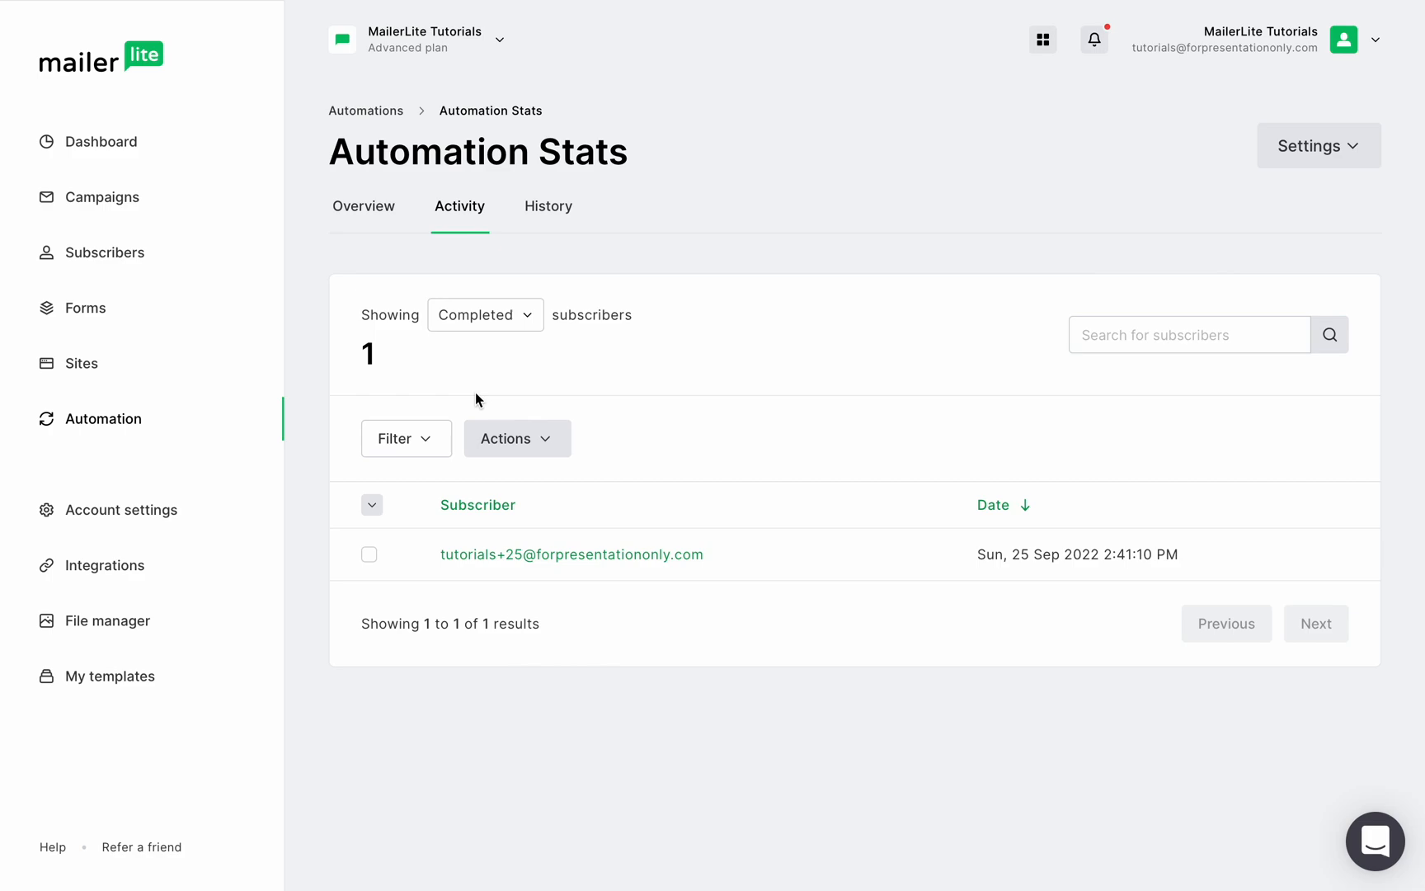
mouse_move(506, 336)
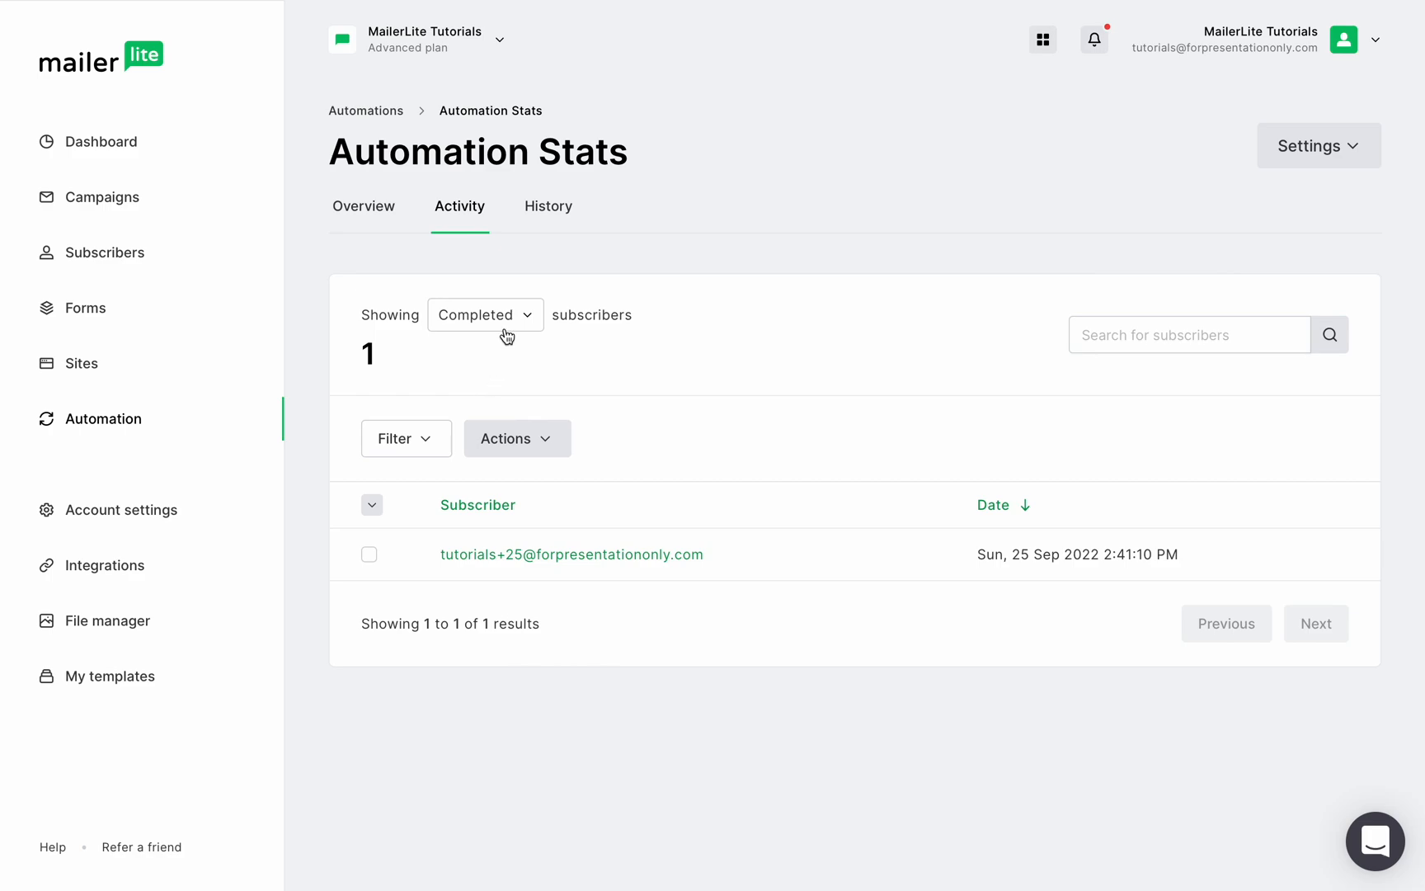
click(485, 315)
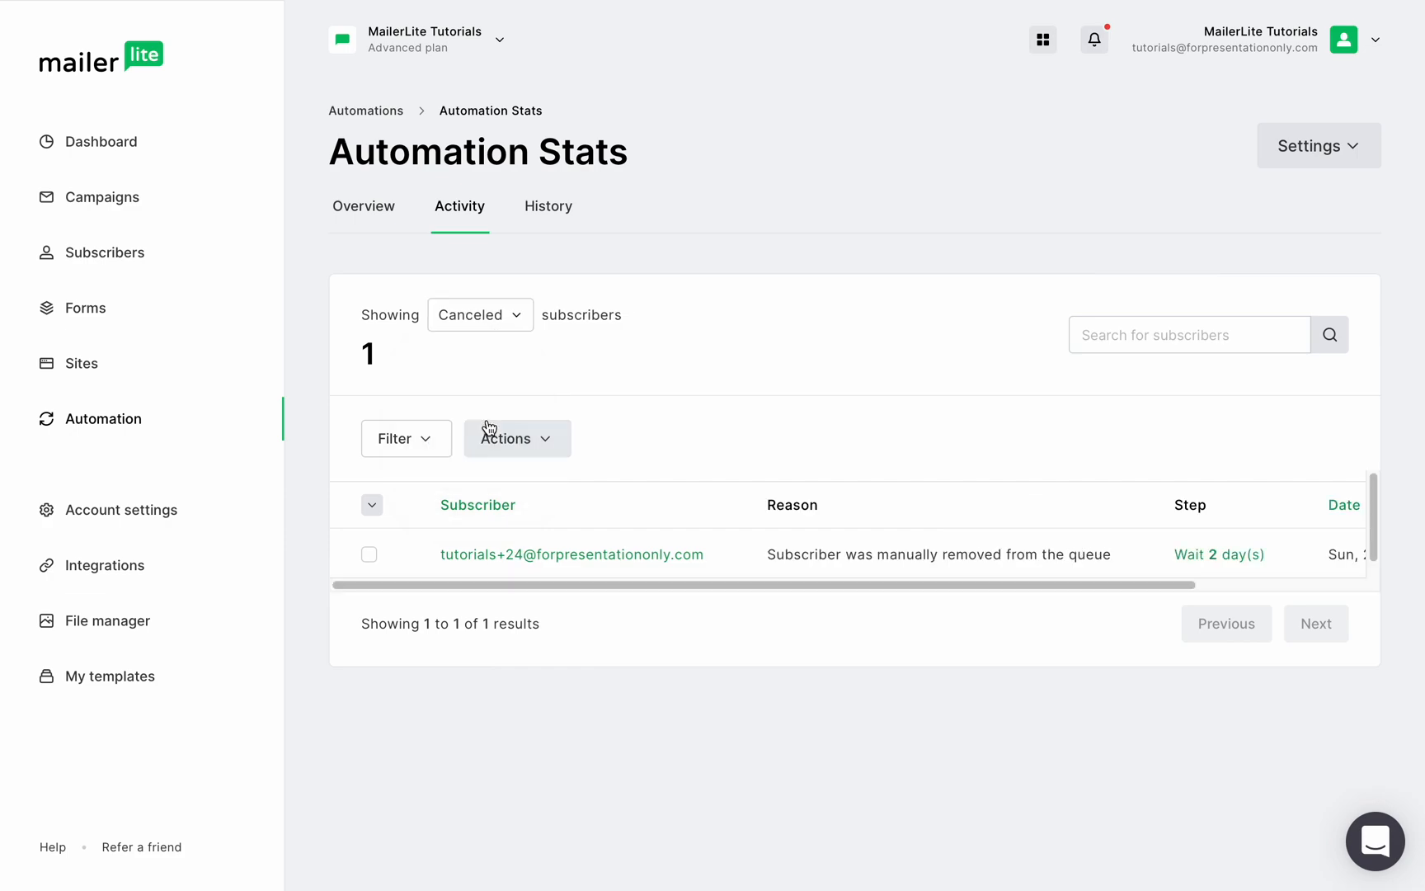
mouse_move(497, 395)
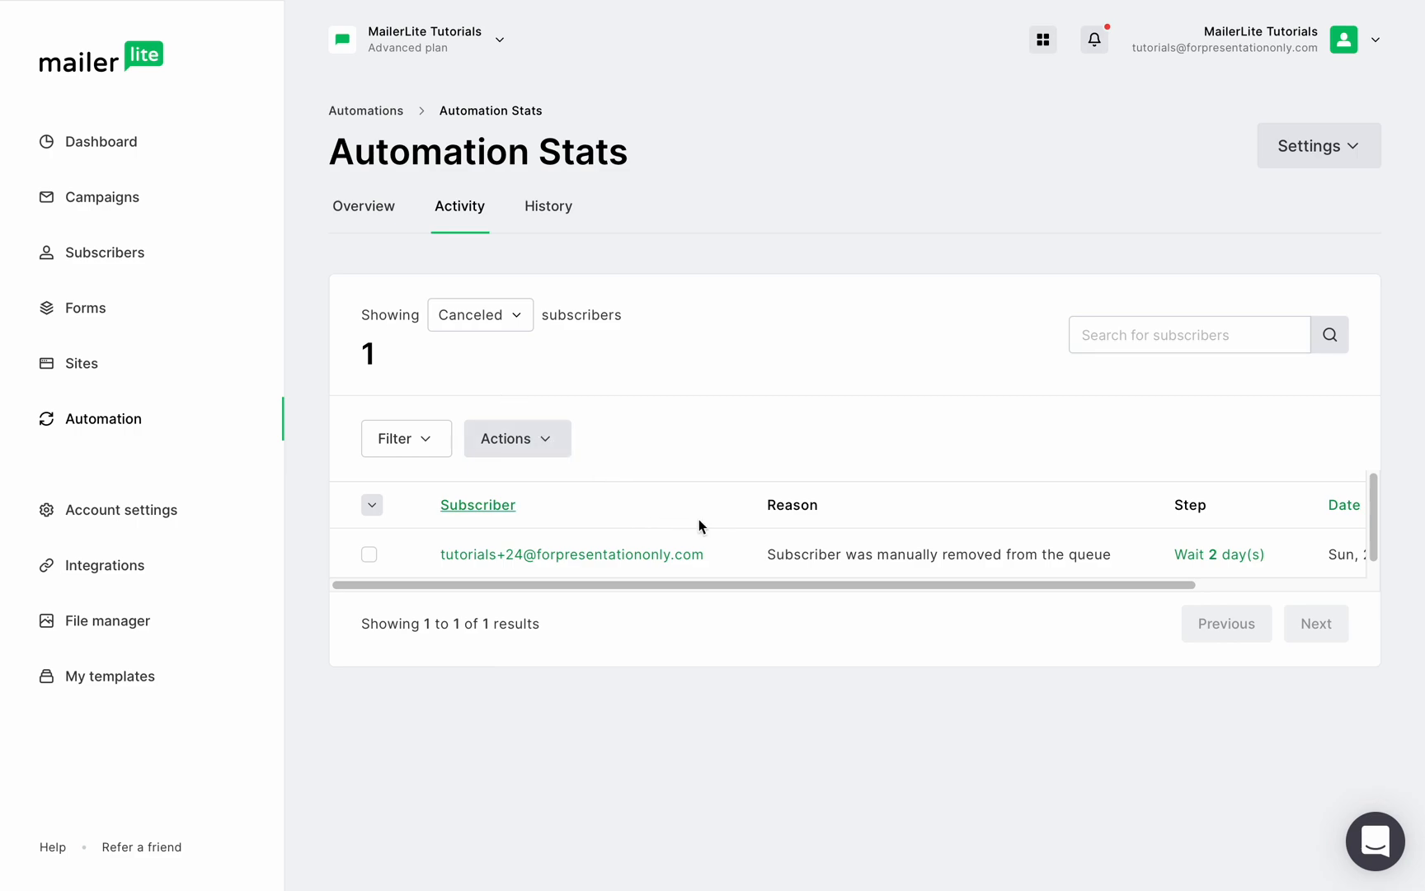
mouse_move(779, 525)
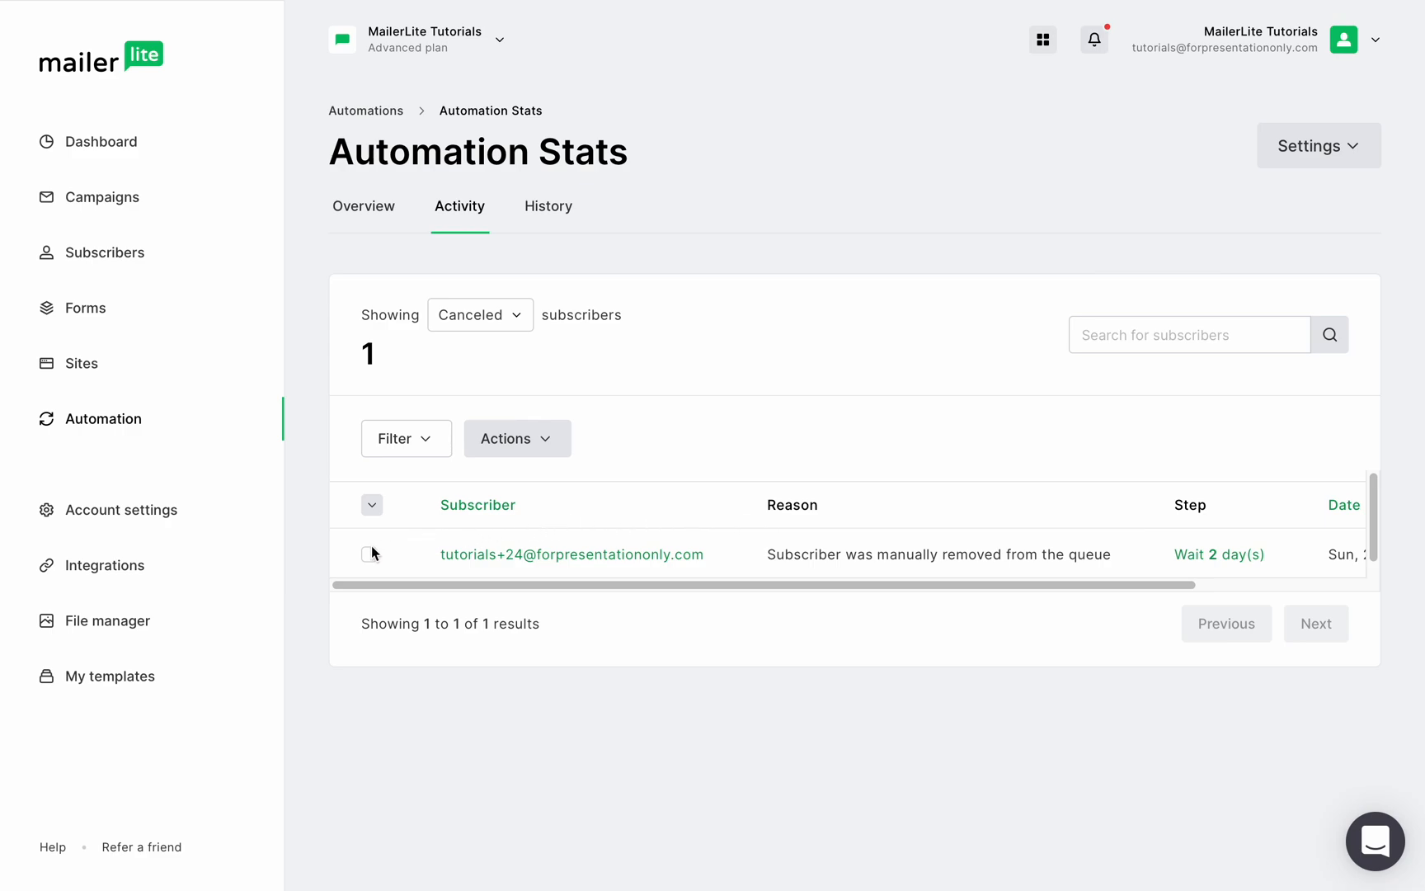
Start re-adding the canceled subscriber to the sequence and review the rejoin-step options.
click(516, 439)
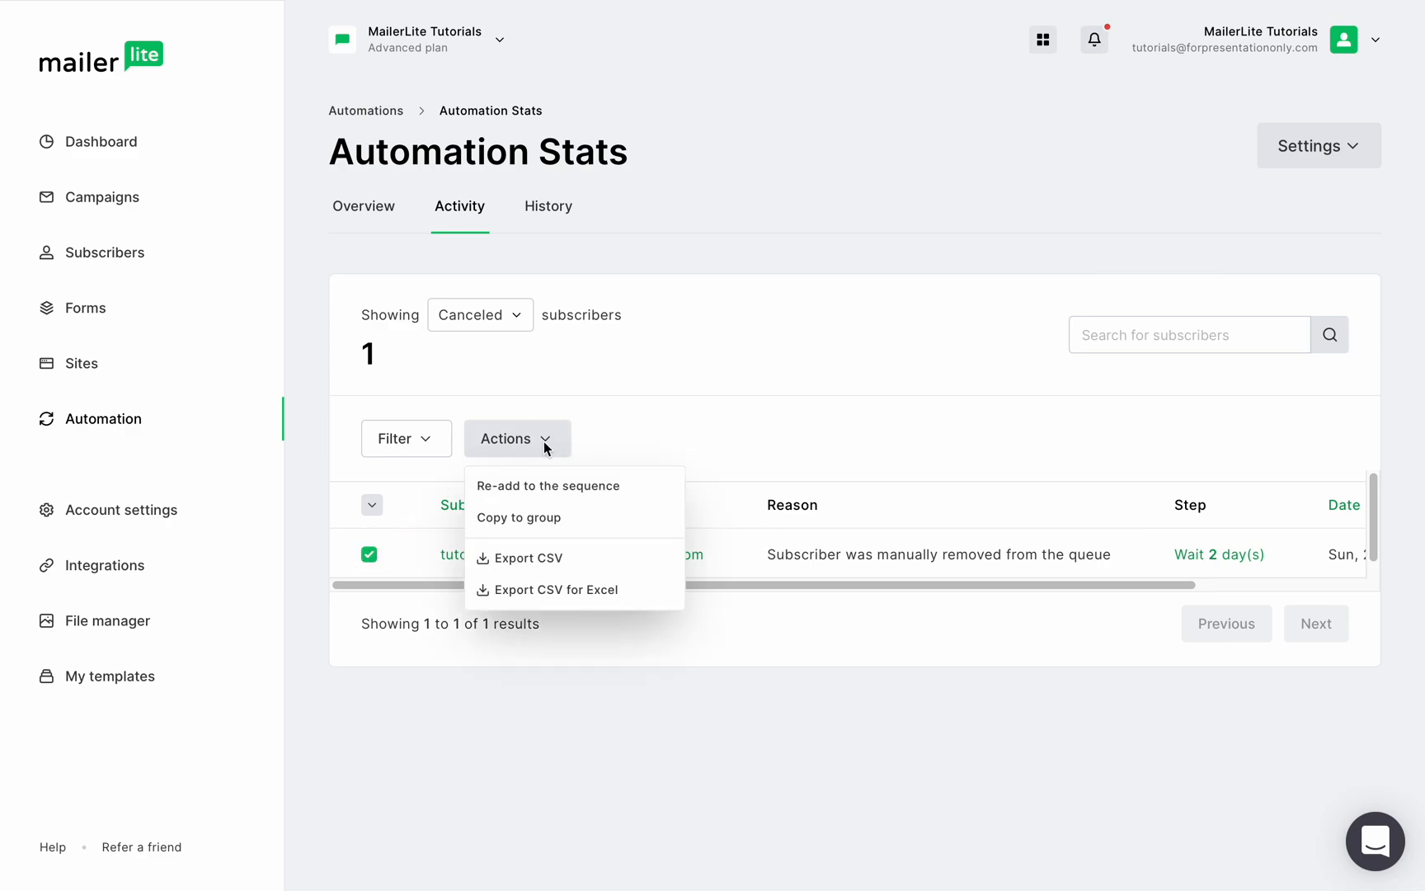
click(546, 485)
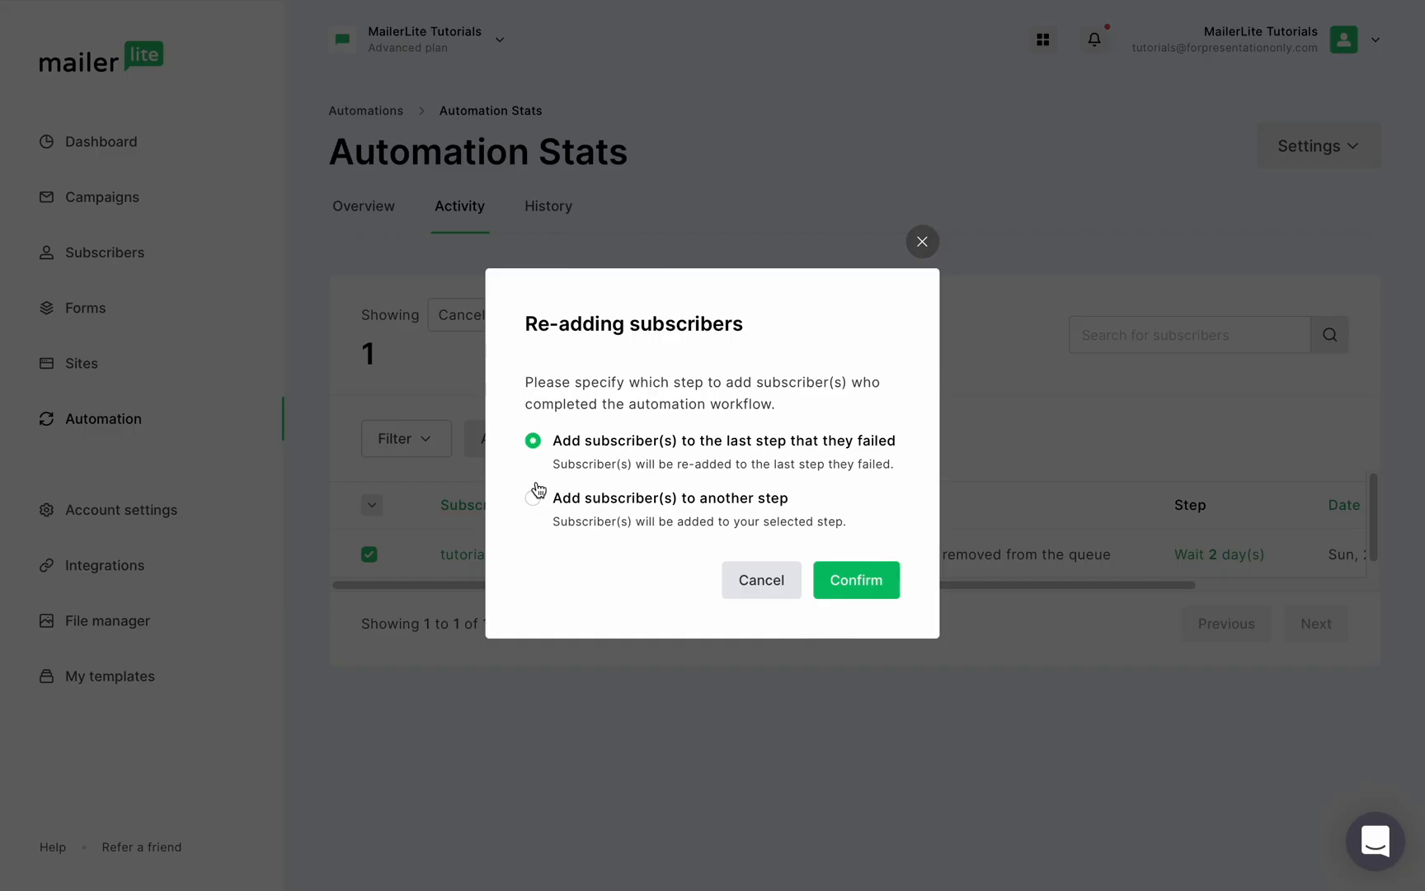
mouse_move(541, 531)
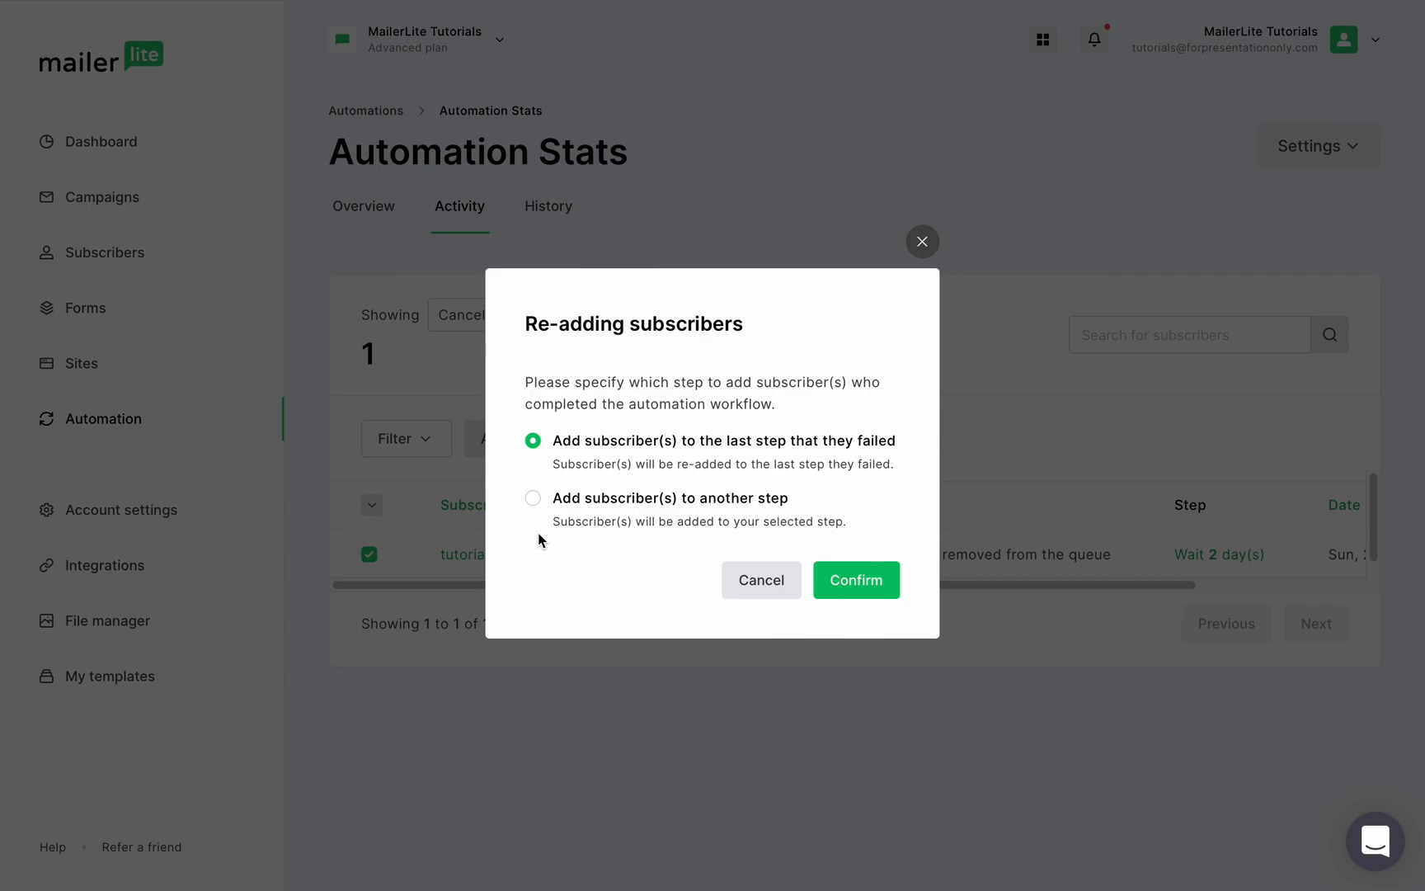
mouse_move(650, 551)
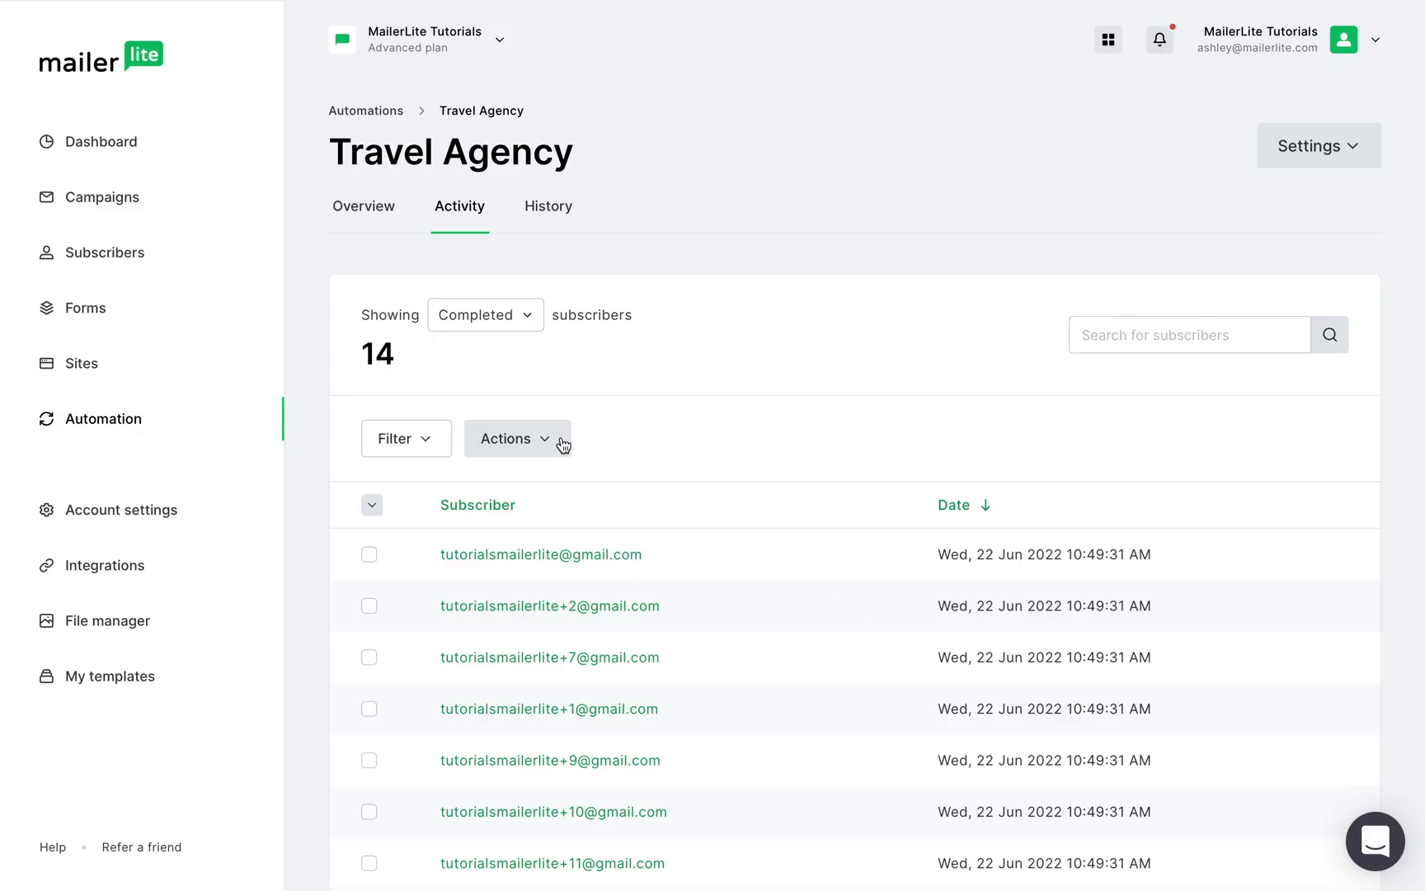
click(514, 439)
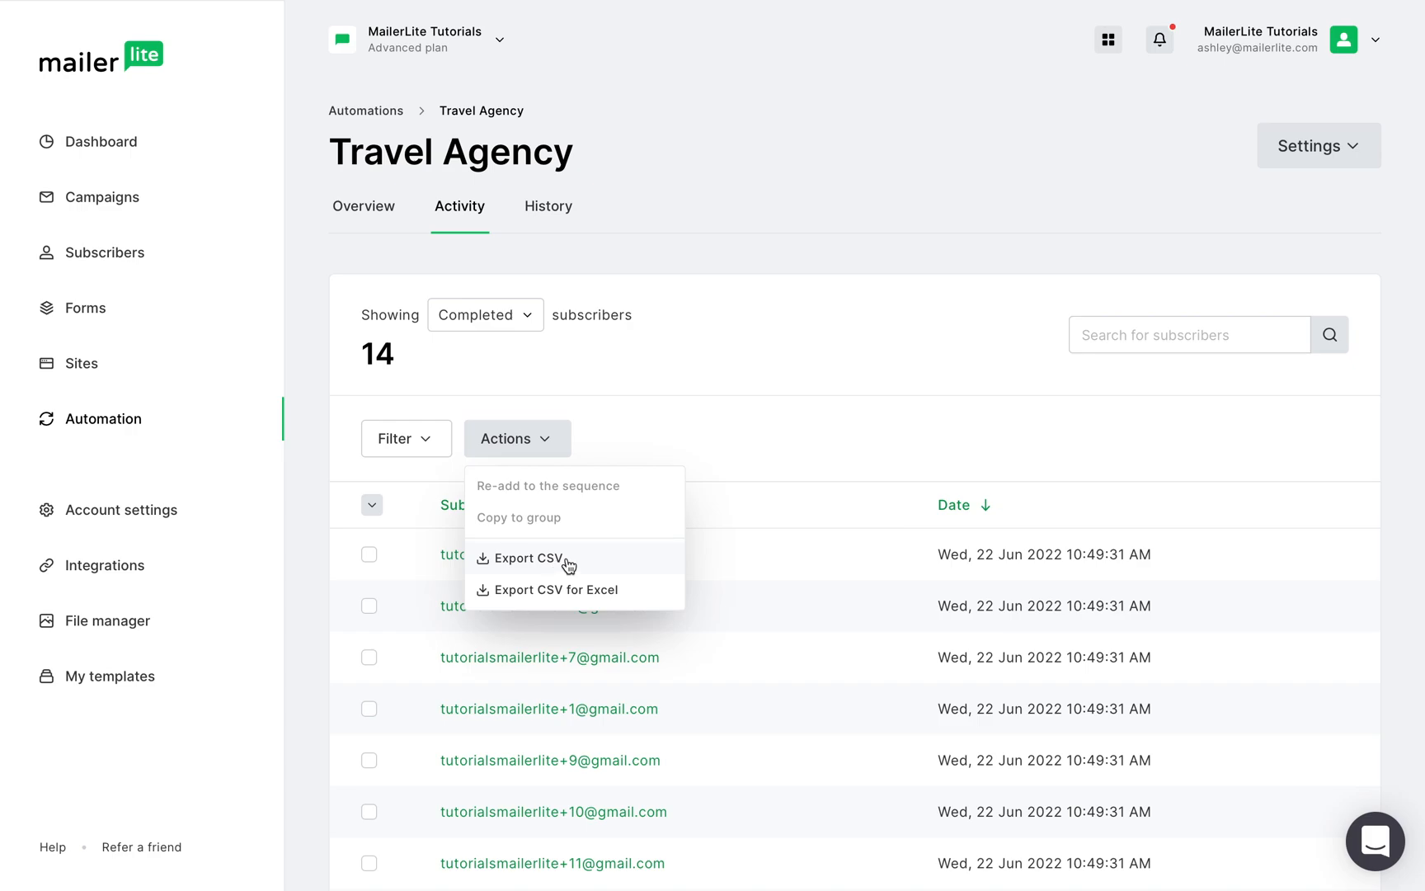
mouse_move(734, 481)
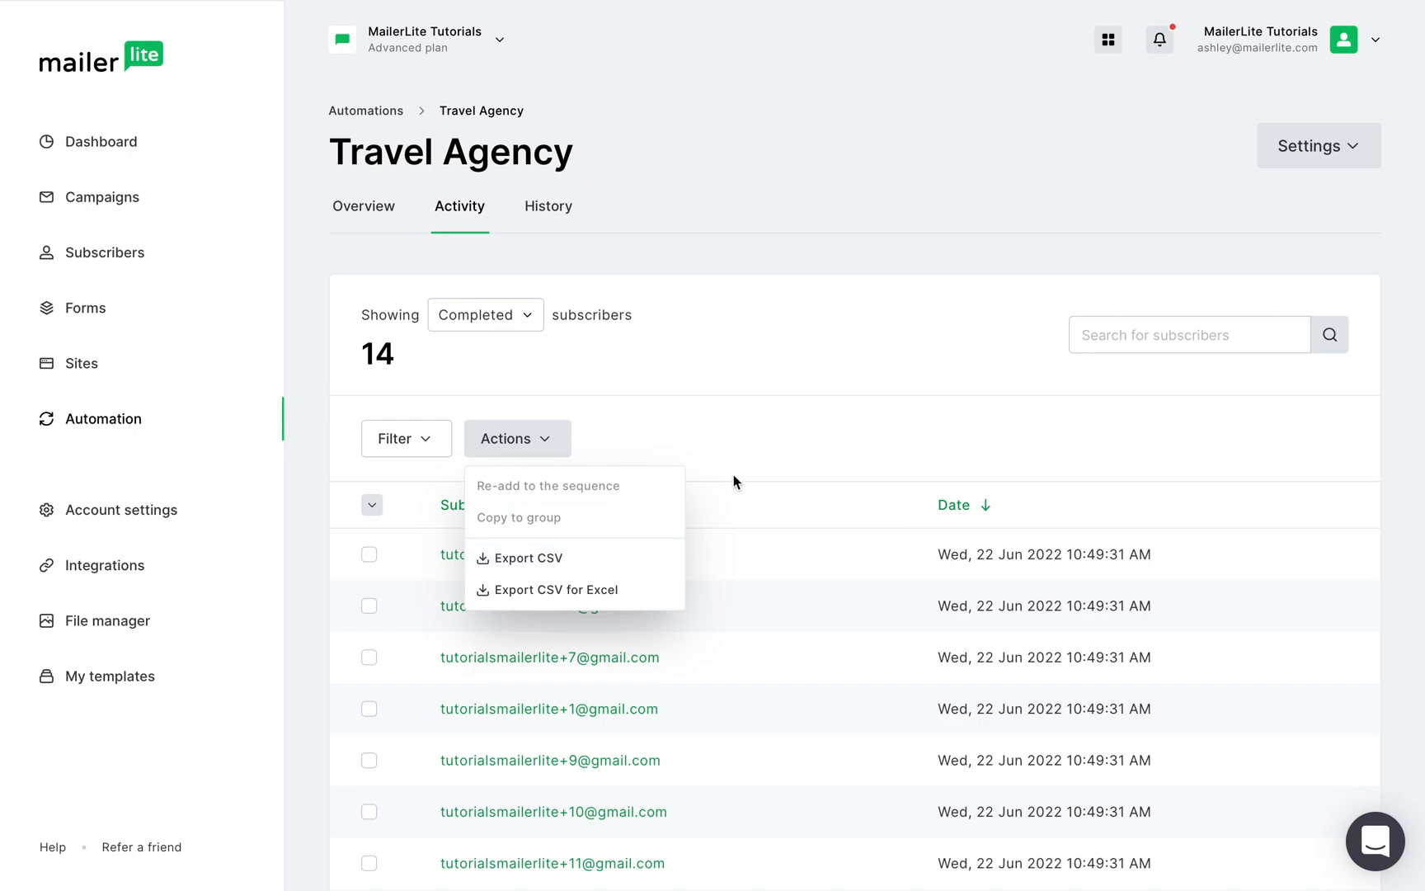
click(1189, 334)
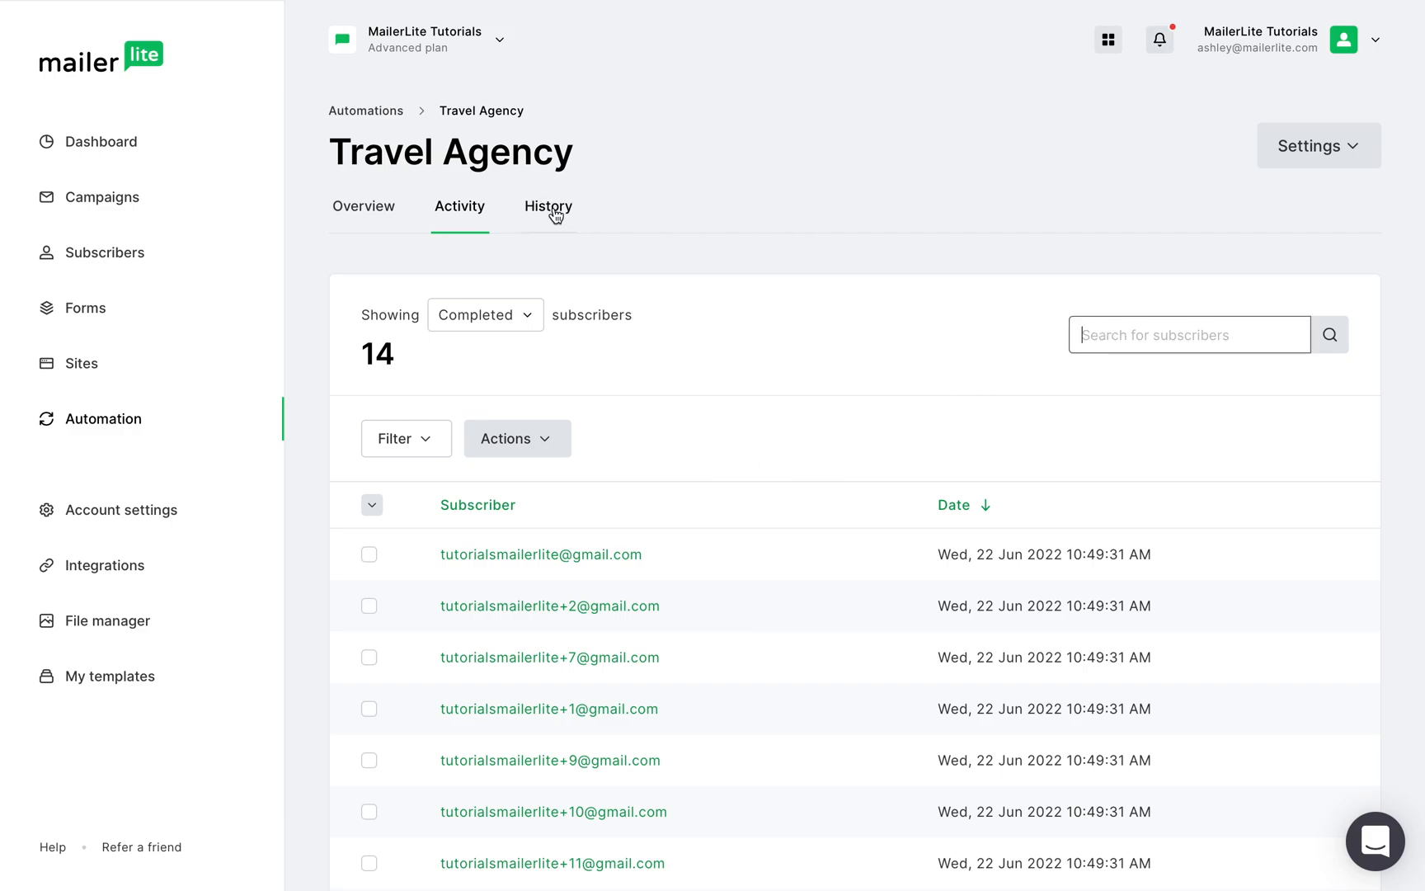
Review the history log's event type filter and Date Created sort options.
click(548, 206)
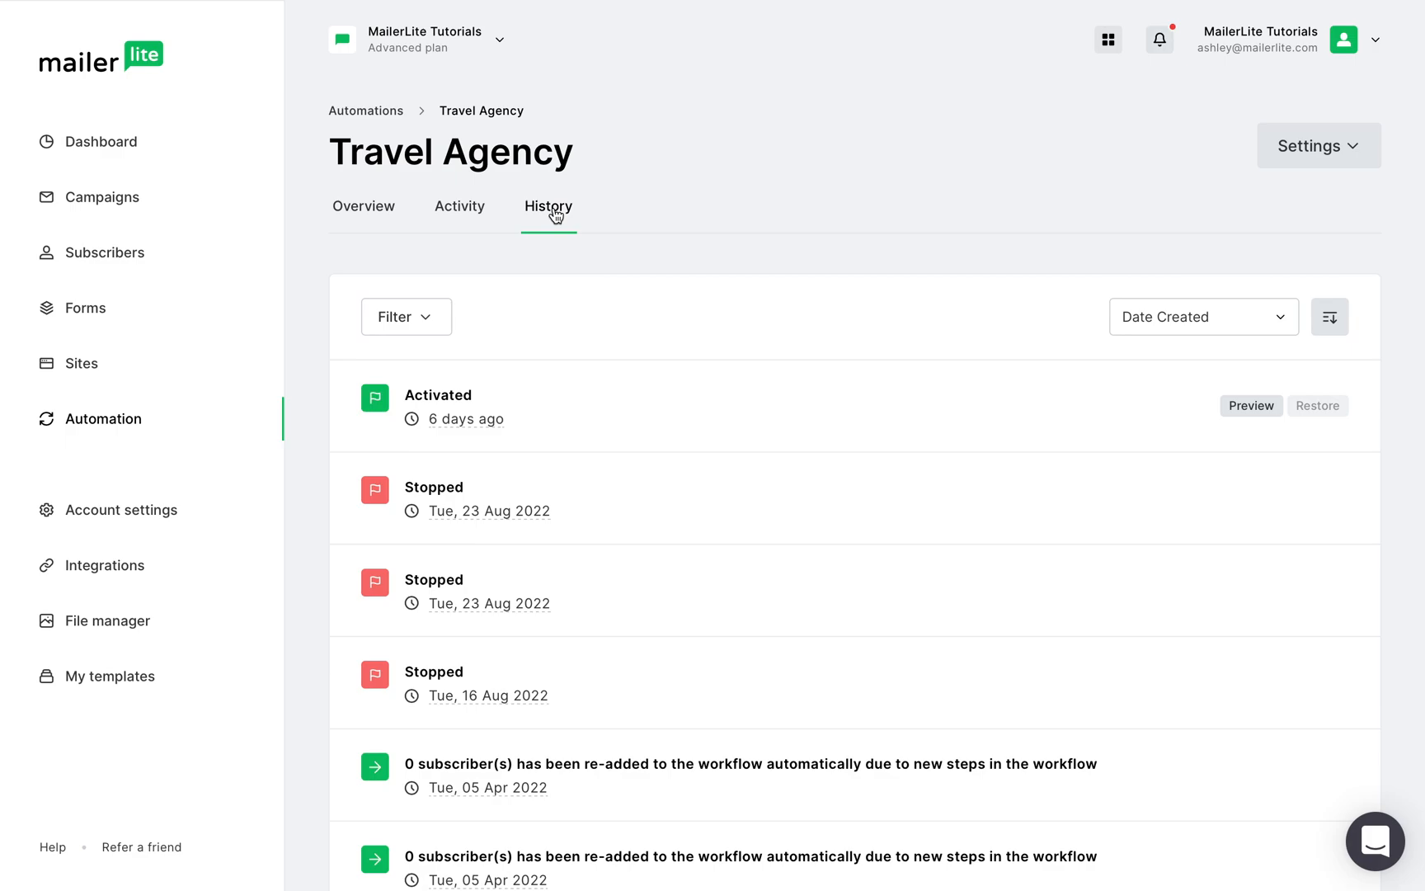
mouse_move(826, 531)
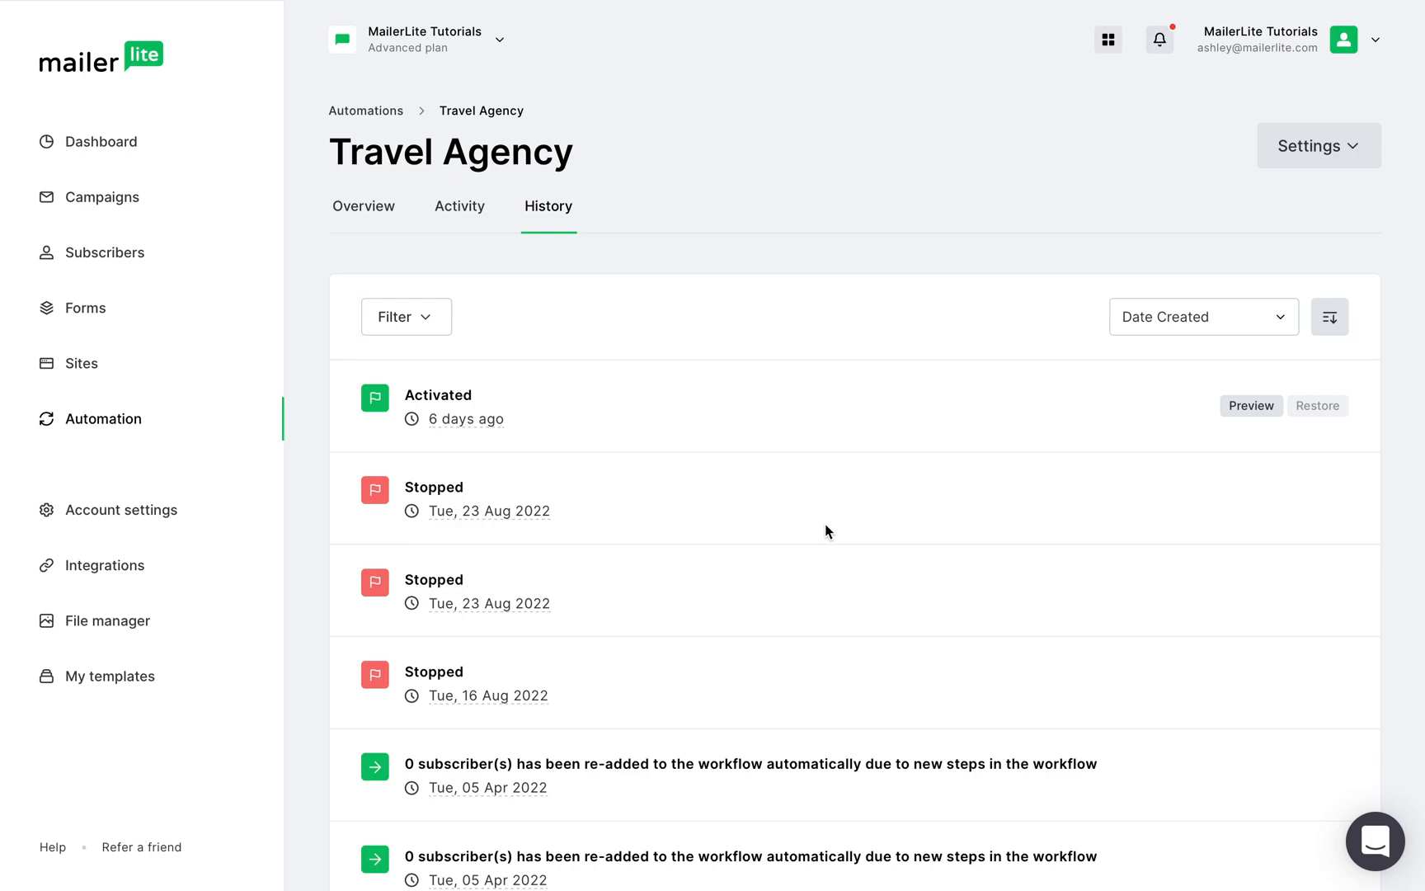
click(406, 317)
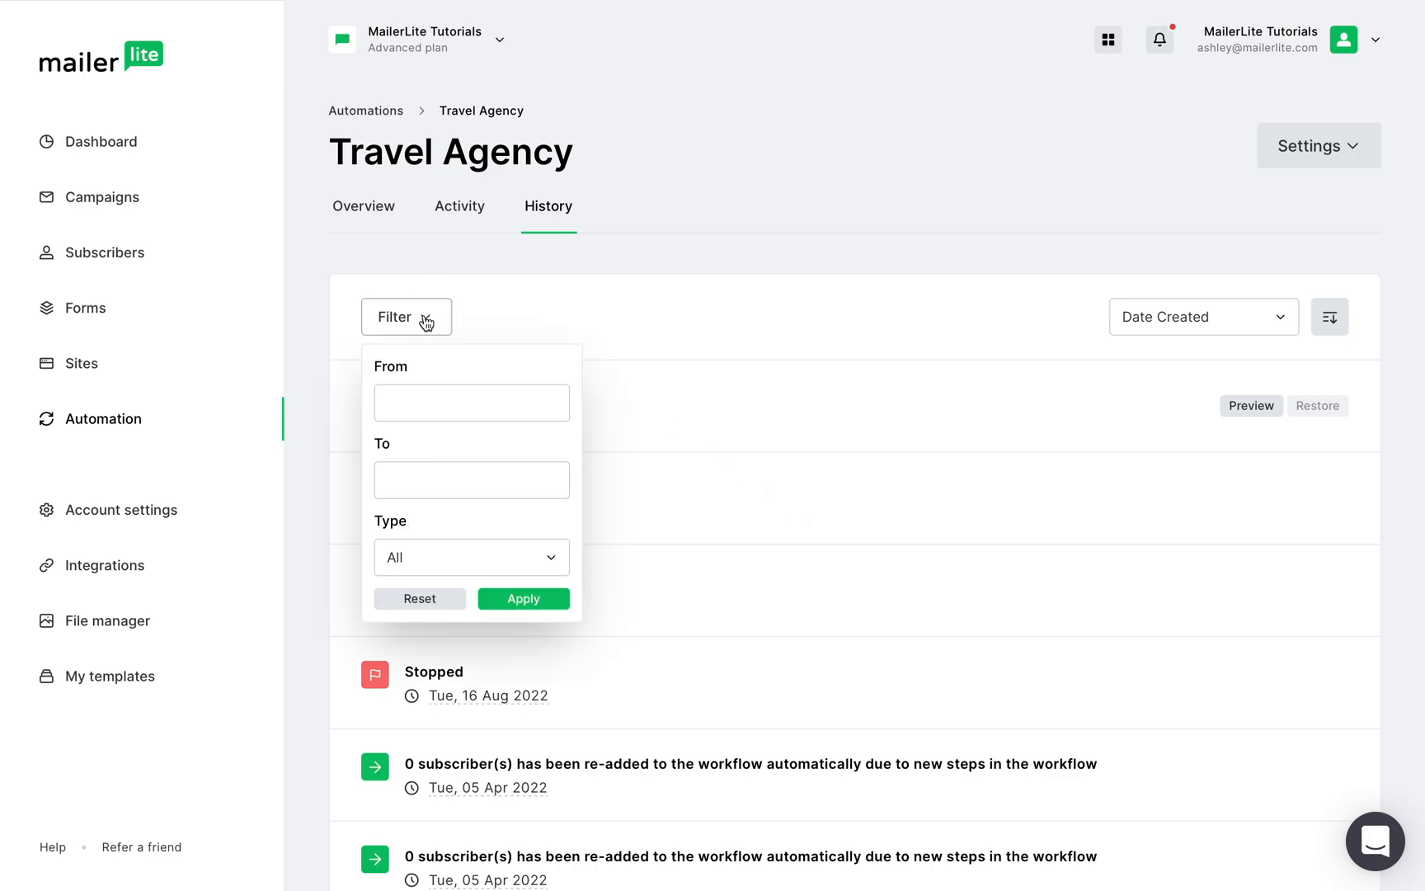
click(470, 557)
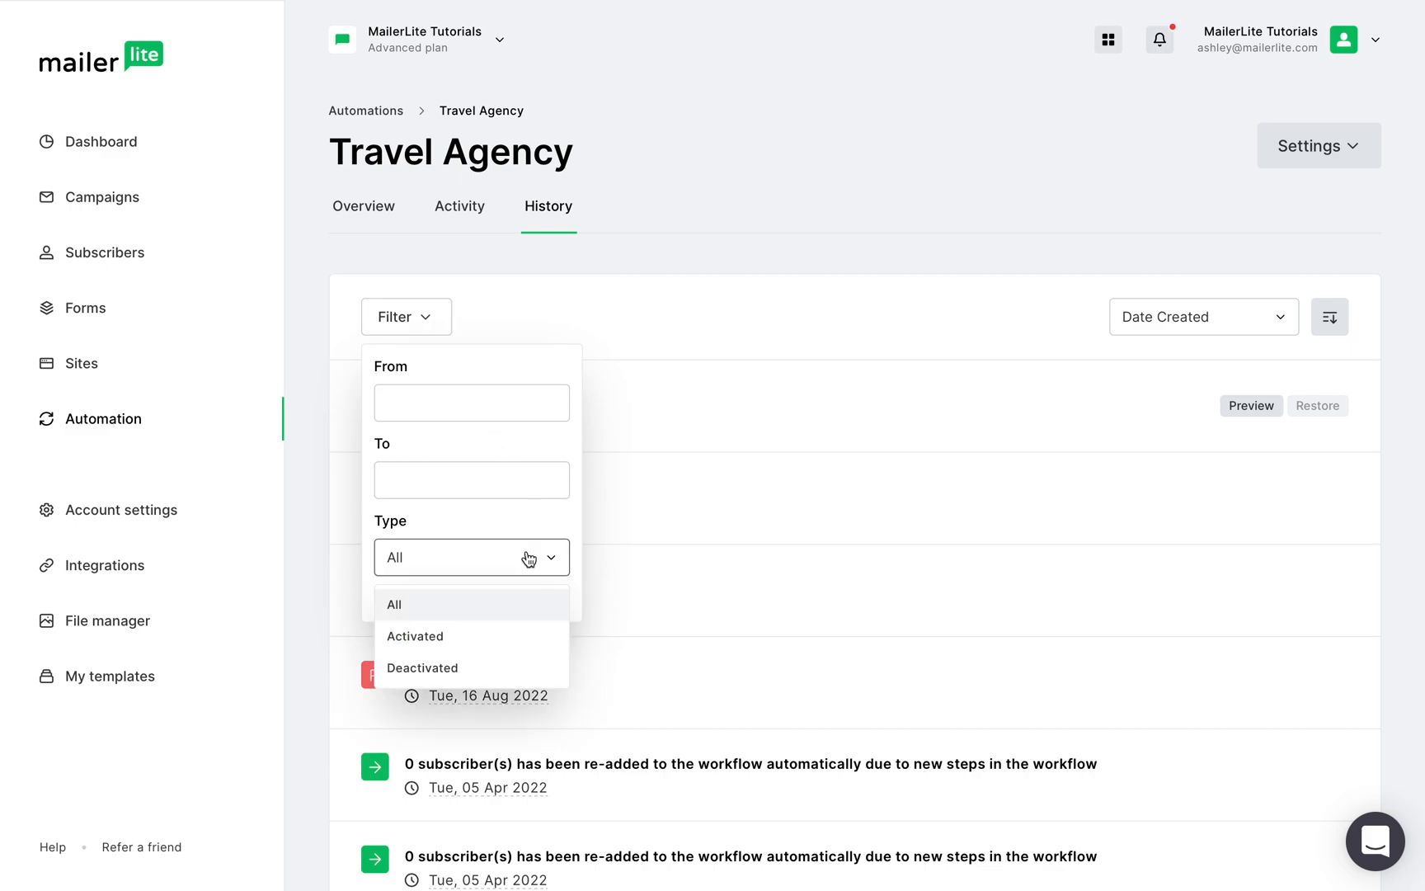
mouse_move(527, 557)
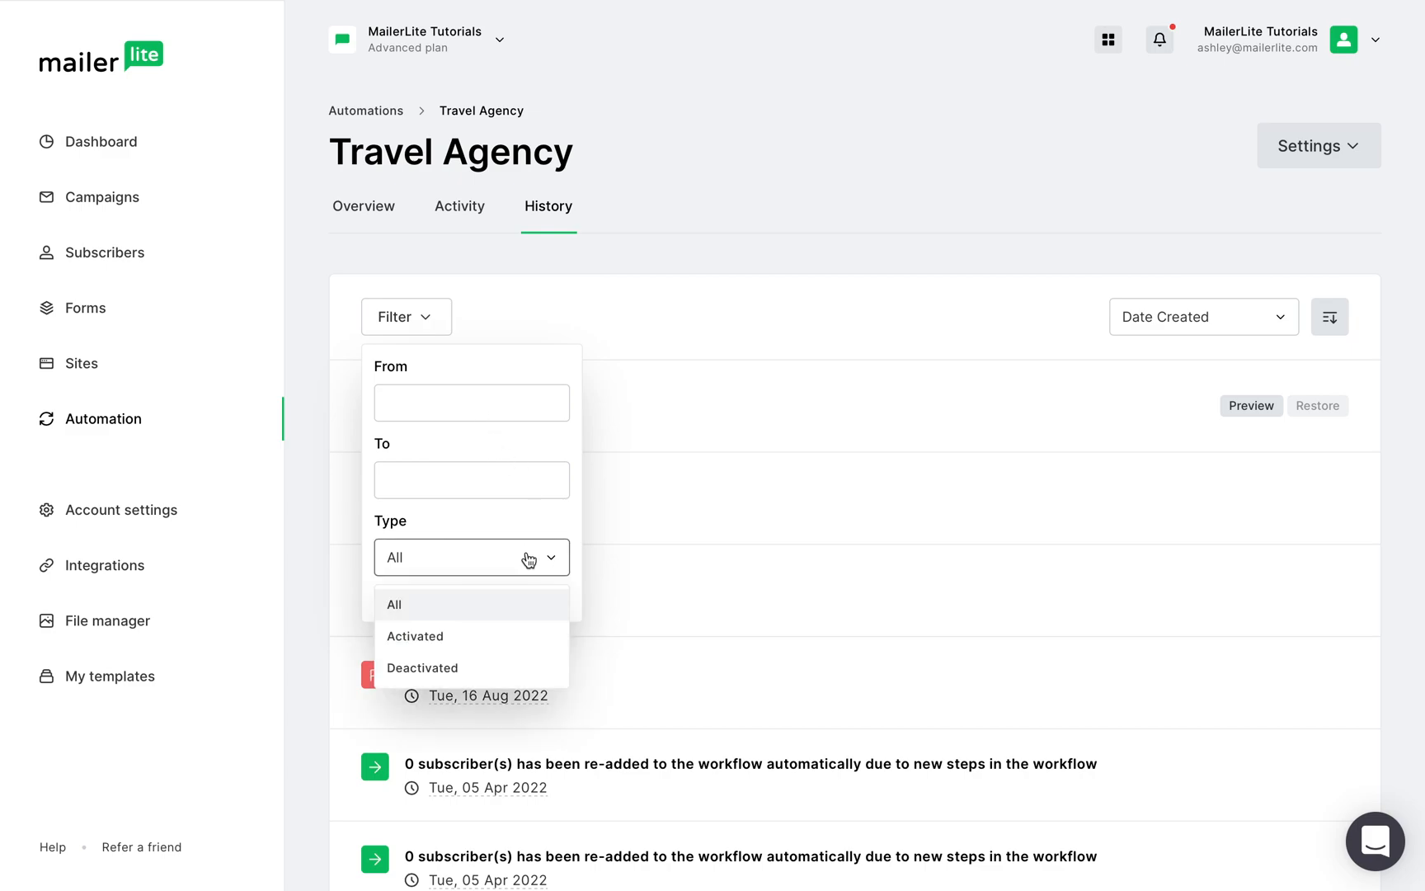
mouse_move(522, 635)
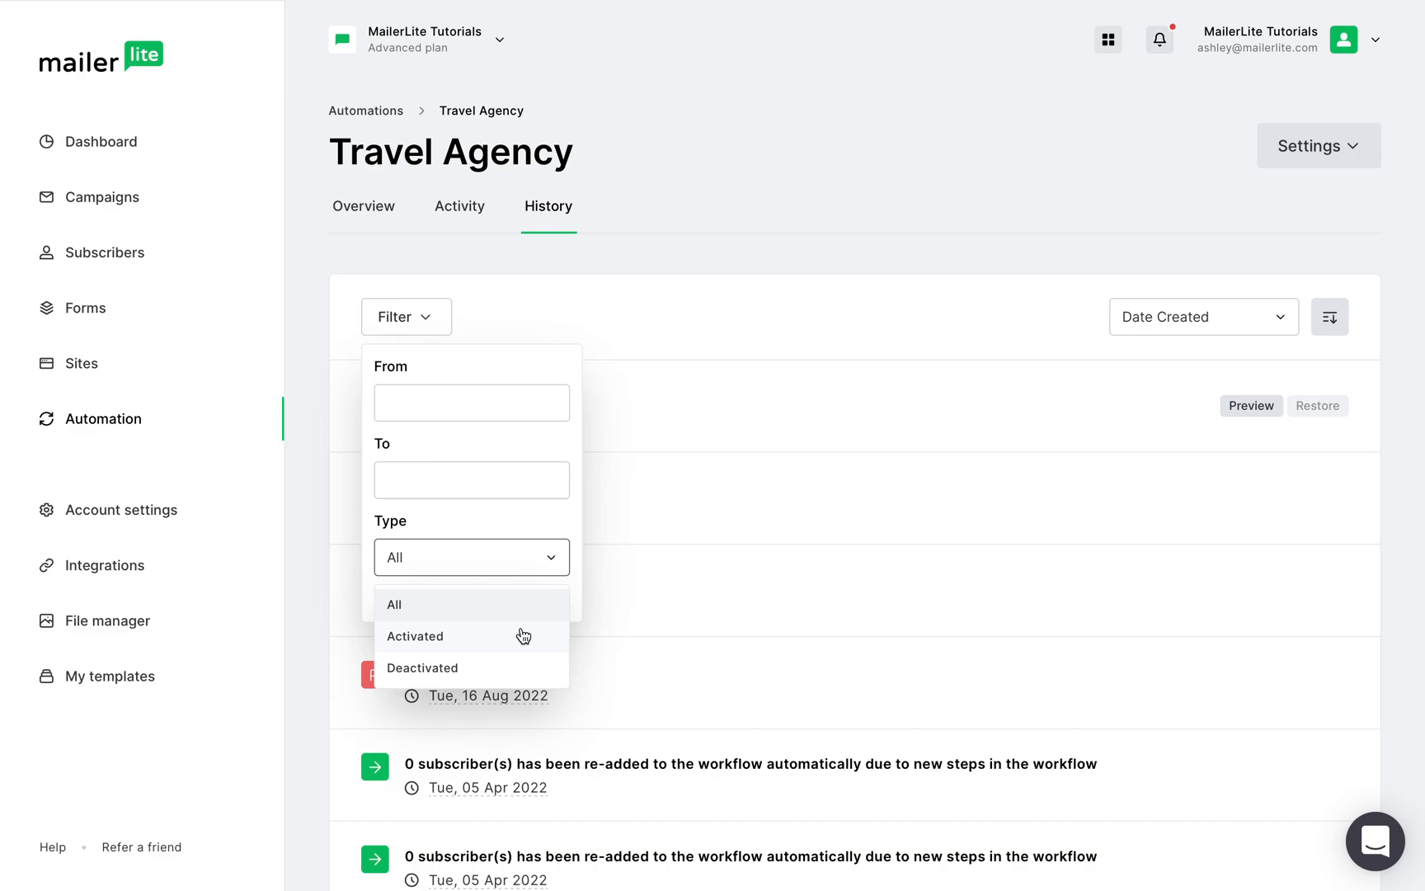
mouse_move(940, 564)
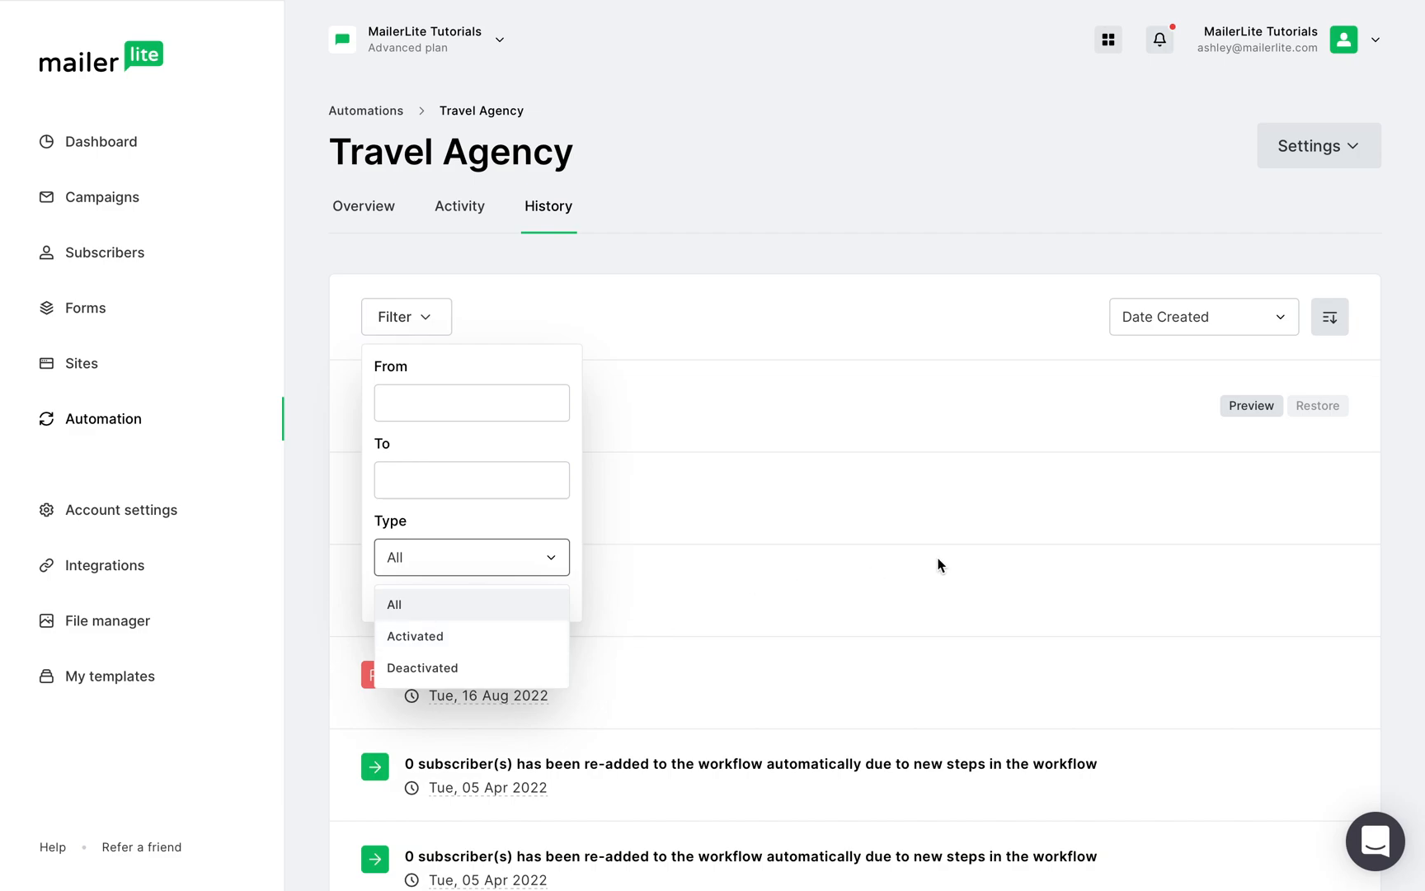
click(1202, 317)
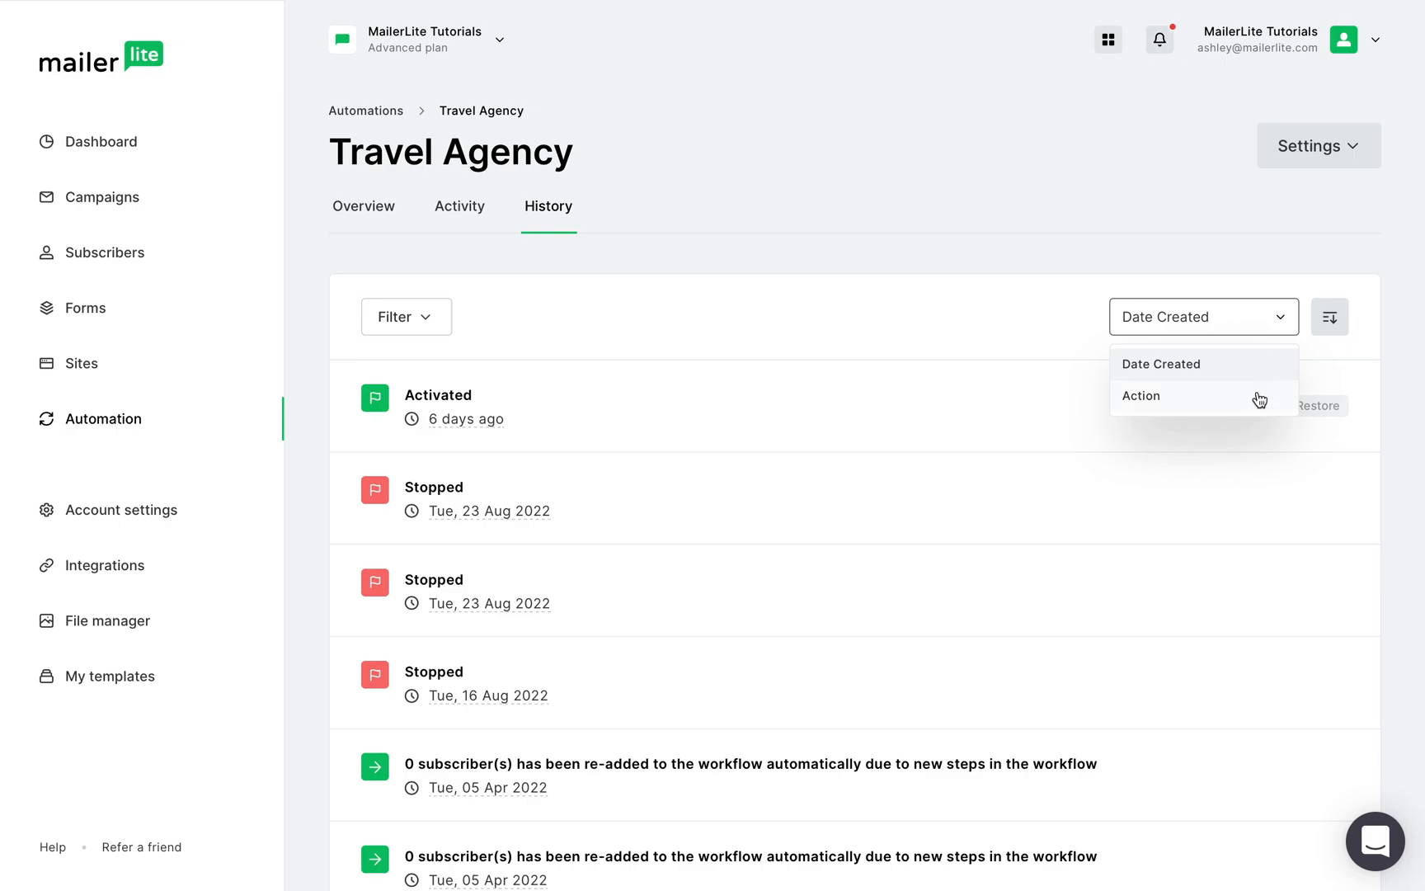
mouse_move(1329, 317)
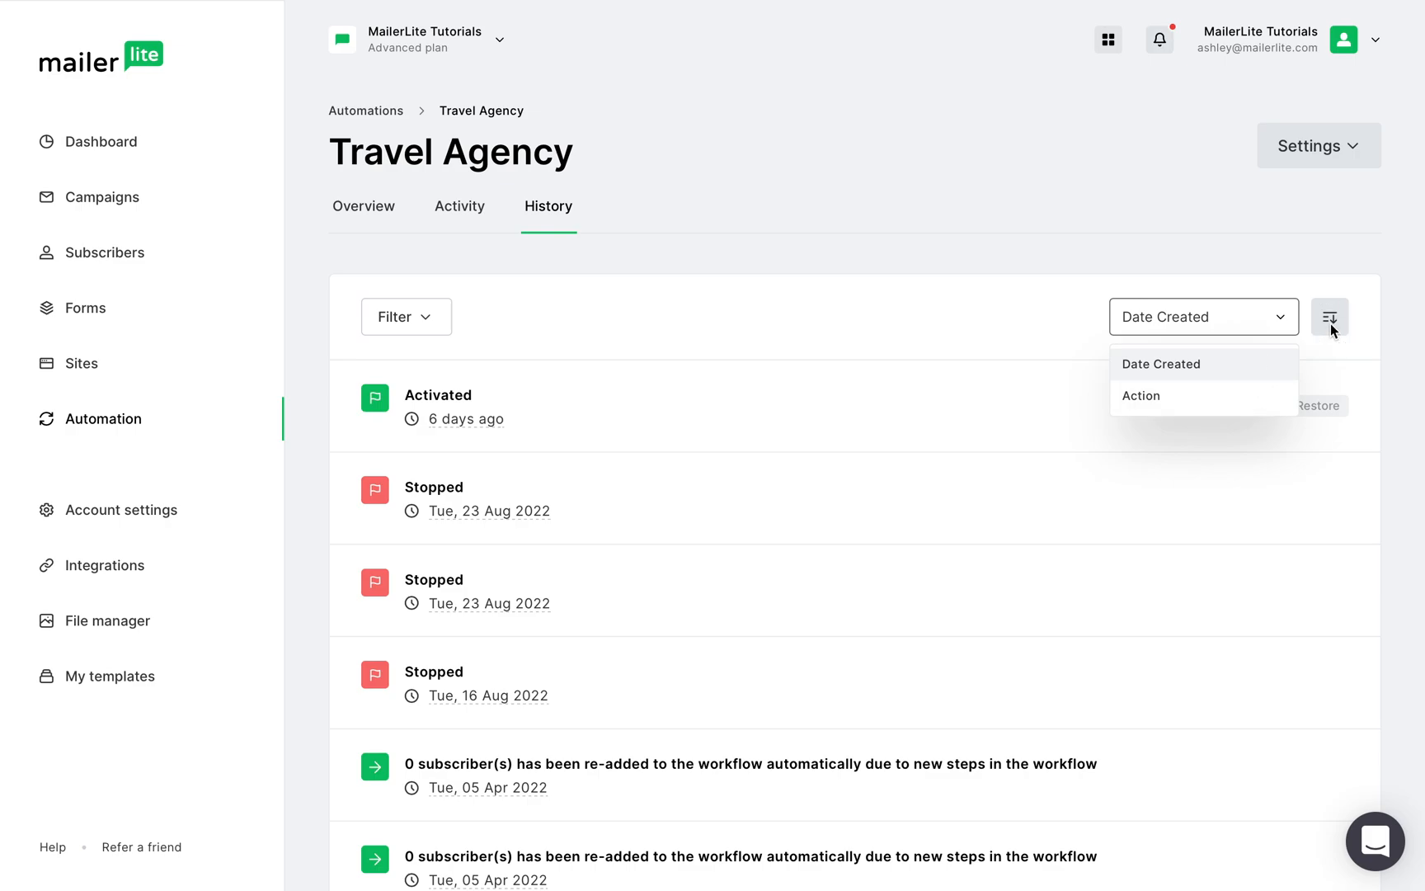
click(1329, 316)
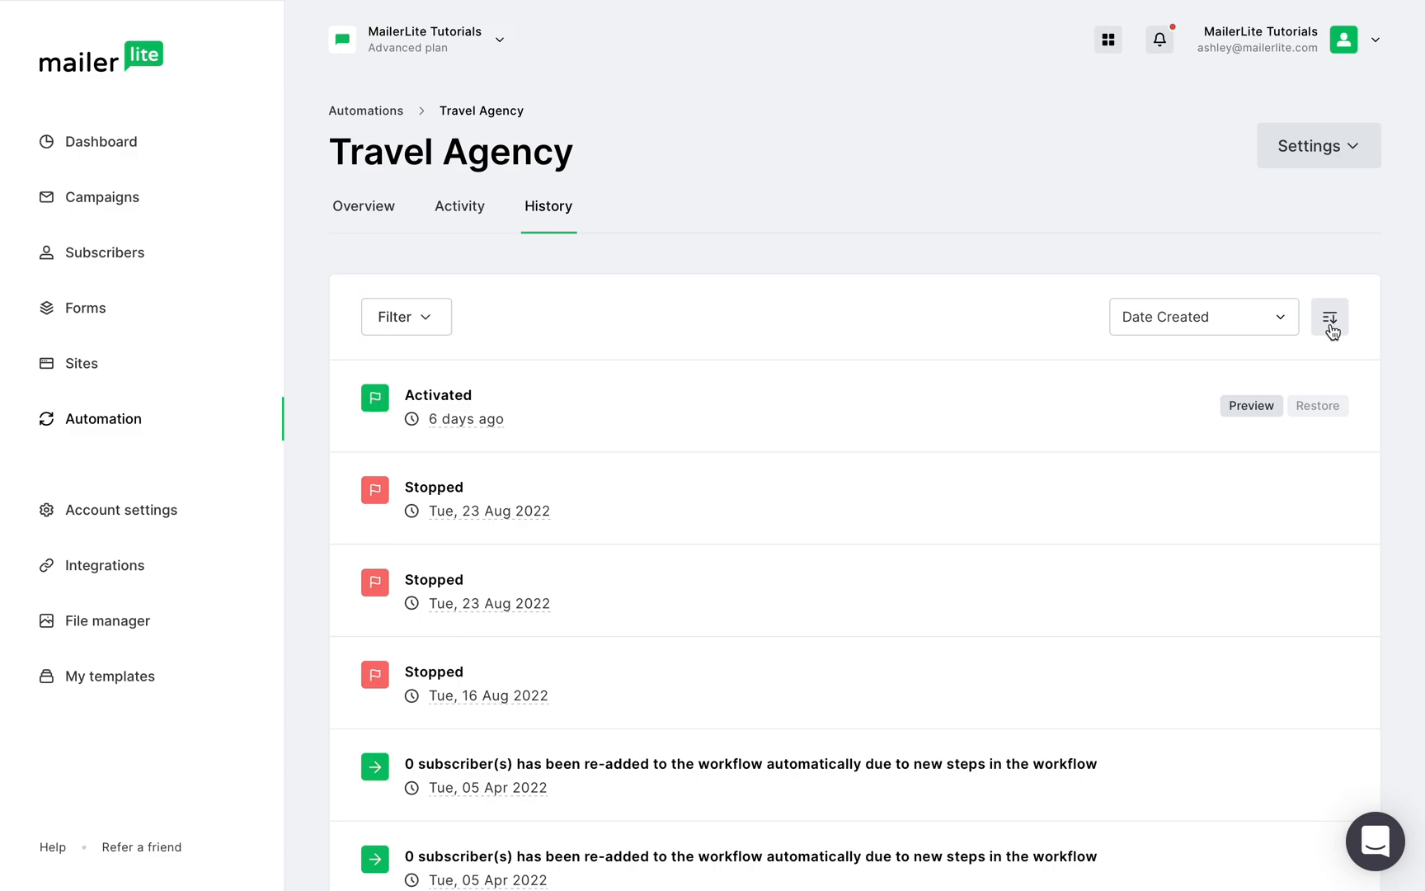